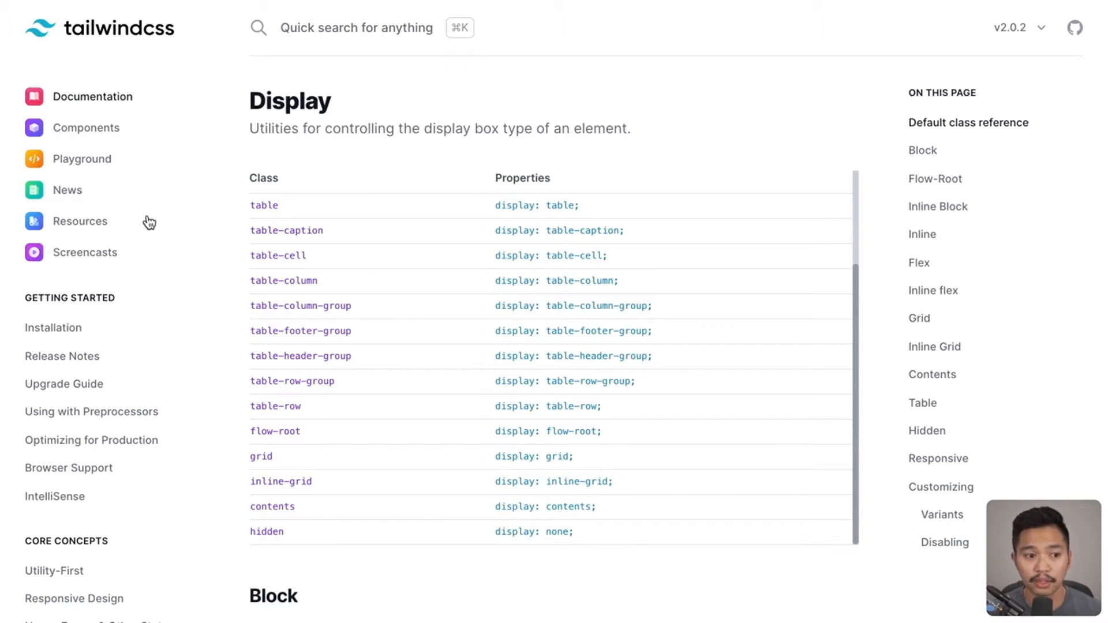
Step: Review the Tailwind Display docs and highlight the grid display class in the table
scroll(down, 3)
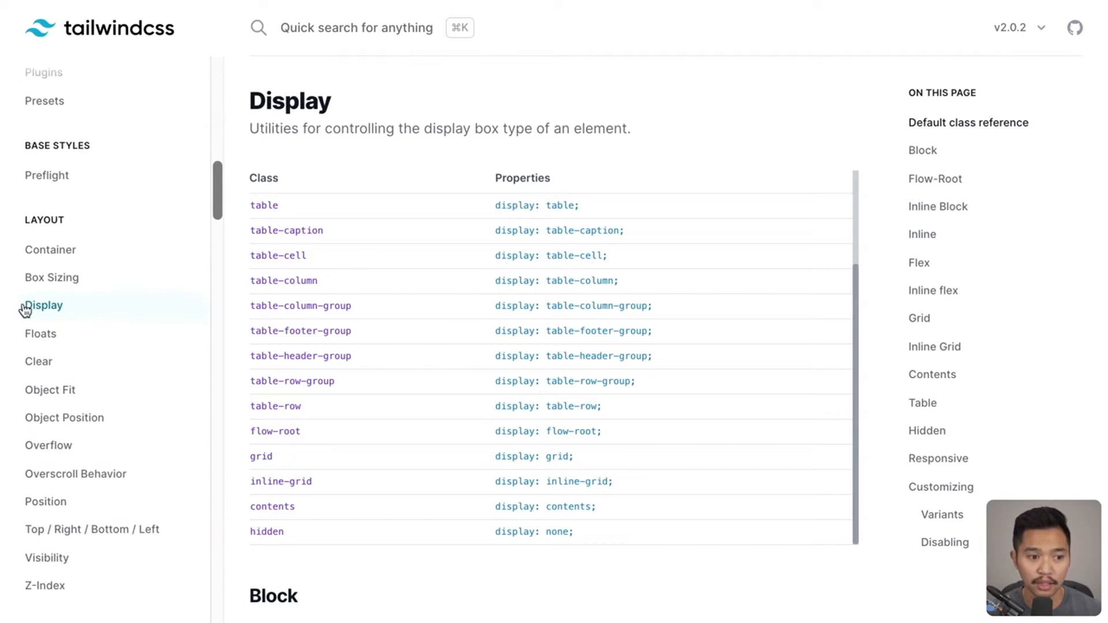
scroll(down, 3)
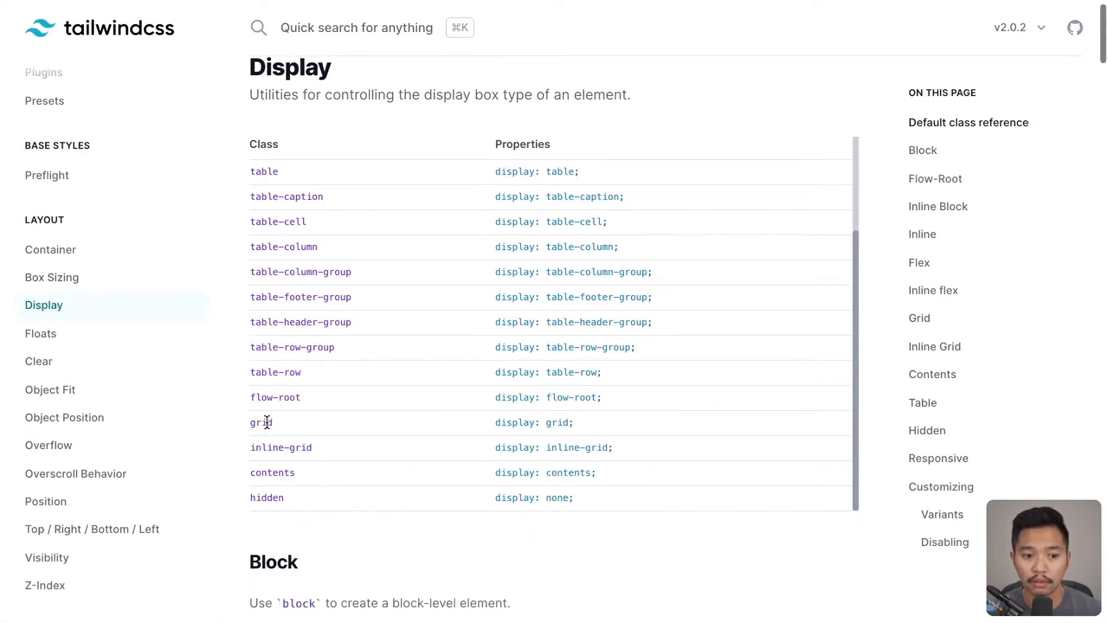
double_click(260, 423)
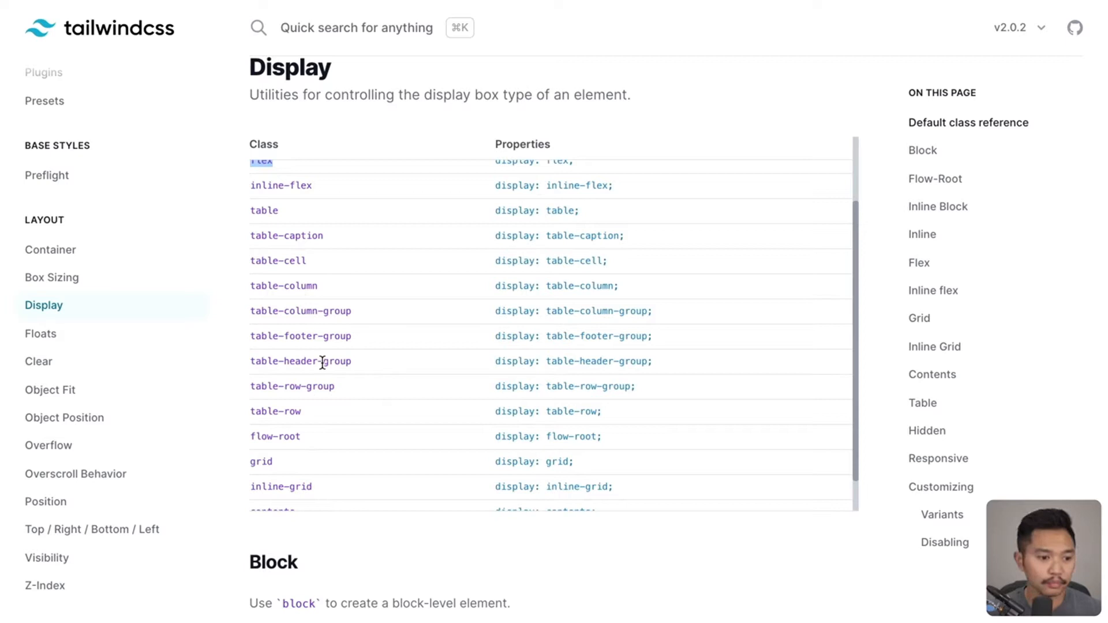
Step: Browse the Grid sidebar section and move on to the grid template columns docs page
scroll(down, 3)
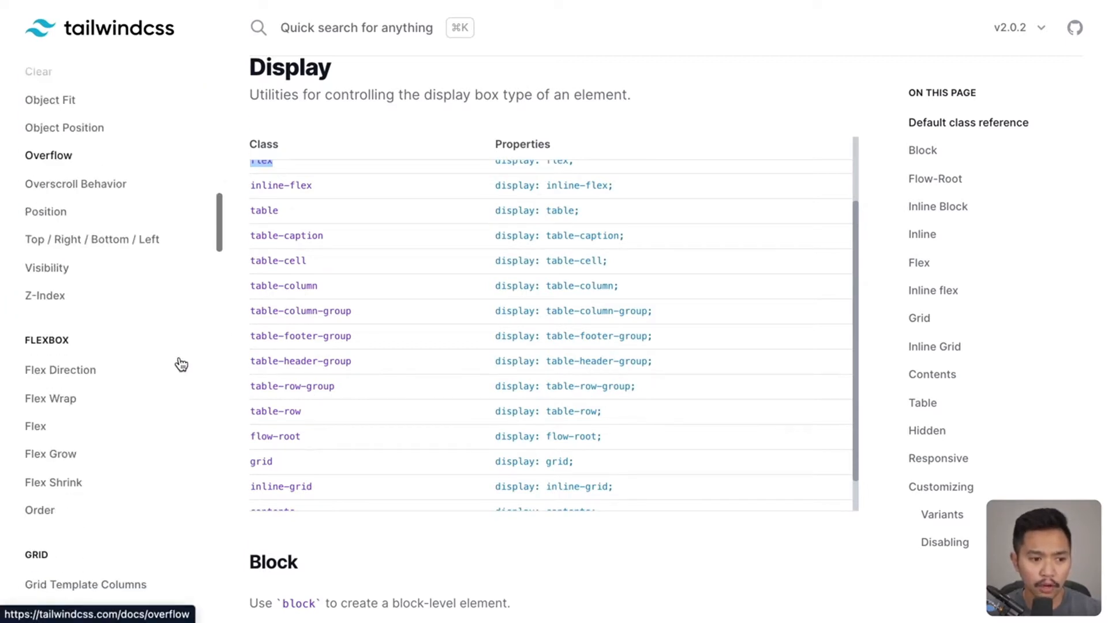
scroll(down, 3)
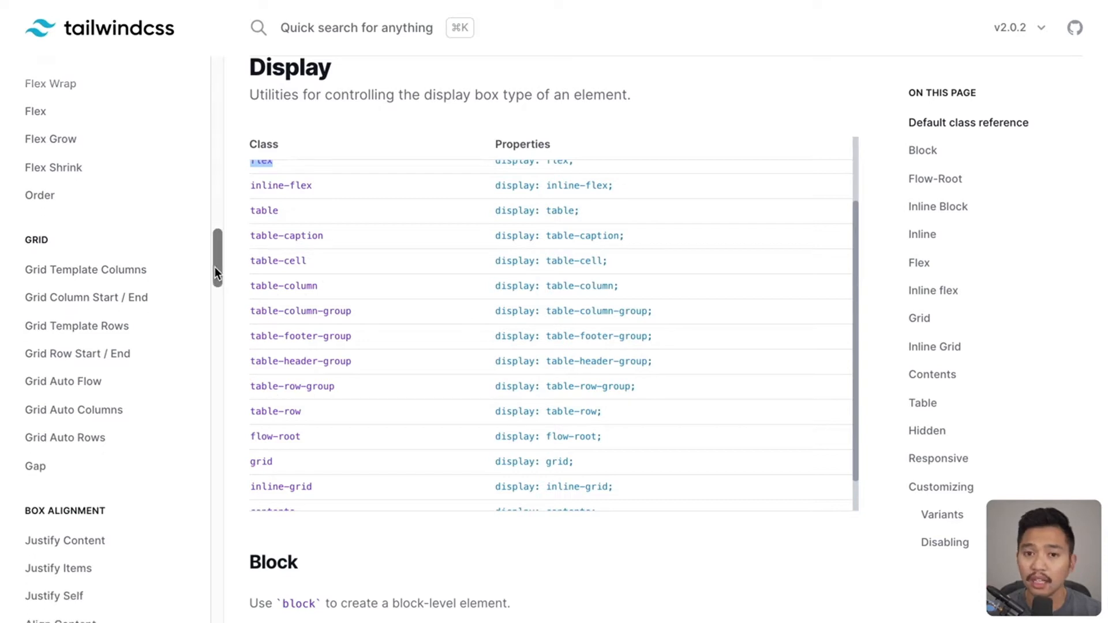
scroll(down, 3)
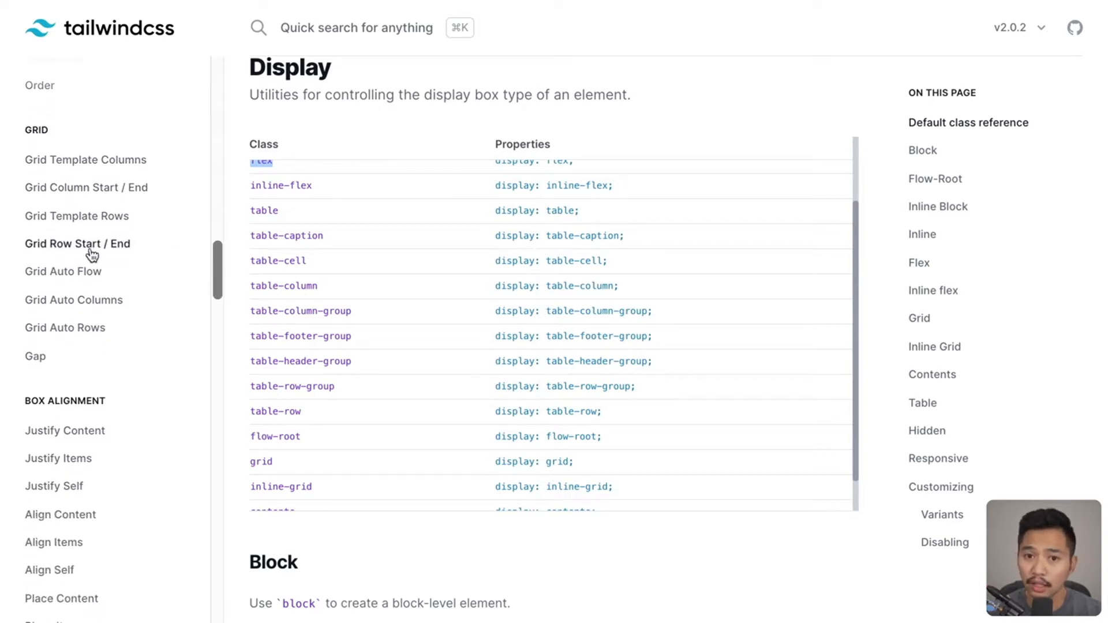
mouse_move(44, 167)
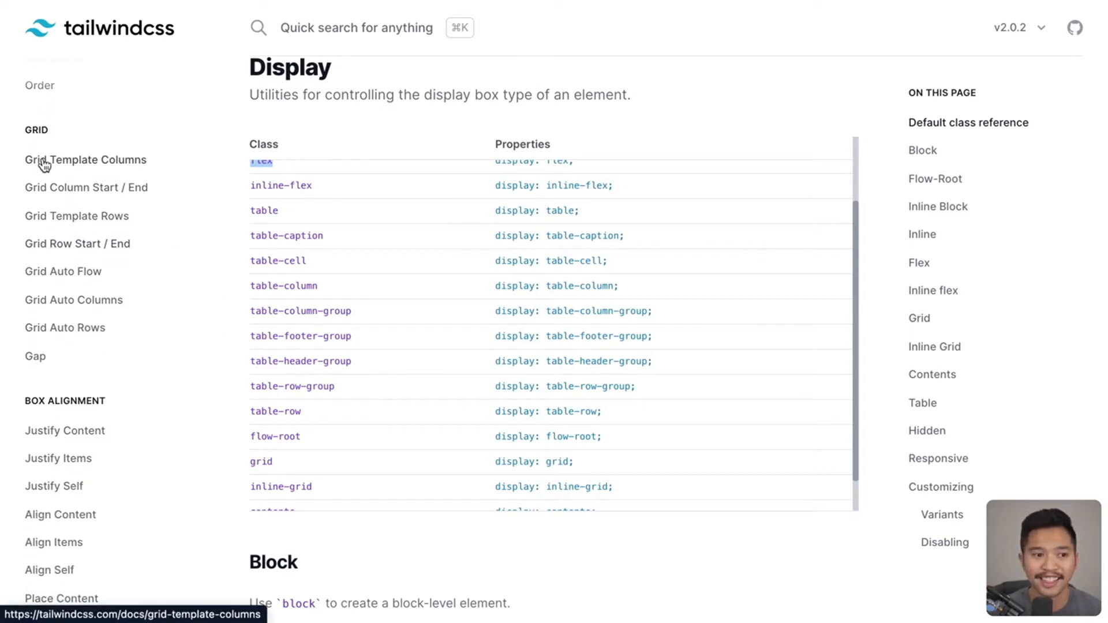
click(76, 160)
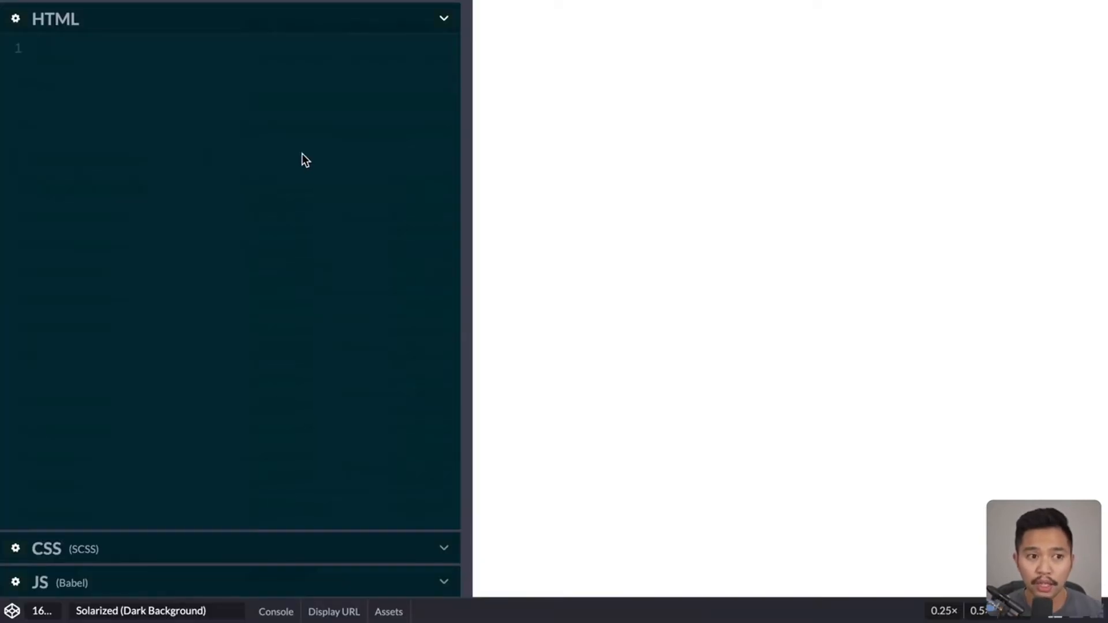
mouse_move(182, 178)
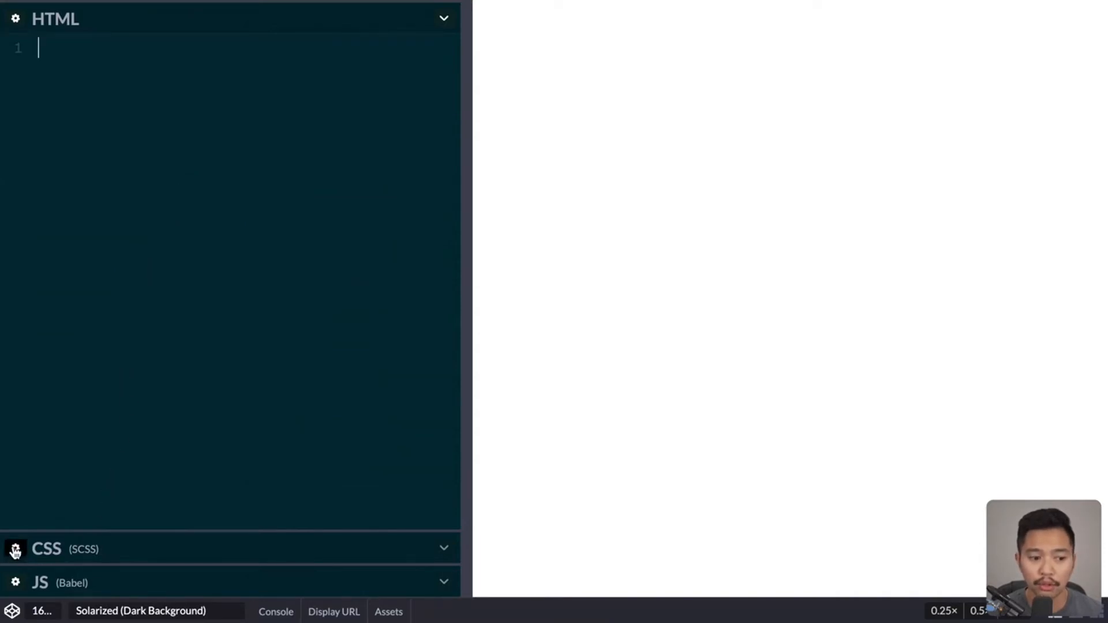
Step: Add the tailwindcss 2.0.2 external stylesheet in the pen's CSS settings and save
click(16, 549)
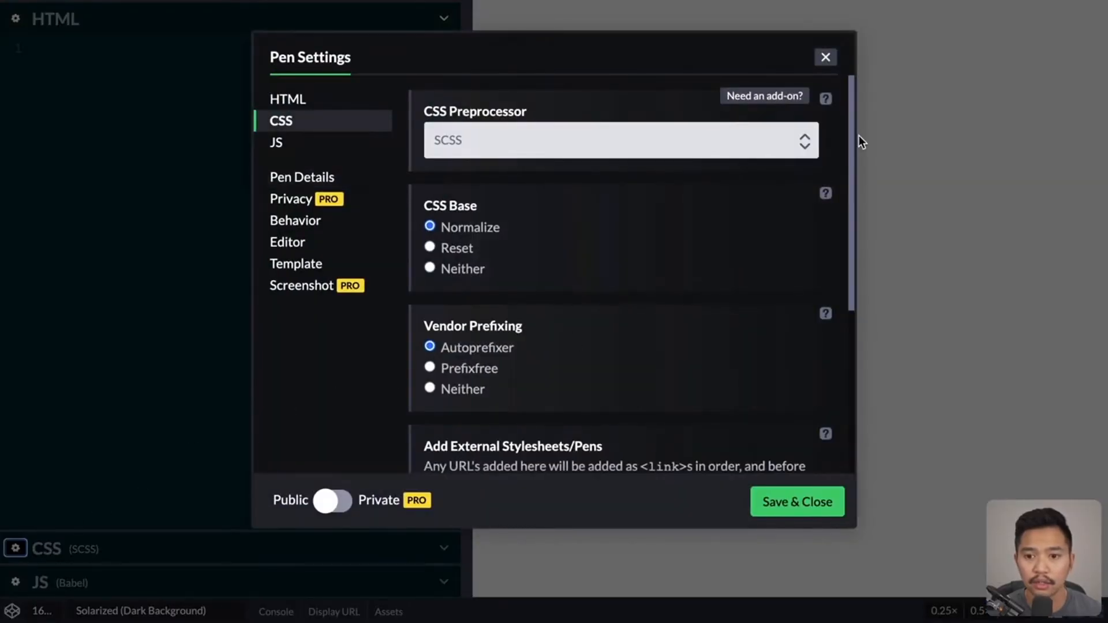
scroll(down, 3)
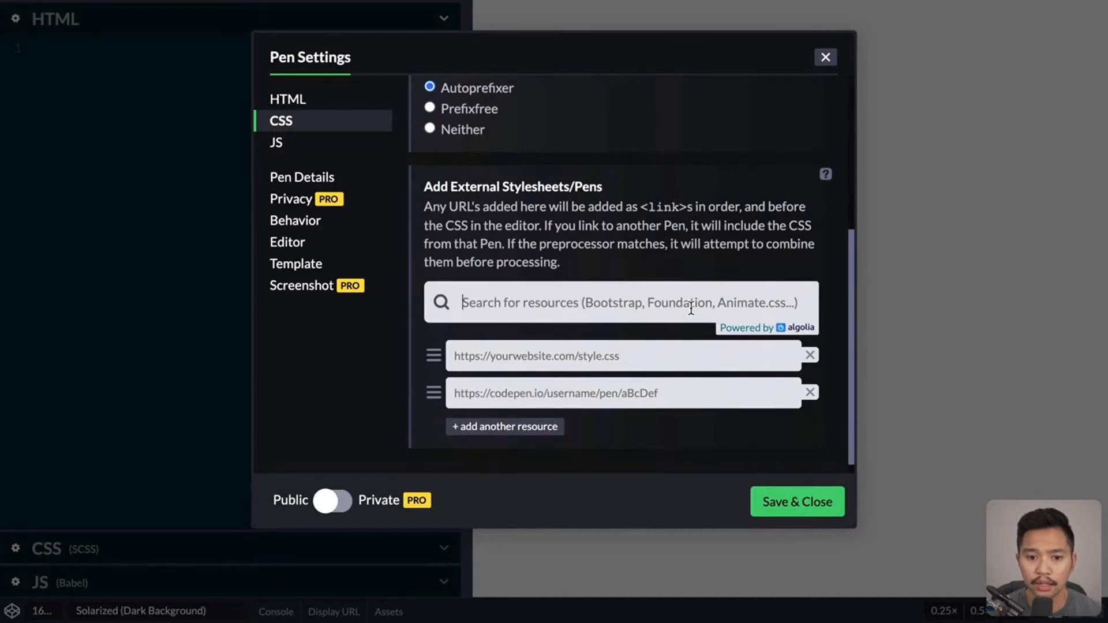
text(tailwind)
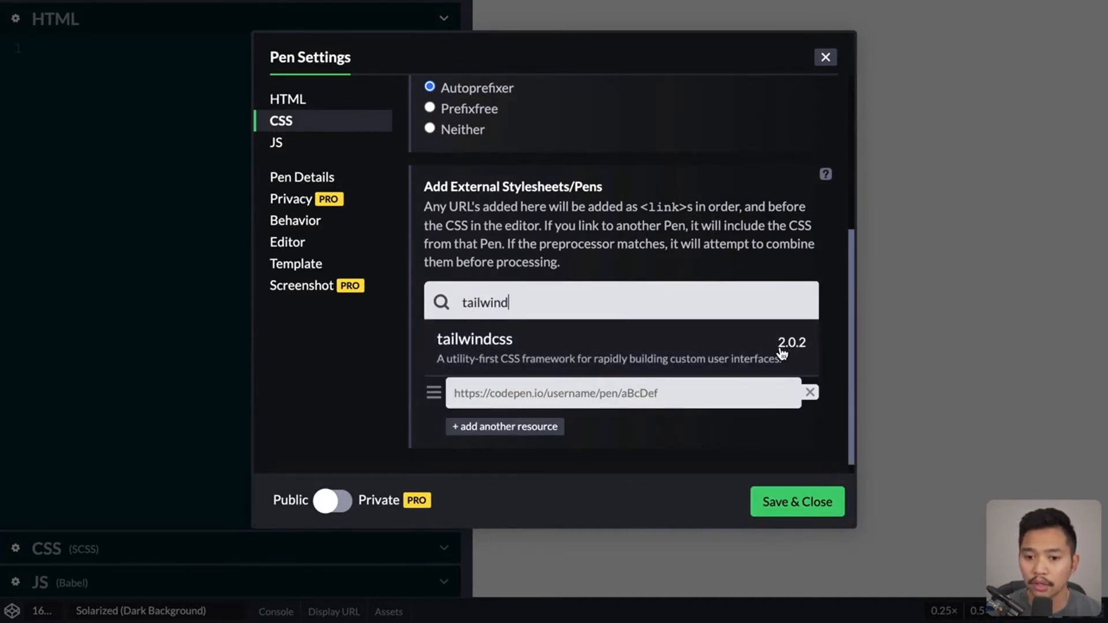
click(473, 339)
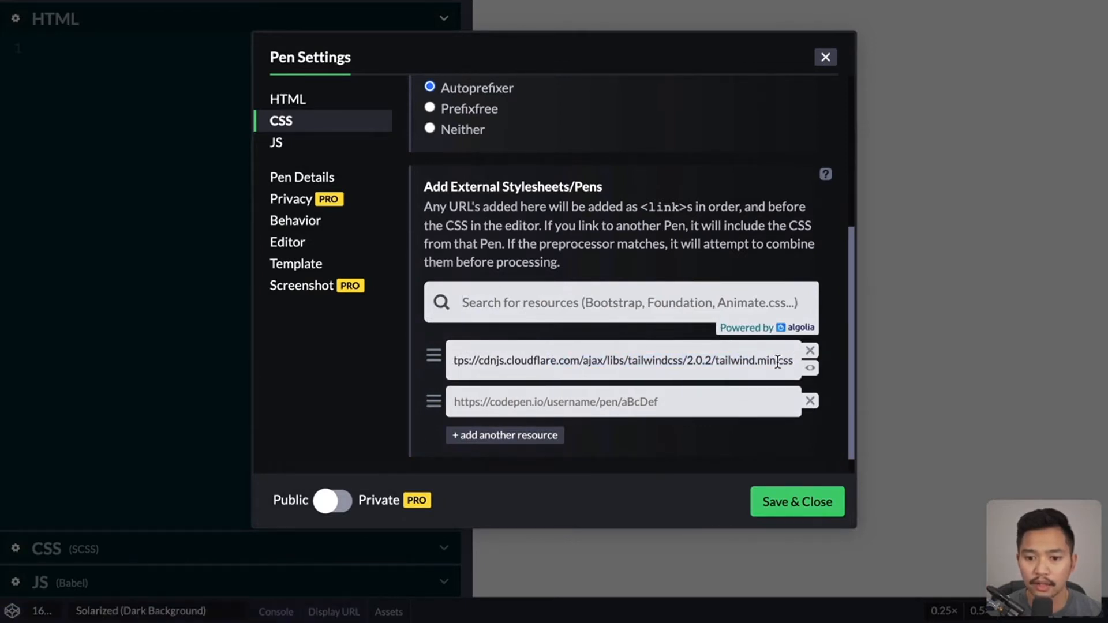
click(796, 502)
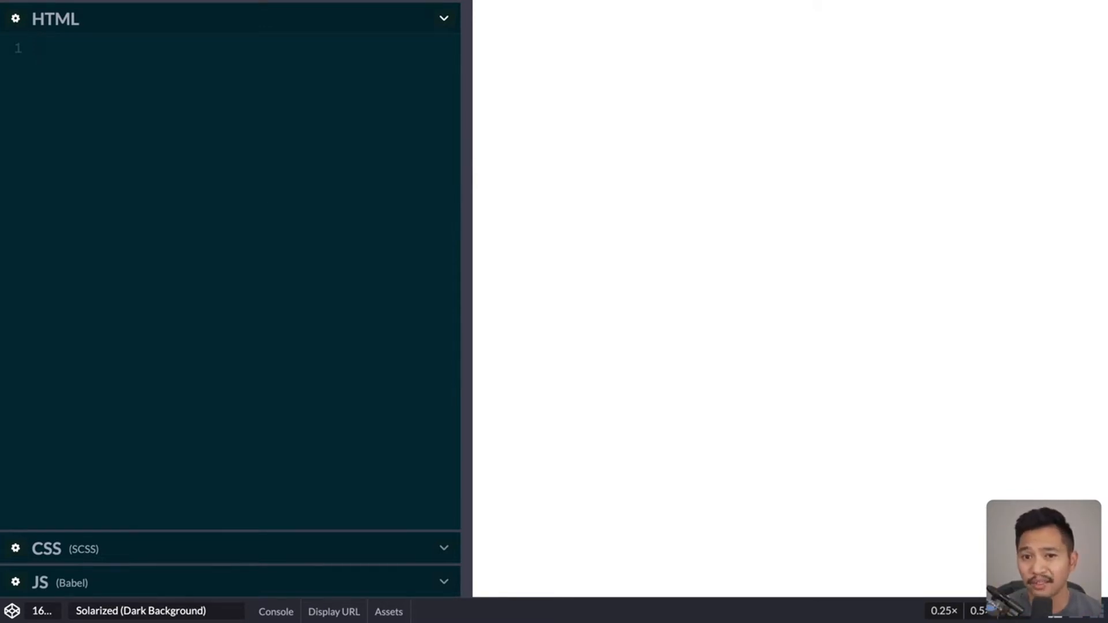
Step: Write a wrapper div with classes bg-blue-800 min-h-screen items-center justify-center
text(div></div>)
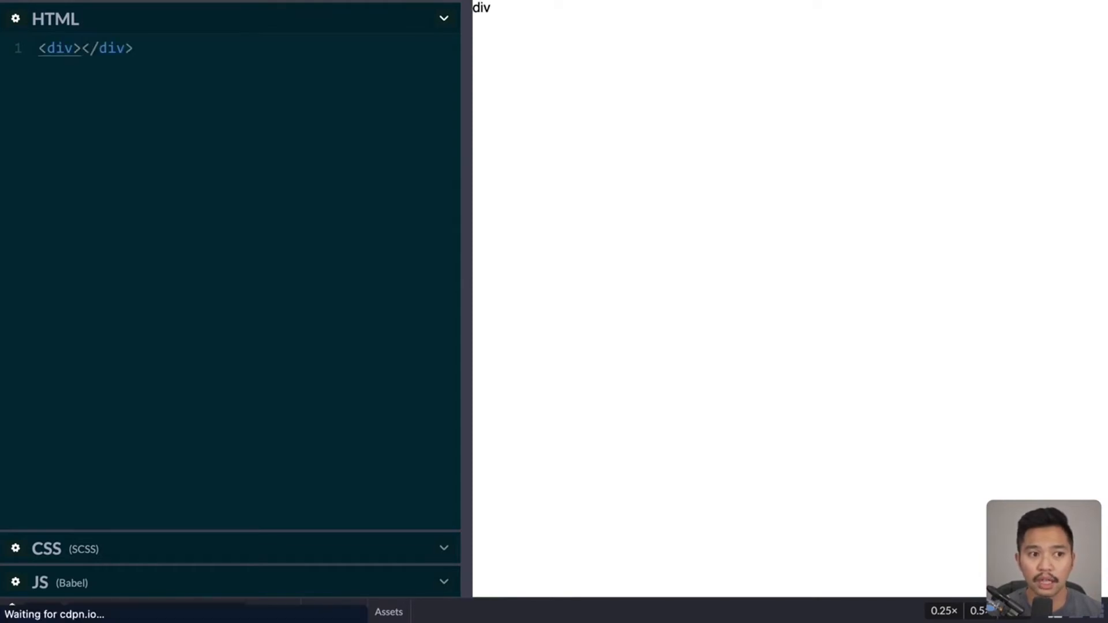
text(class="b")
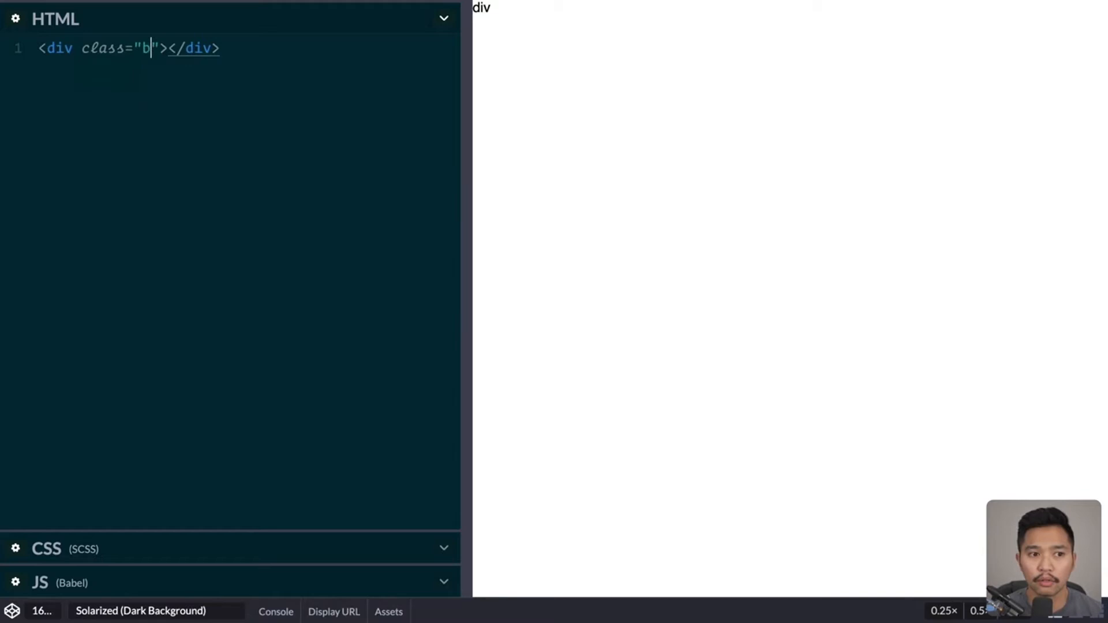
text(g-)
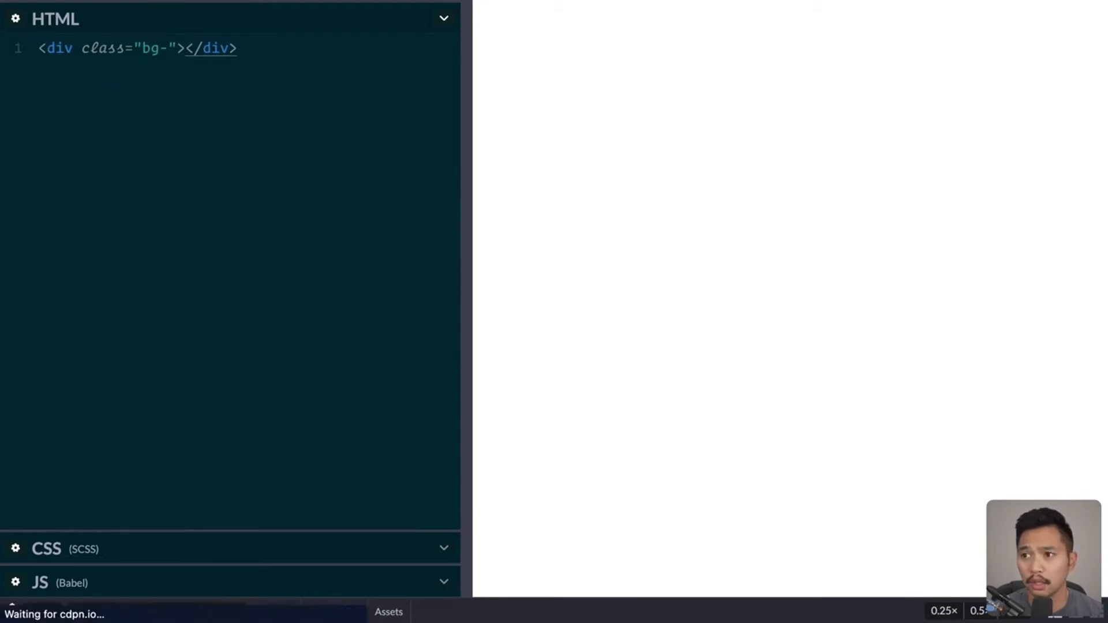
text(blue-)
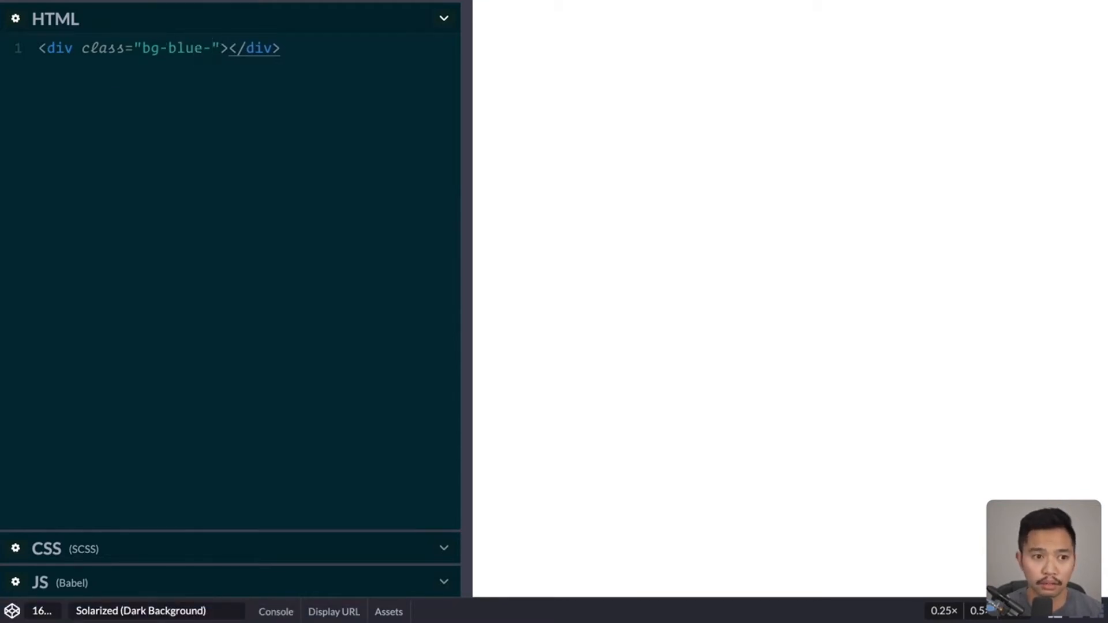
text(800)
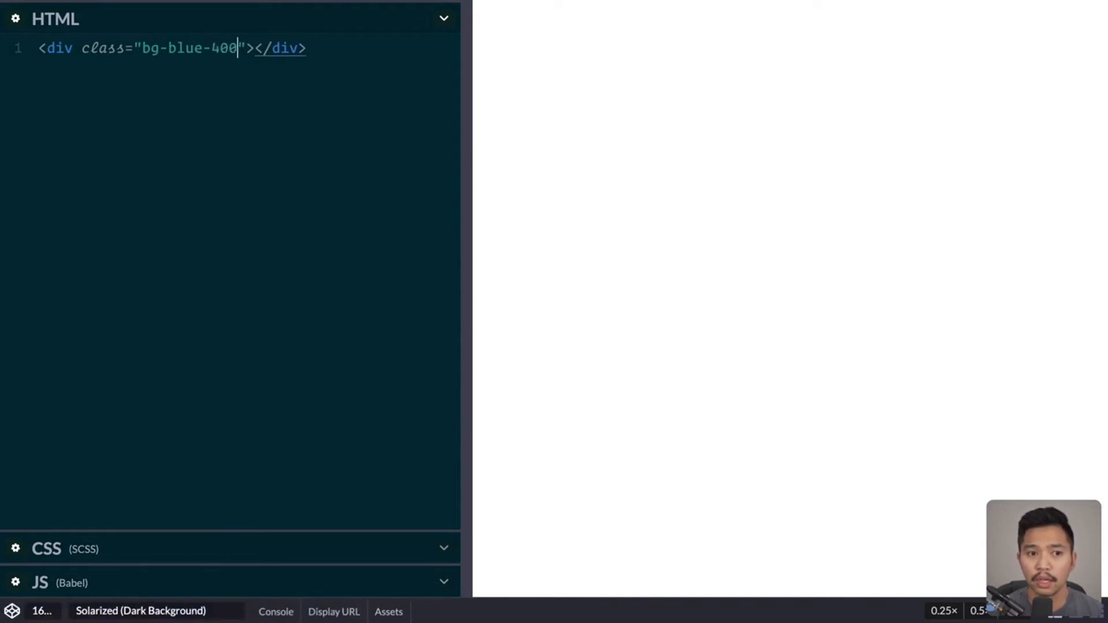
text(m)
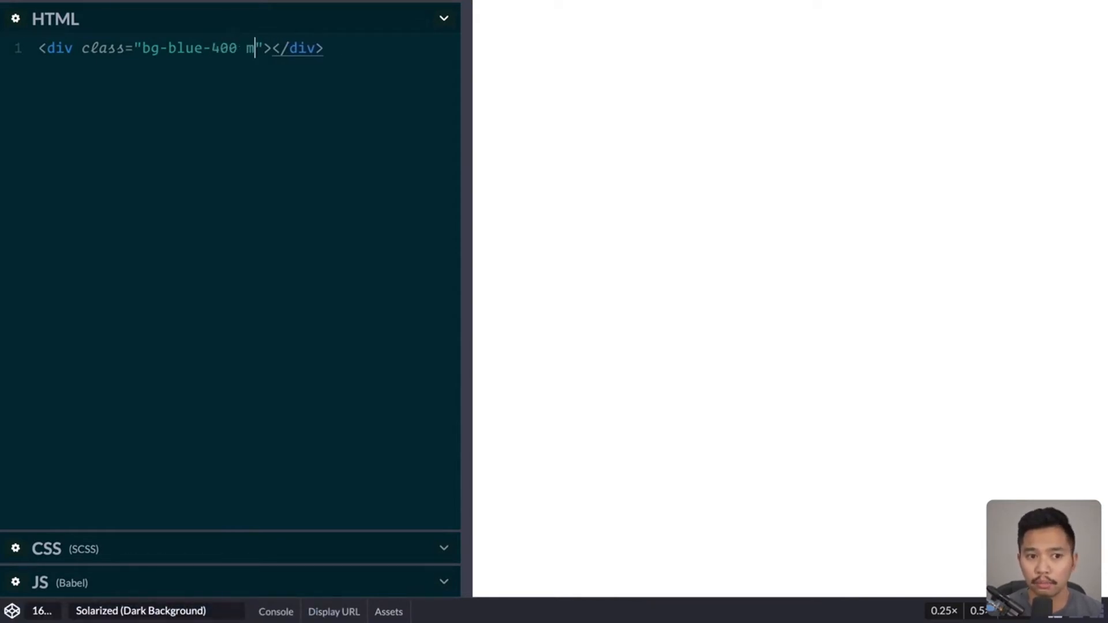
text(in-h-screen flex)
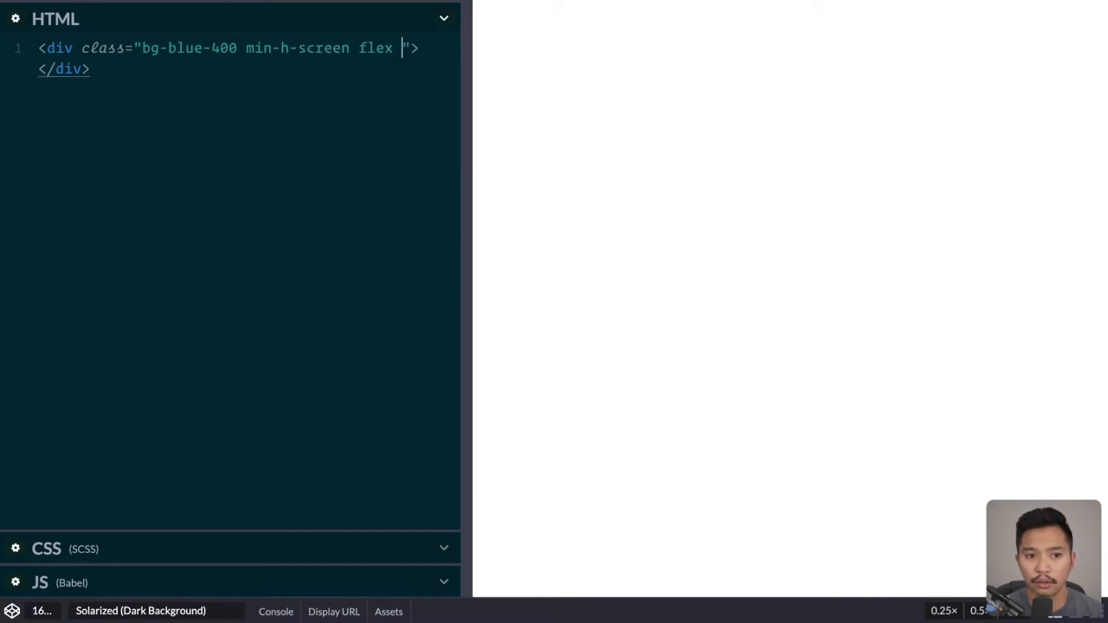
text(items-center)
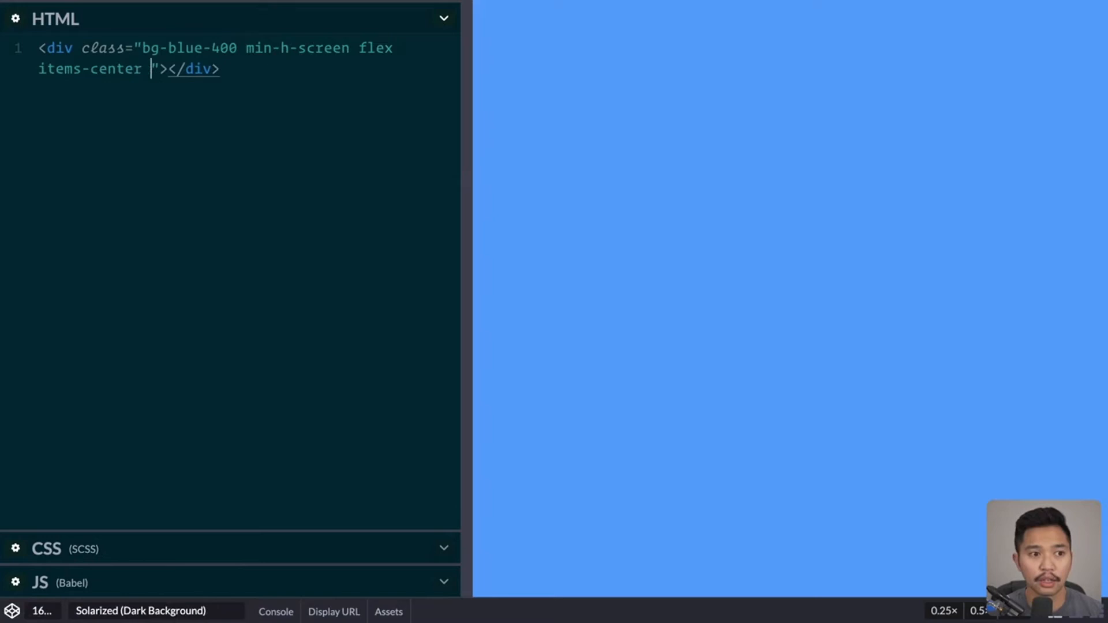
text(justify-center)
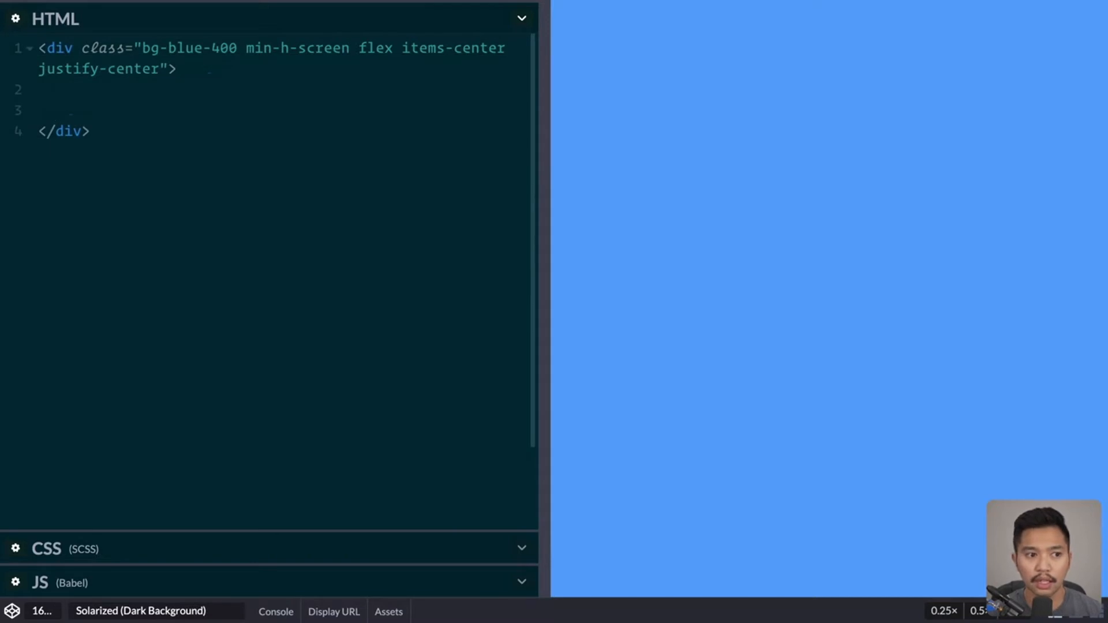
Step: Add an inner div containing the word 'gird' inside the blue wrapper
text(<div>gird</div>)
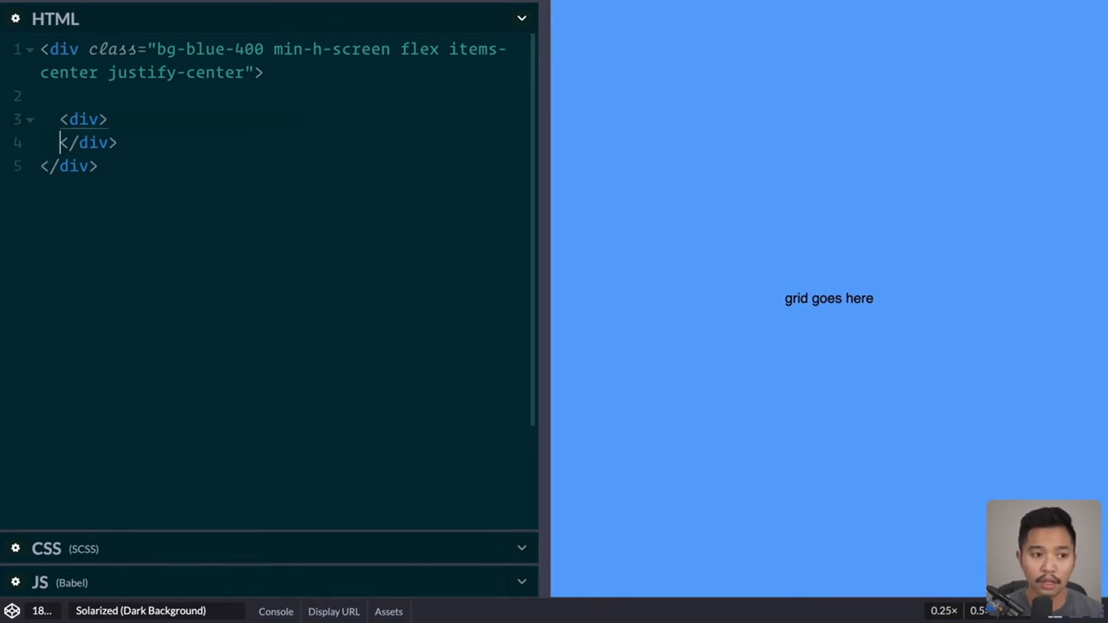
Step: Expand the Emmet abbreviation div{$}*9 into nine numbered child divs inside the inner div
key(Enter)
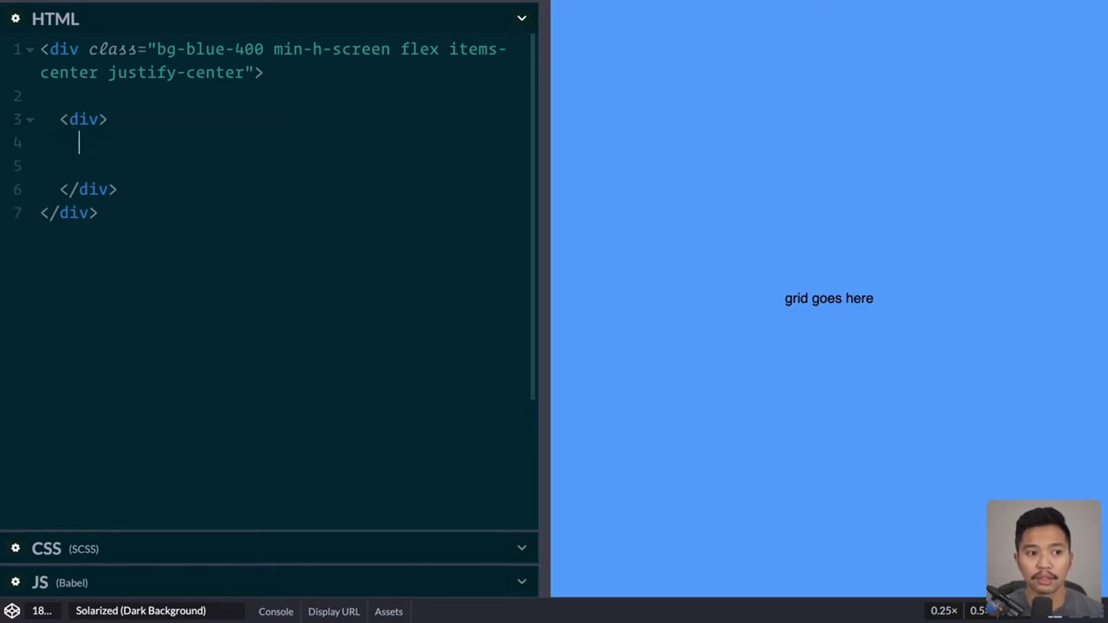
key(Enter)
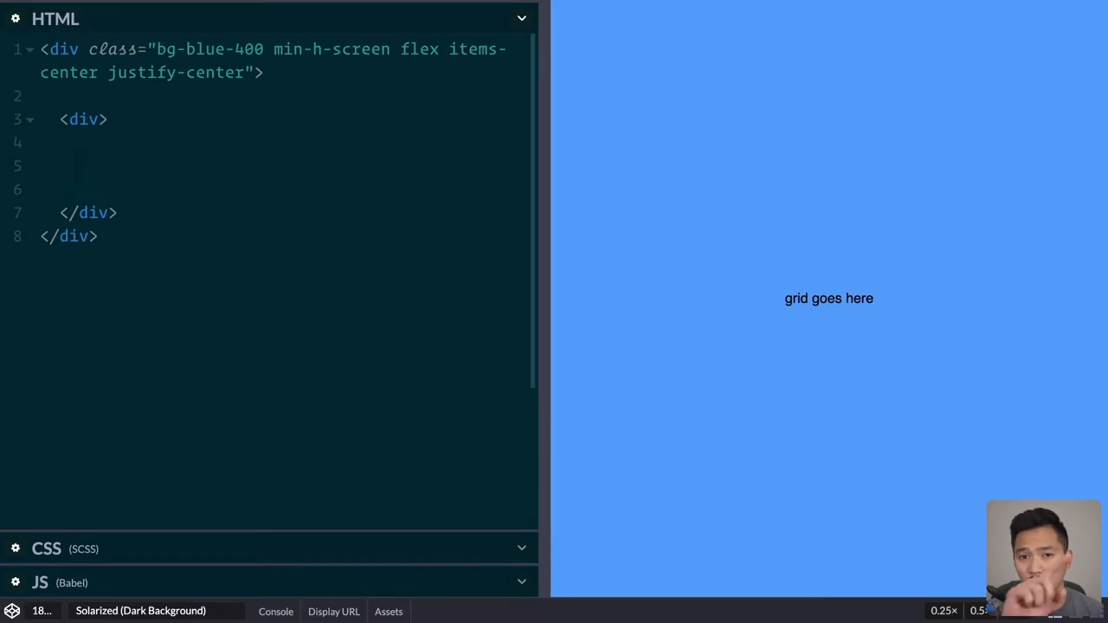
text(d)
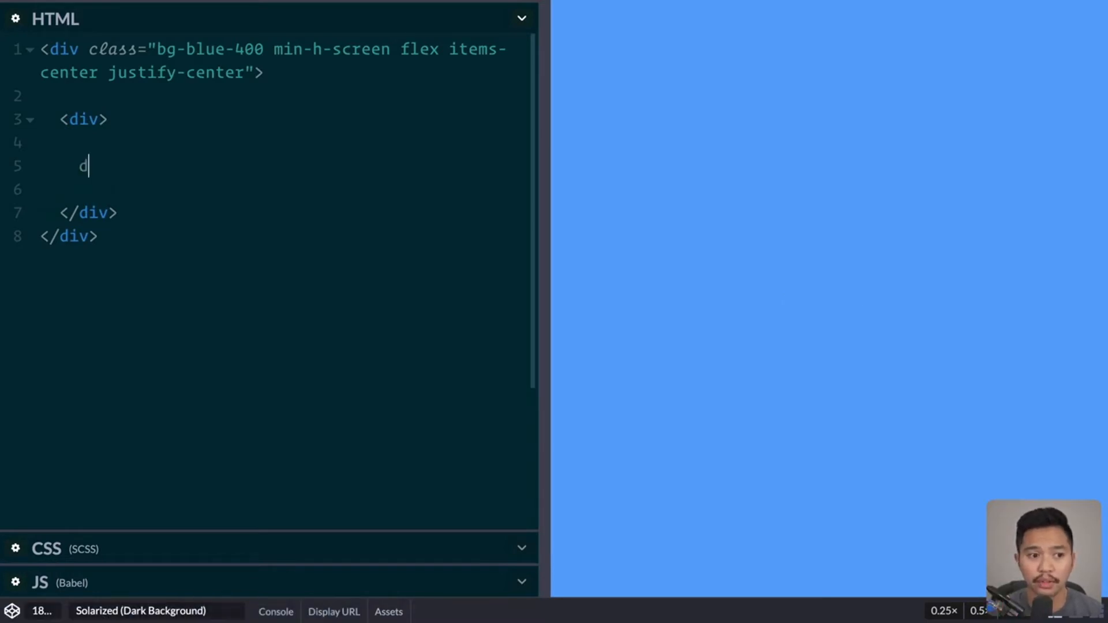
text(iv{$})
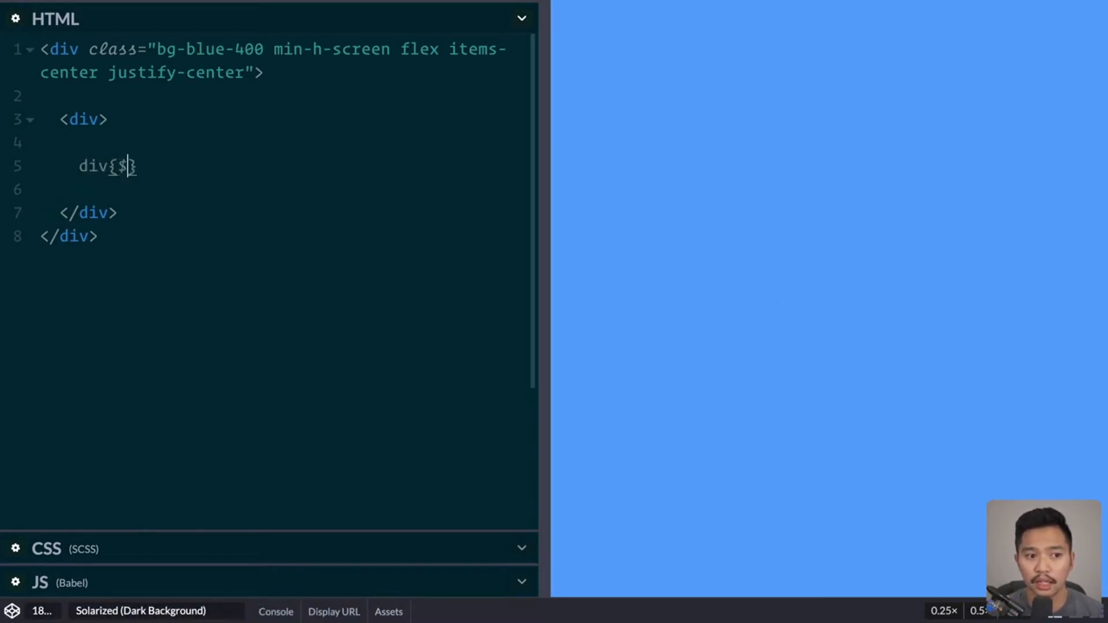
text(*9)
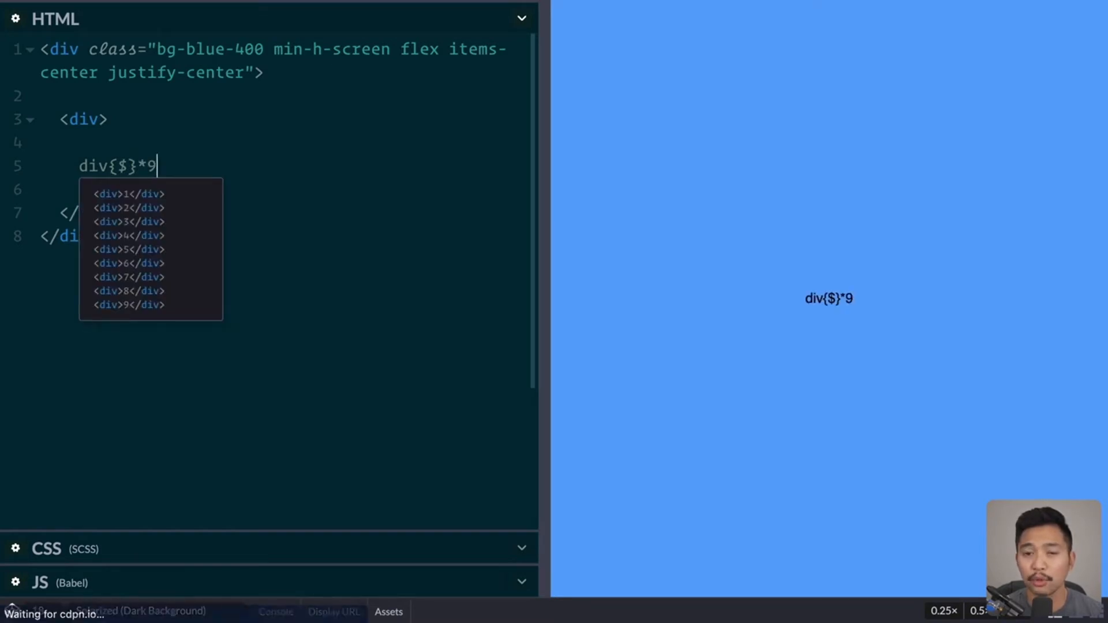
key(Tab)
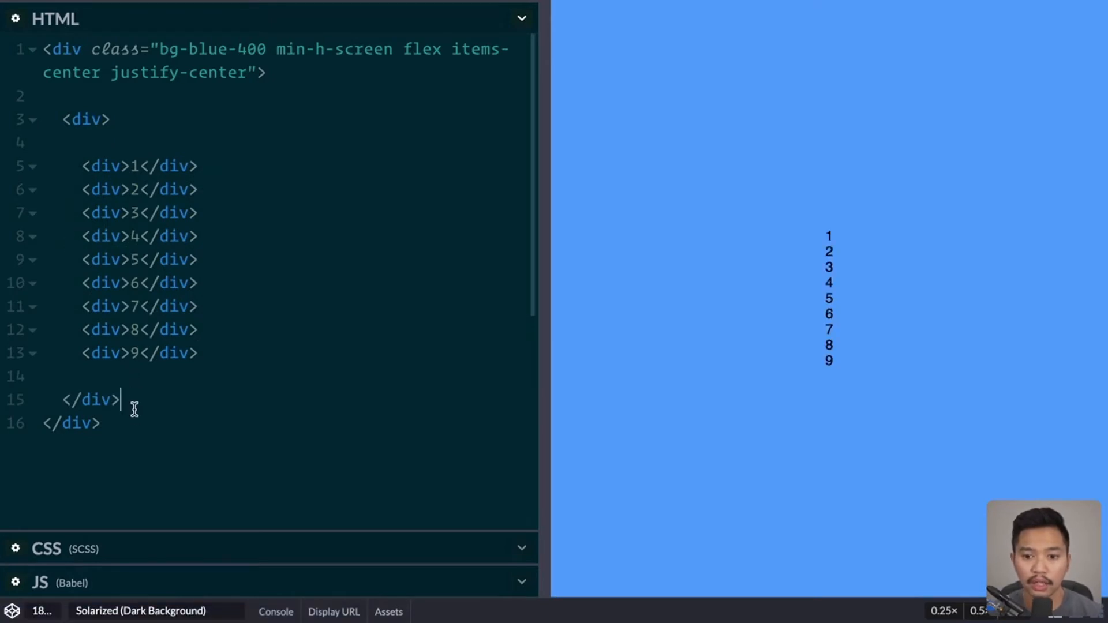
key(Enter)
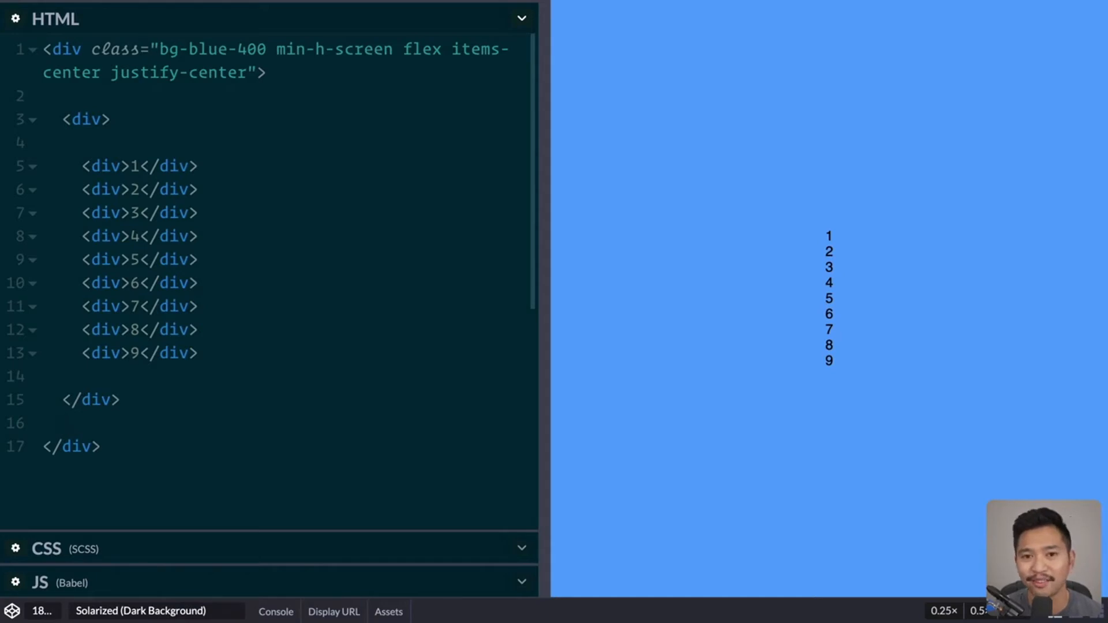
Step: Give the inner container div the attribute class="grid"
click(65, 422)
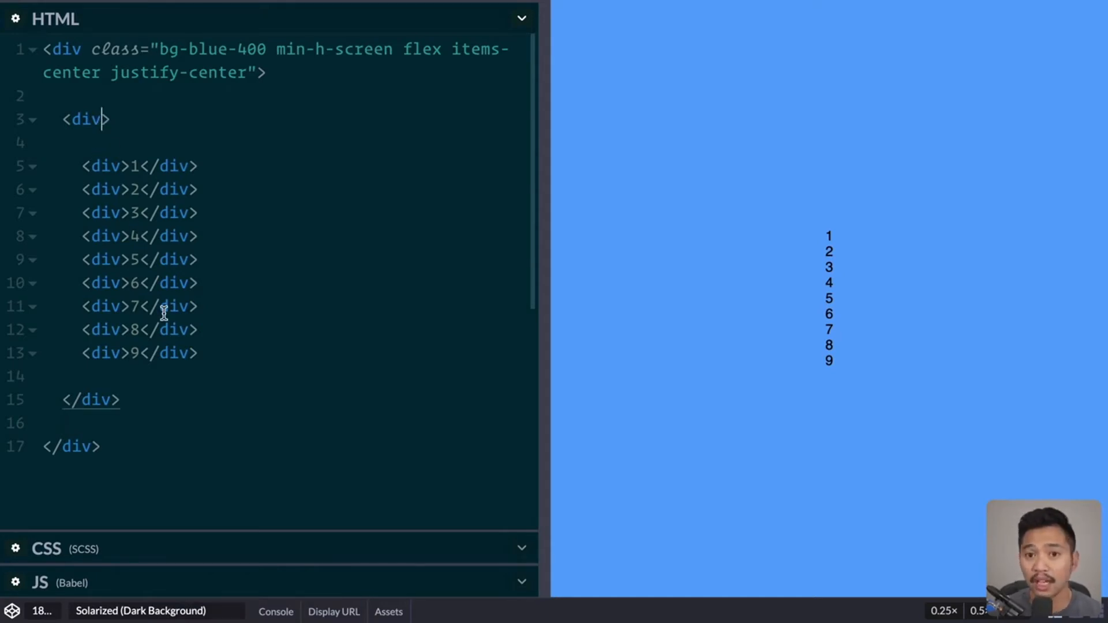
text(" ")
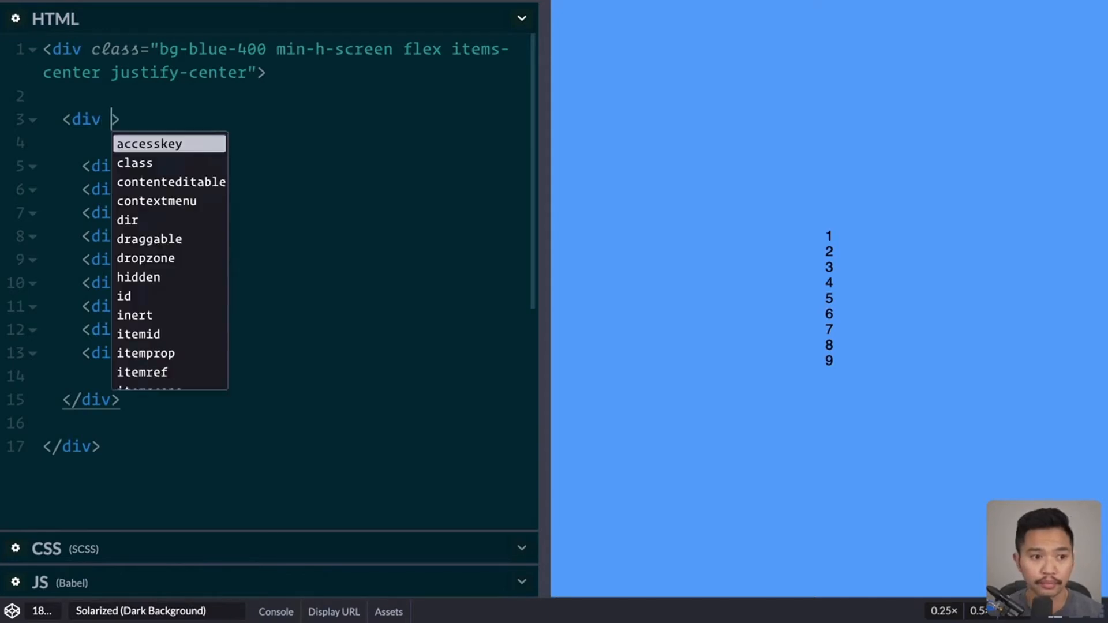
text(class="g)
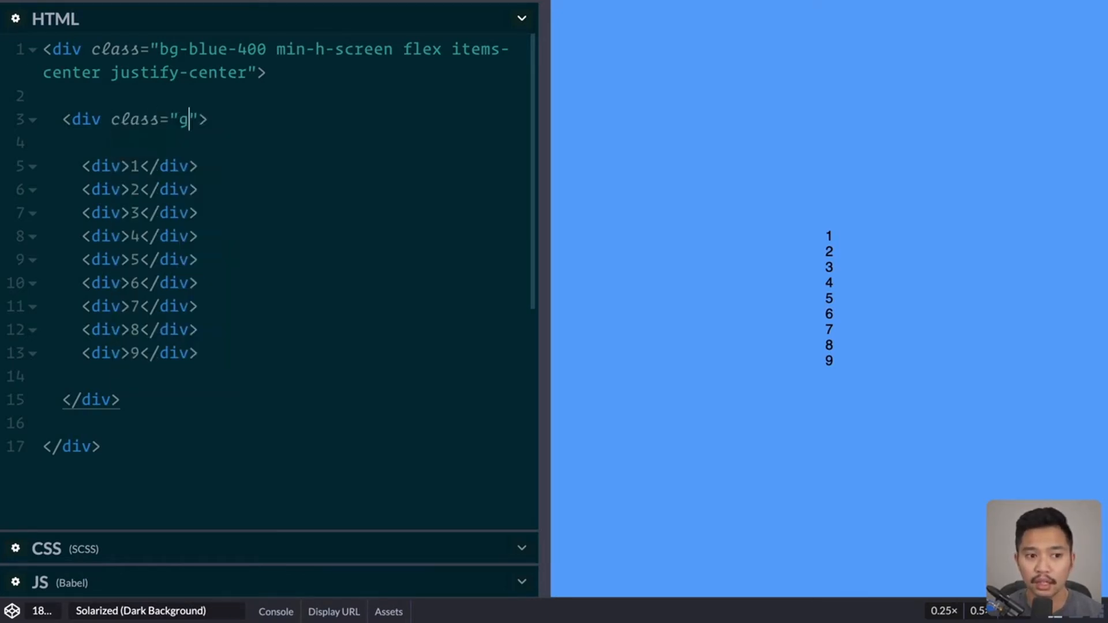
text(rid)
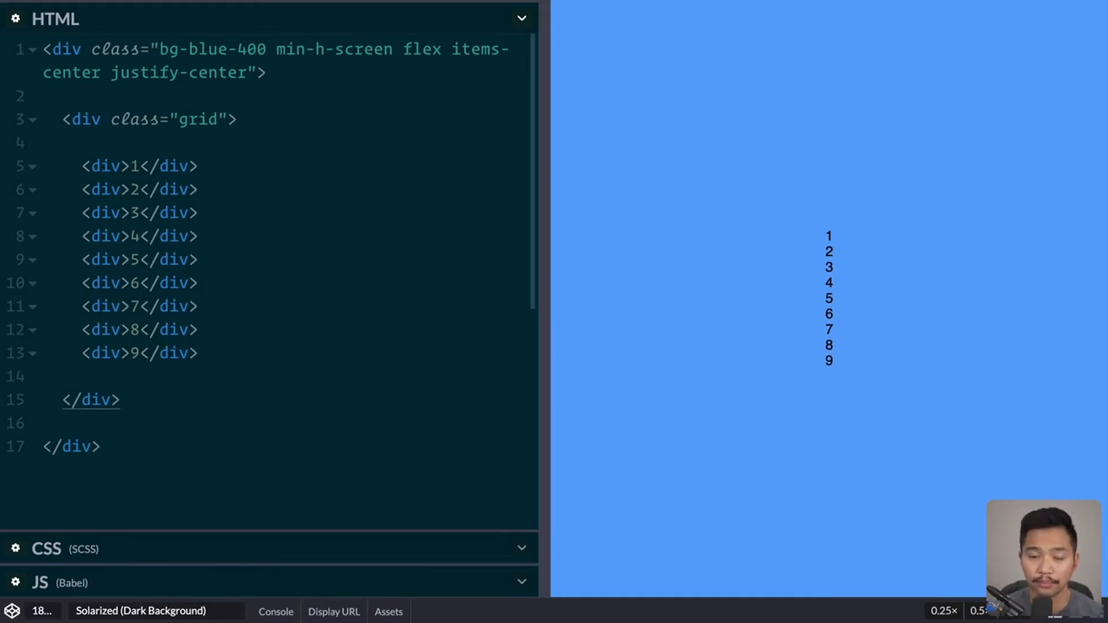
mouse_move(747, 229)
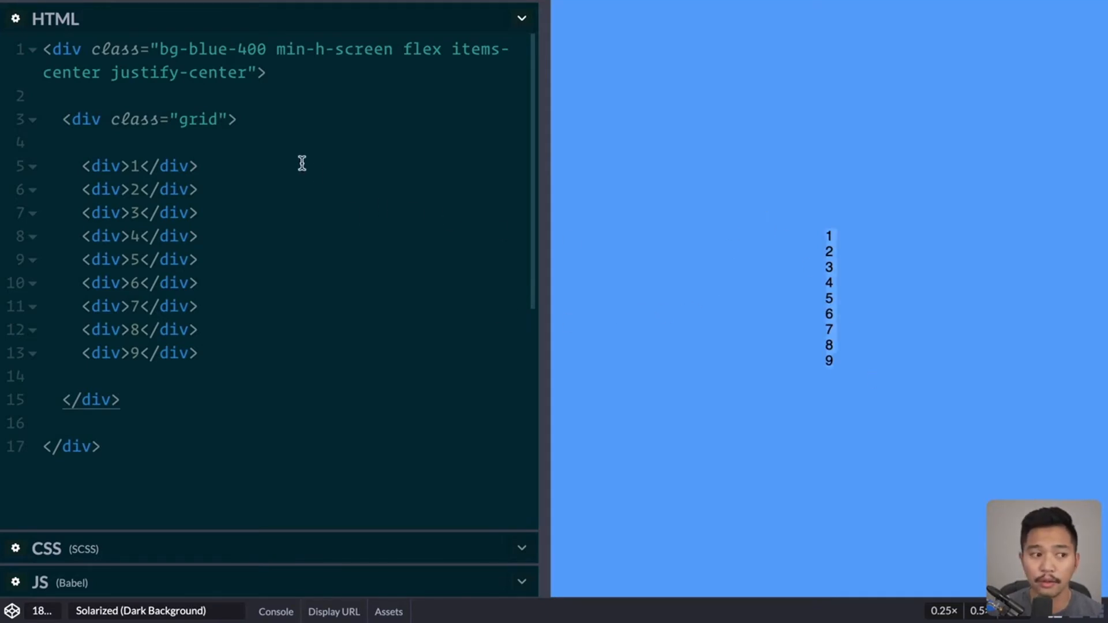
Step: Add grid-cols-3 to the grid div so the numbers lay out in three columns
text(" ")
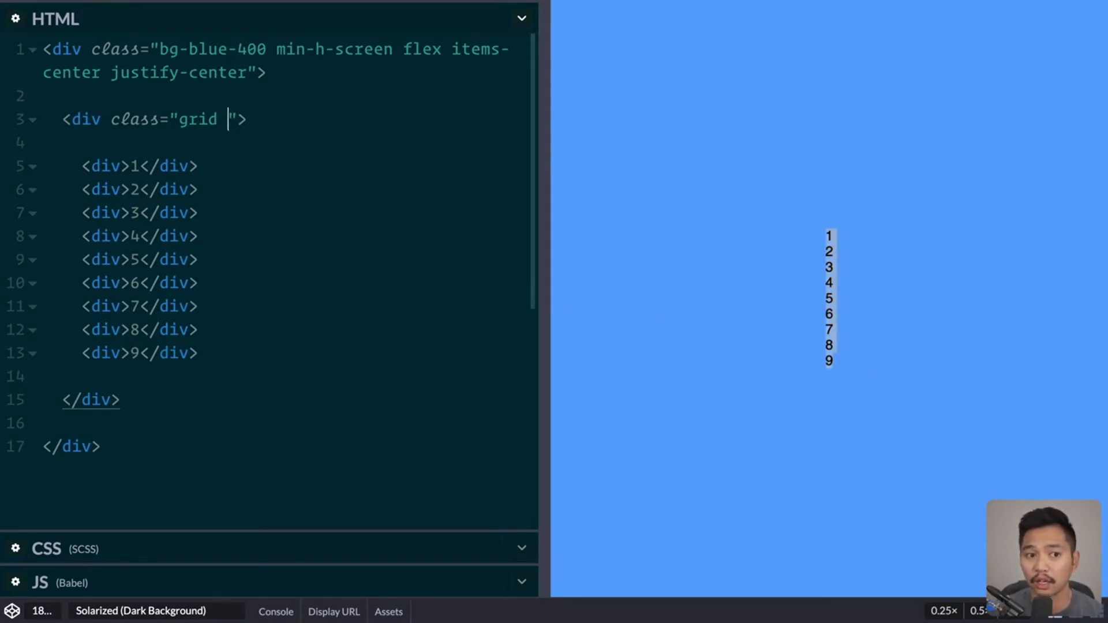
text(grid-cols-3)
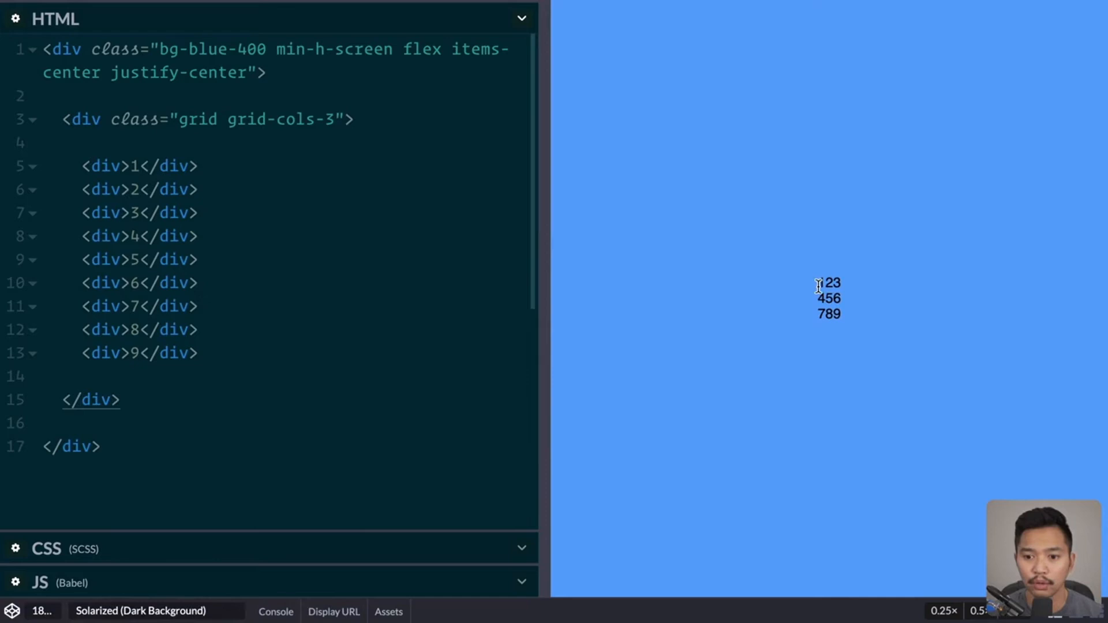
mouse_move(417, 143)
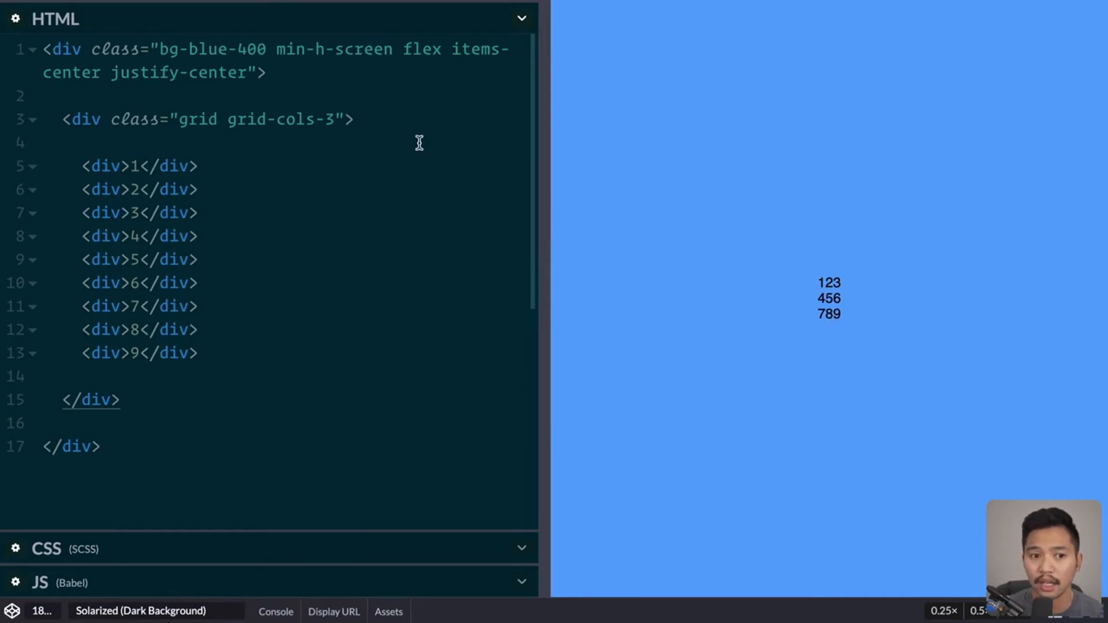
mouse_move(397, 136)
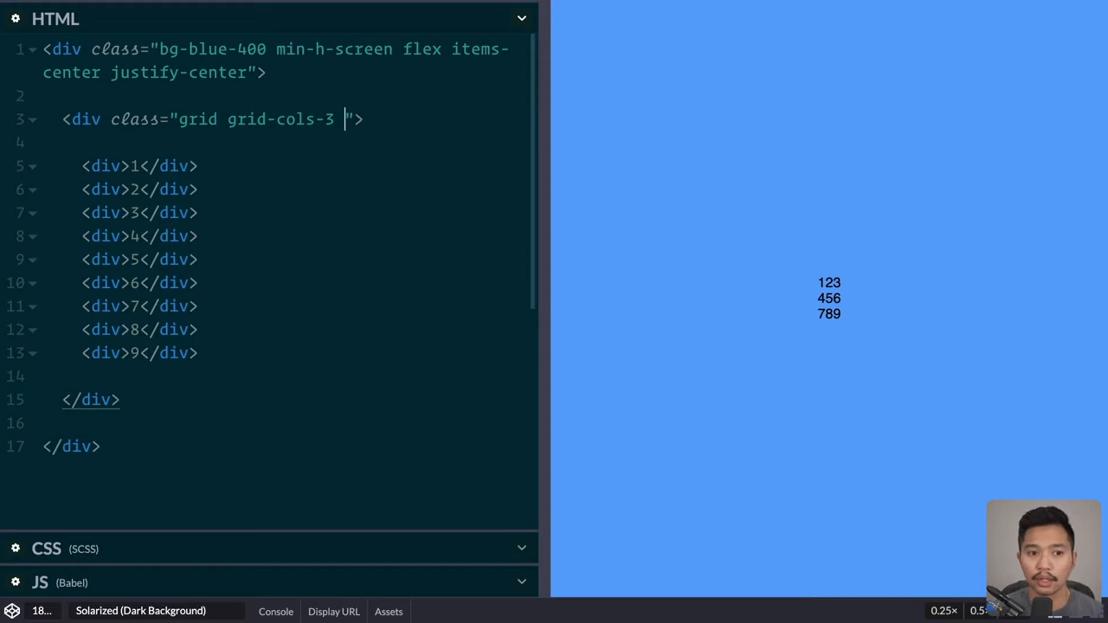
Step: Try grid-rows-3 on the grid, then change the row count to 2
text(grid-rows)
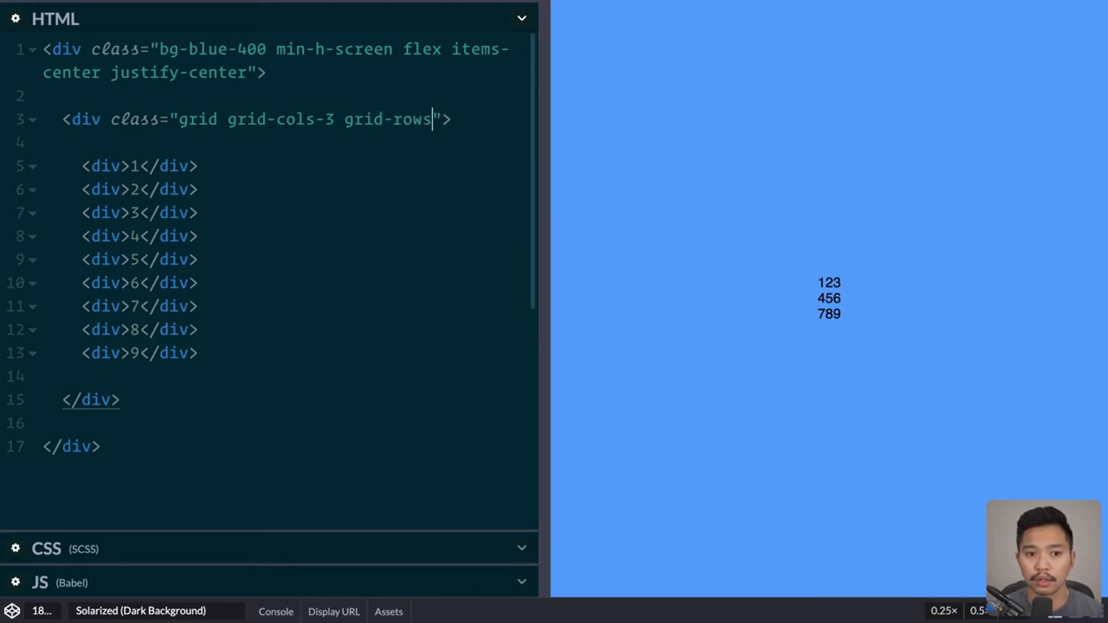
text(-3)
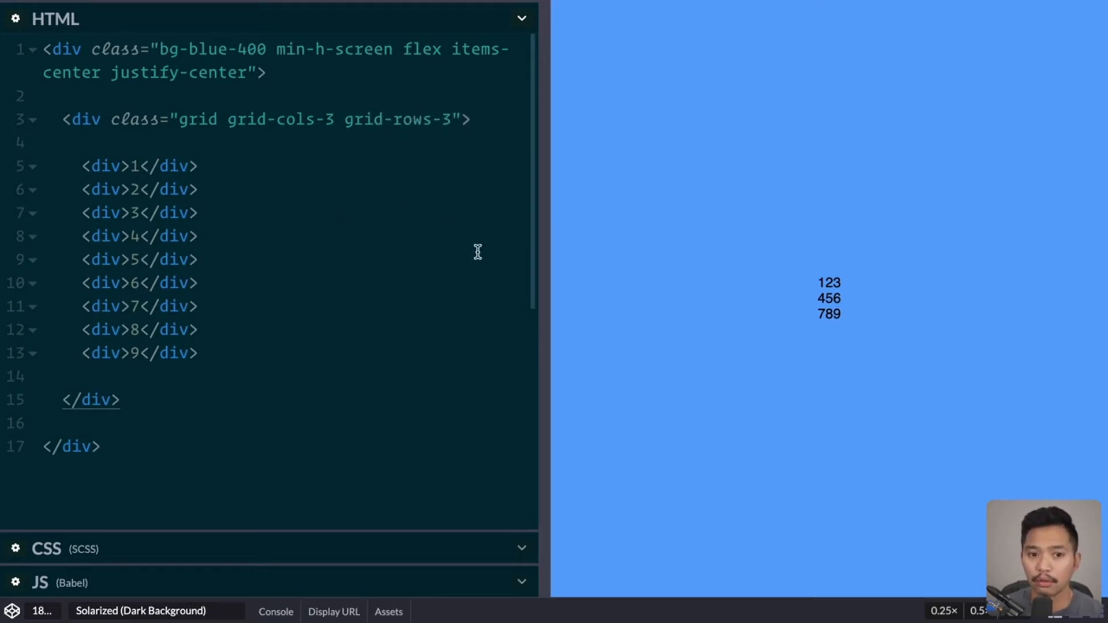
drag(544, 251, 560, 220)
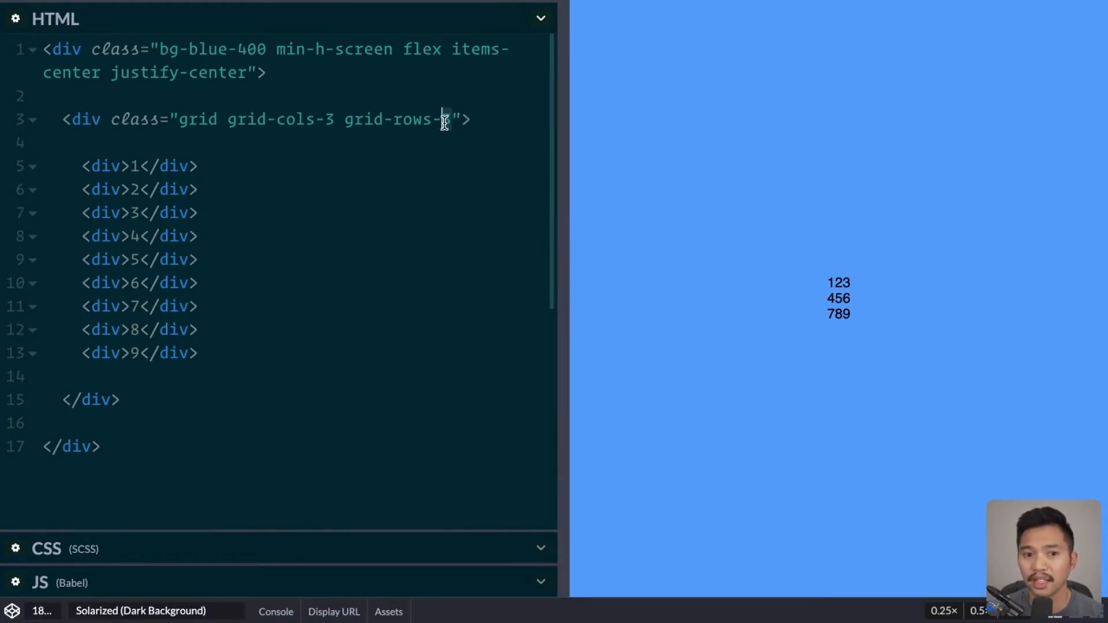
text(2)
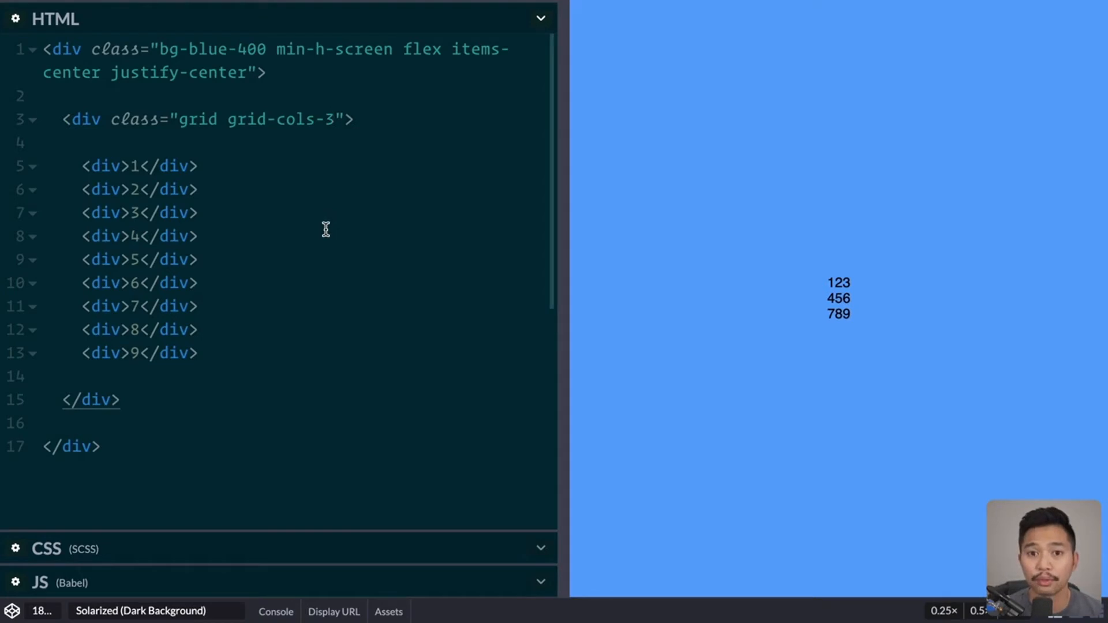
mouse_move(619, 172)
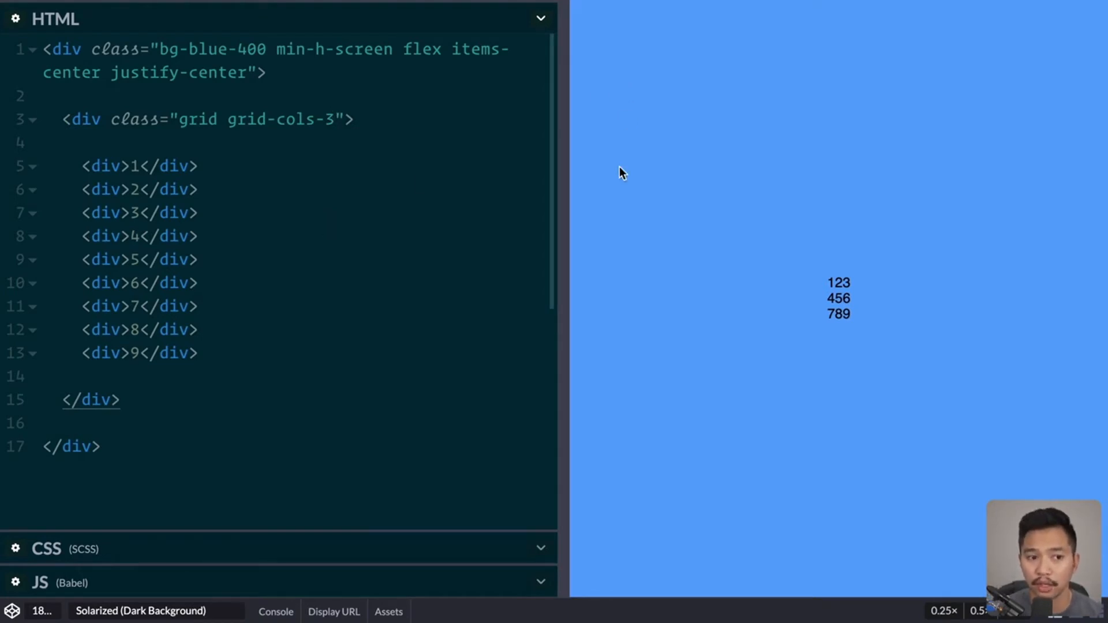
mouse_move(572, 249)
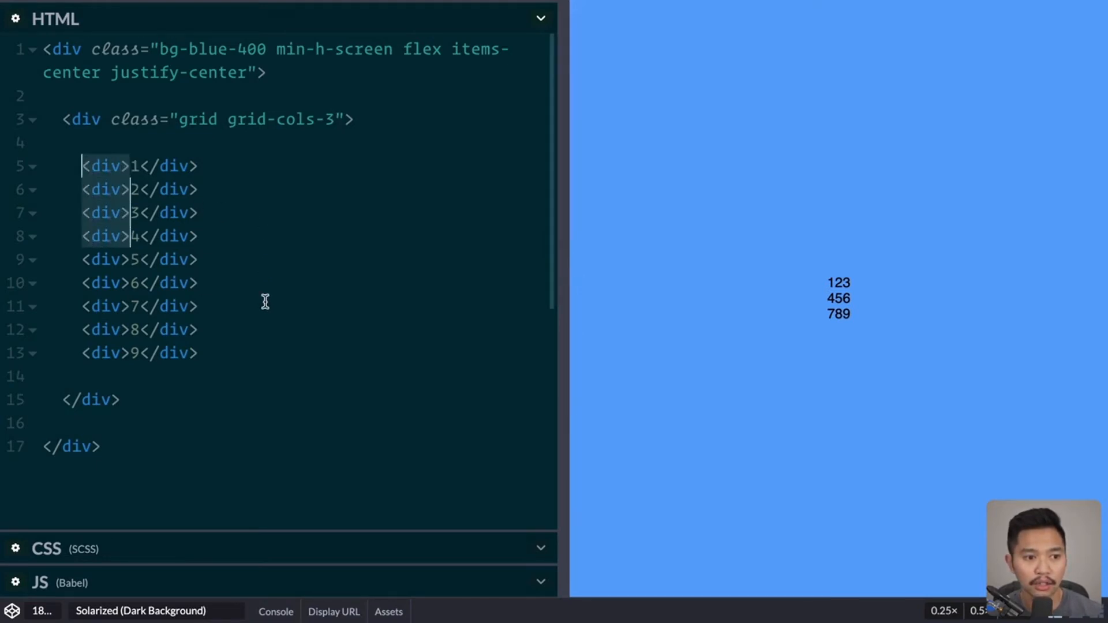
Step: Give the nine card divs the classes bg-white p-3 rounded
text(c)
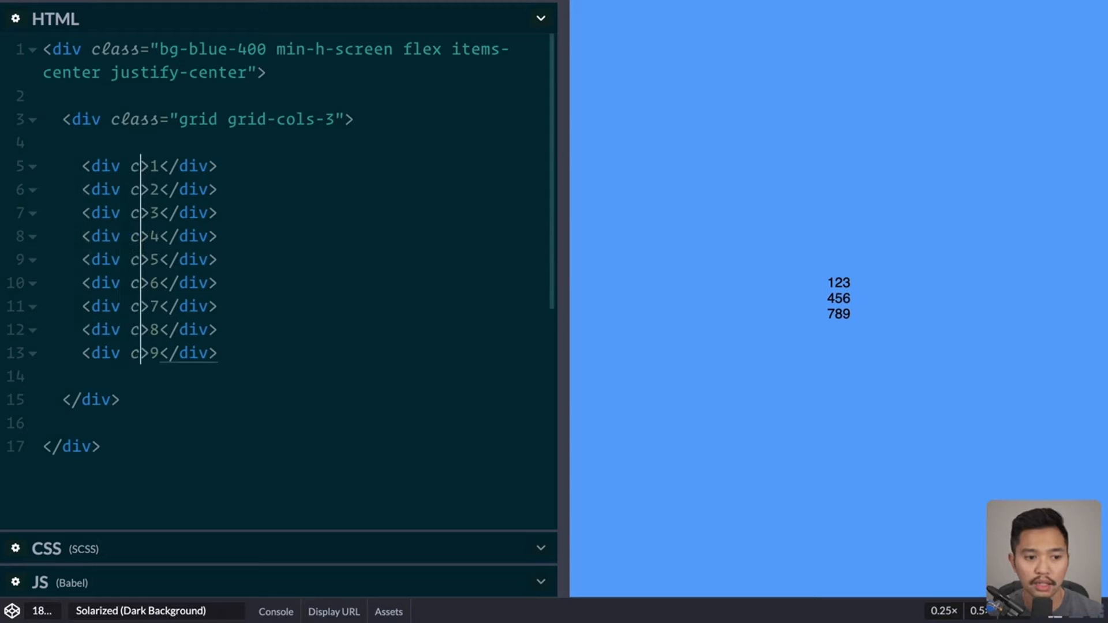
text(lass="bg-)
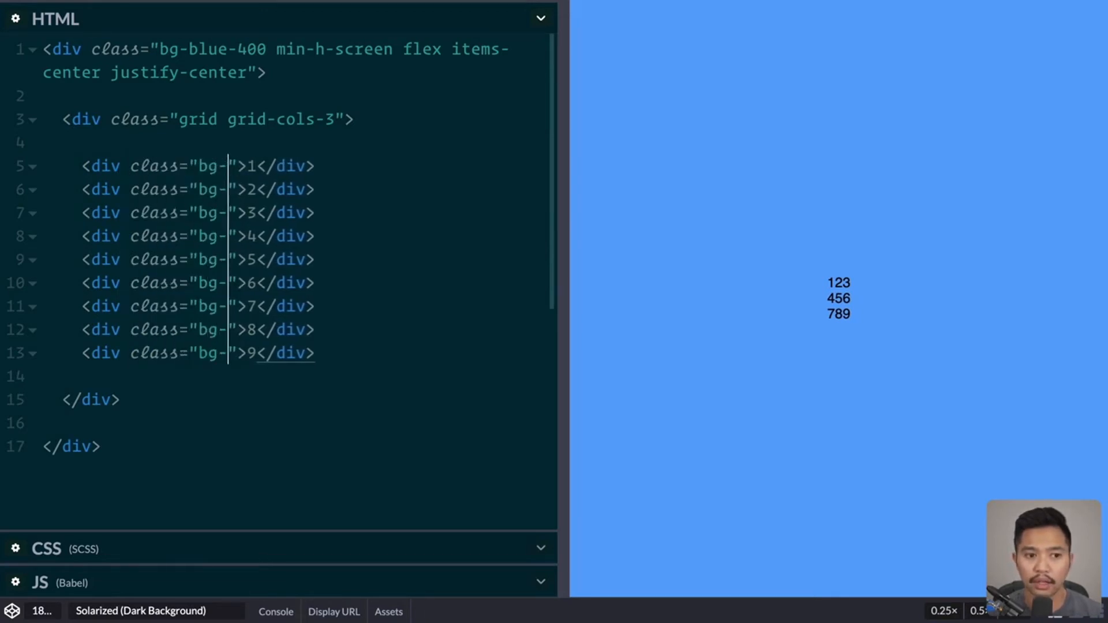
text(white)
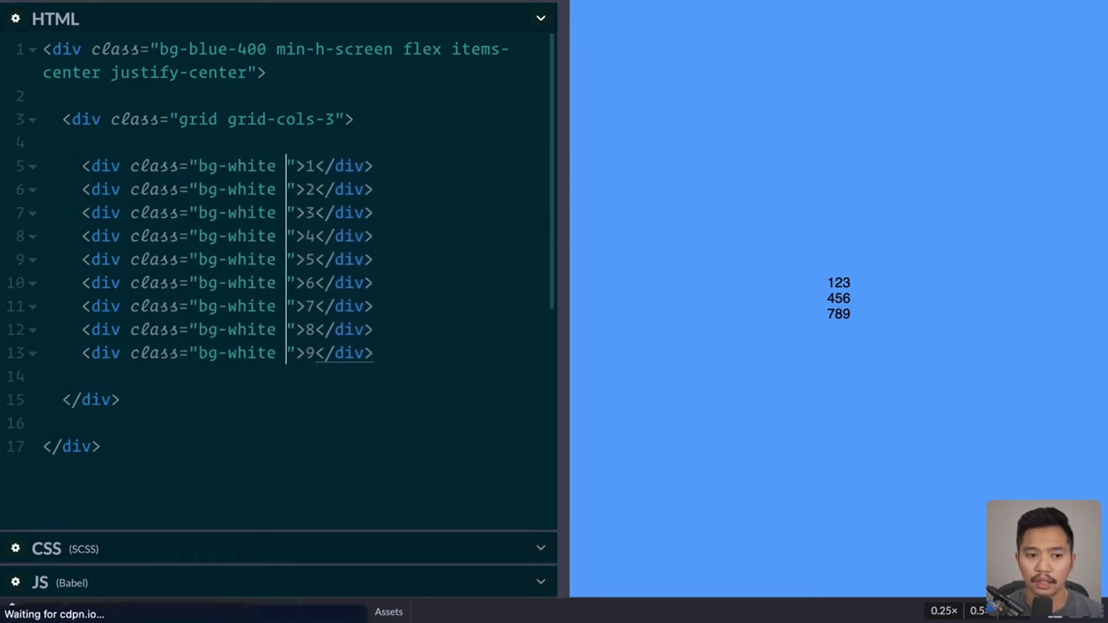
text(p-3 roun)
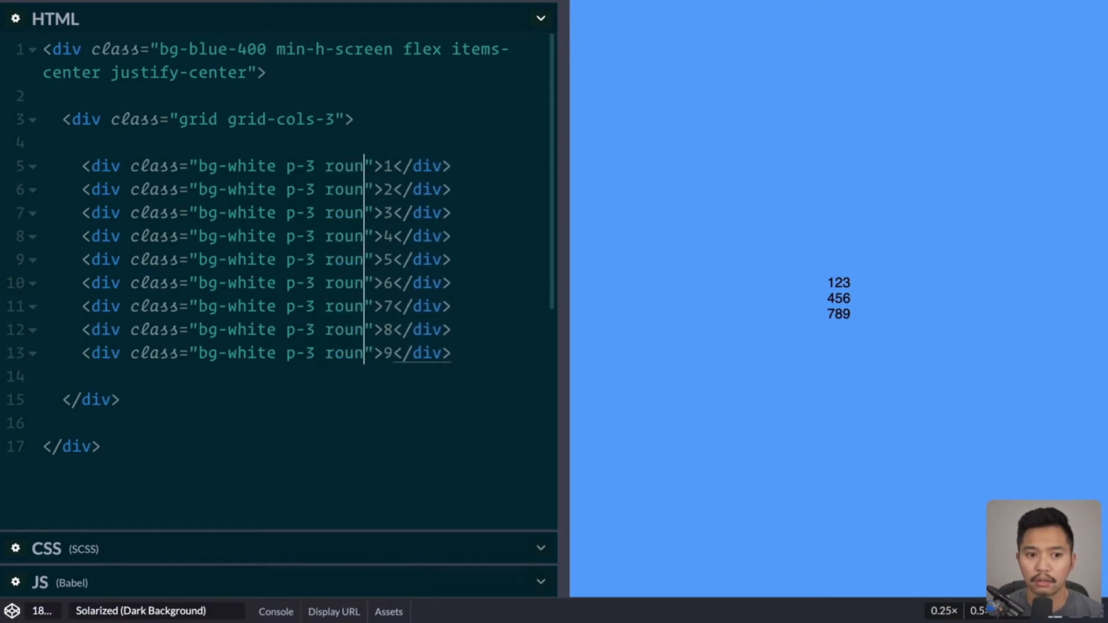
text(ded)
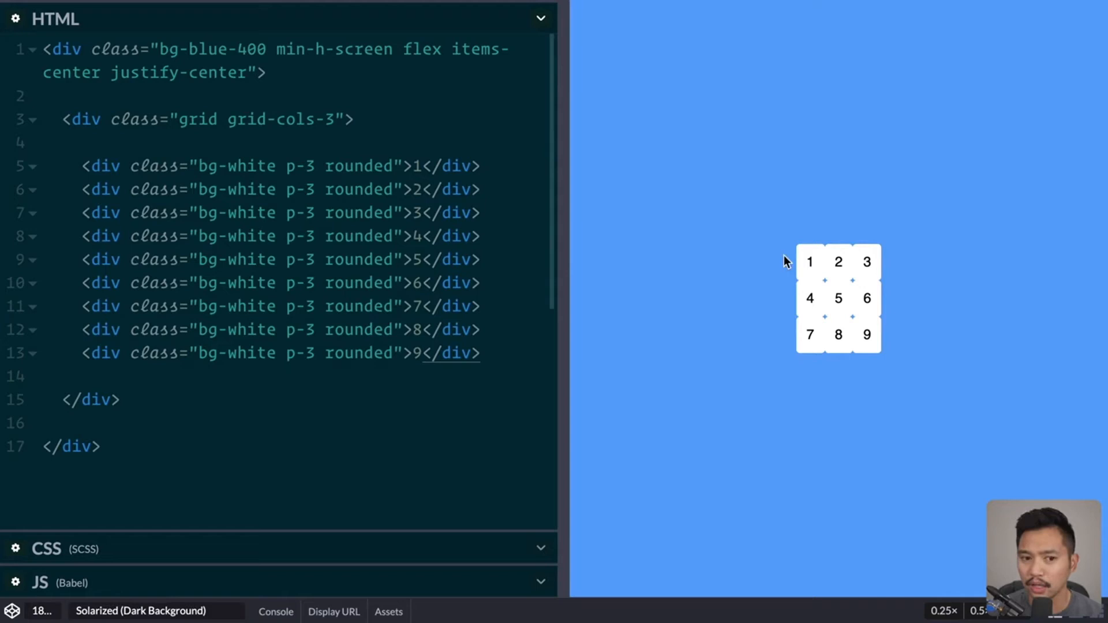
mouse_move(393, 173)
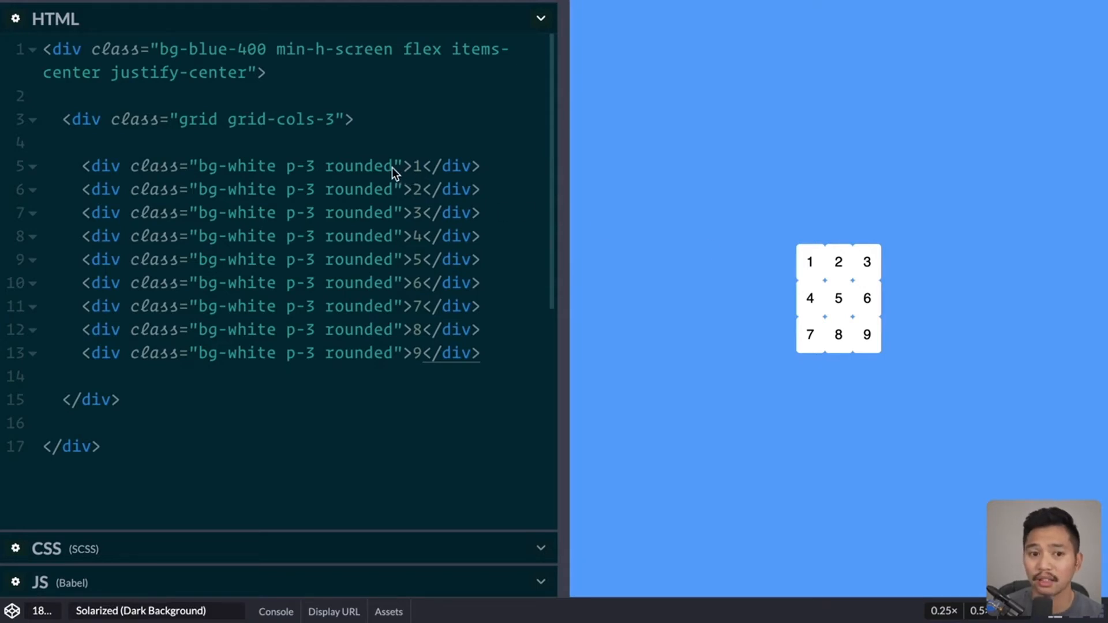
click(393, 166)
text( mr-2 )
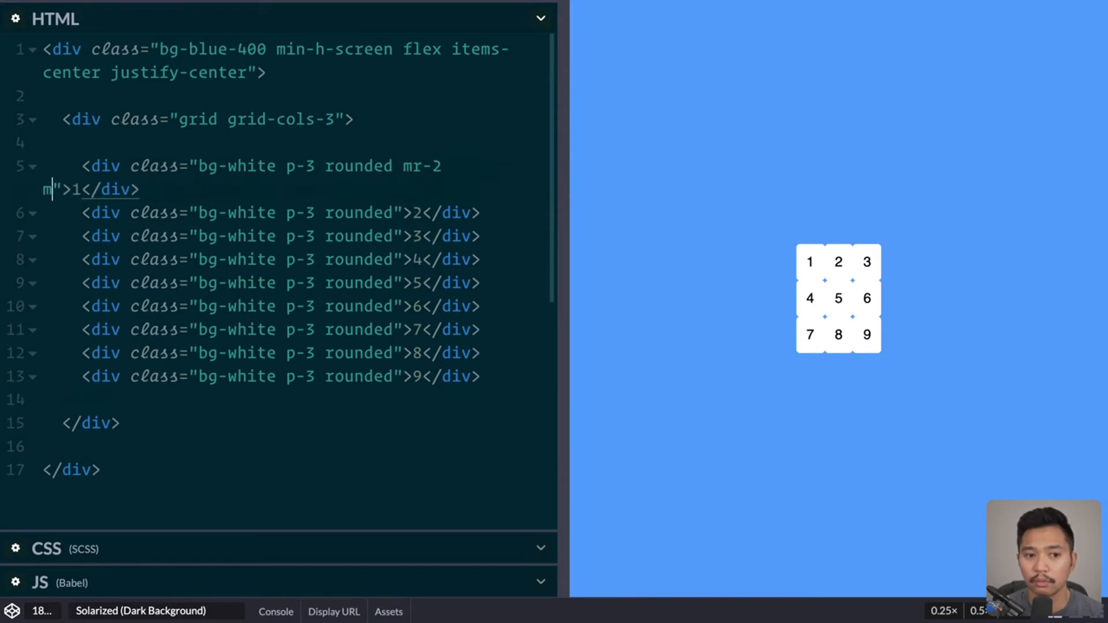
text(mb-2)
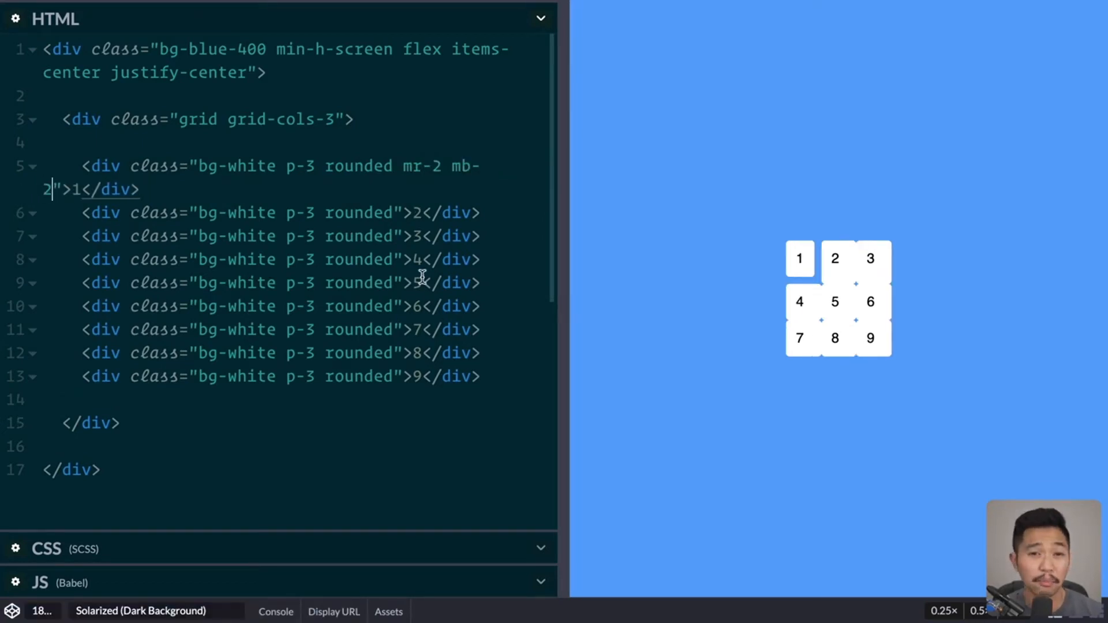
mouse_move(411, 263)
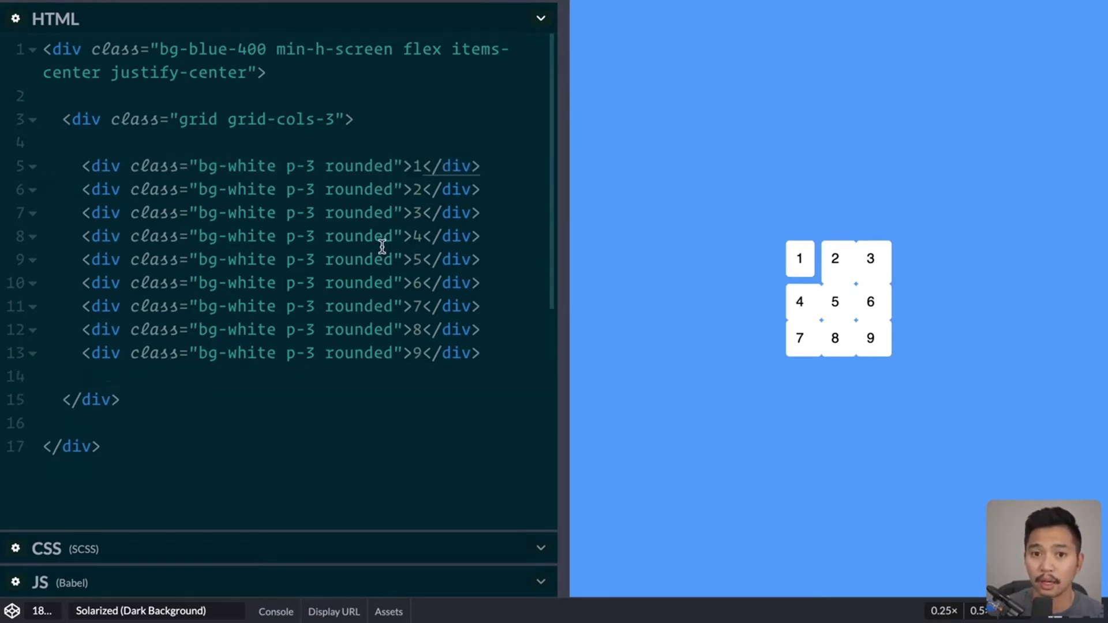
Step: Add gap-2 to the grid div's class list after grid-cols-3
text(" ")
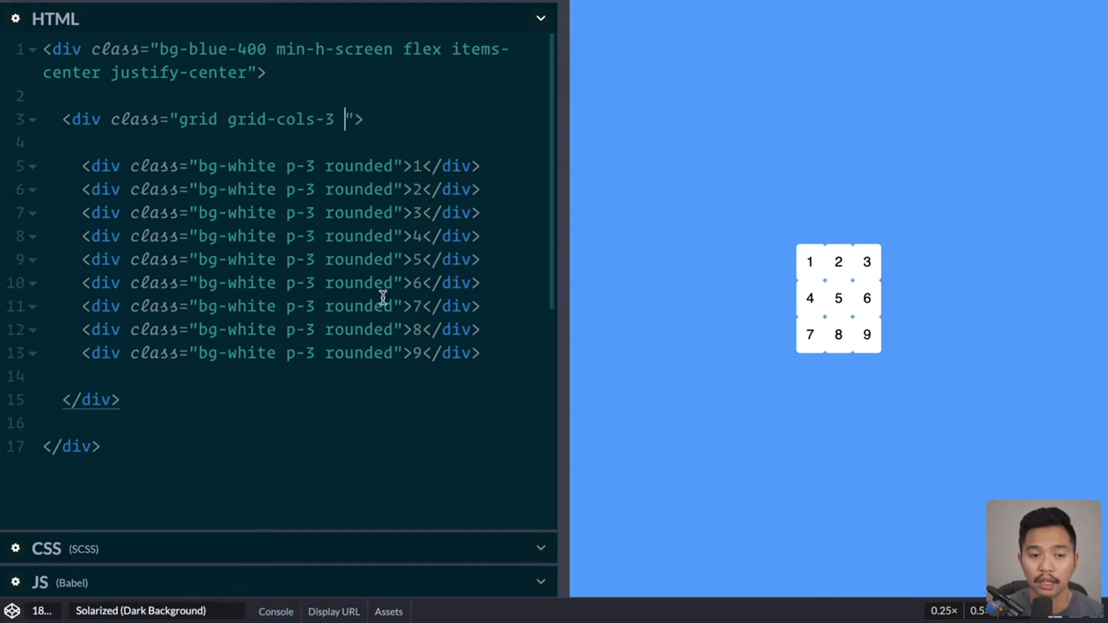
text(gap-2)
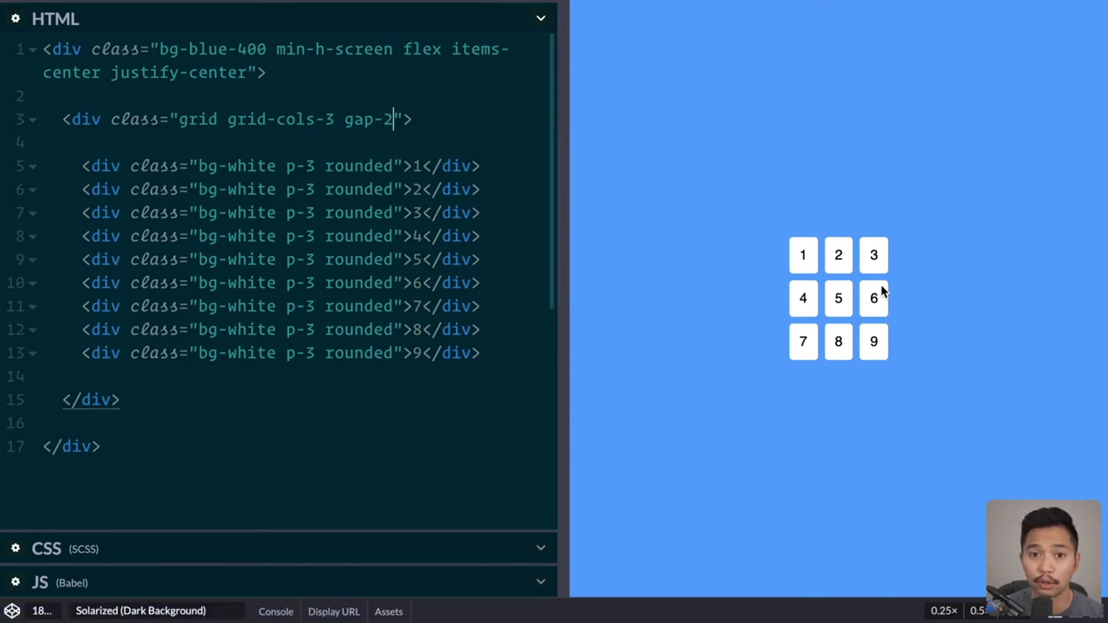
mouse_move(400, 161)
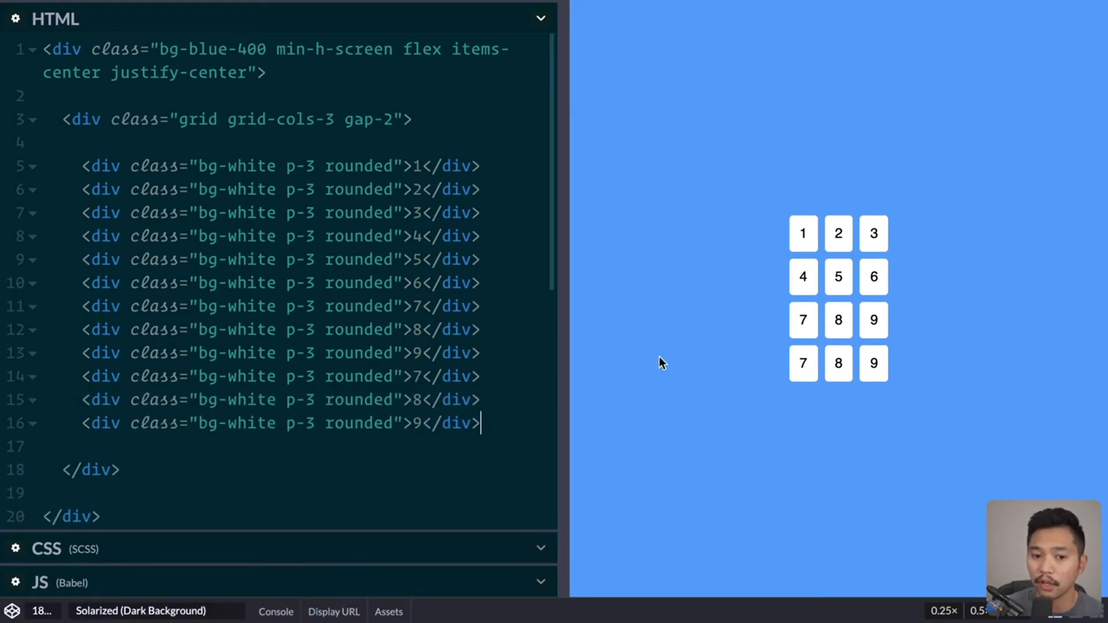
mouse_move(825, 335)
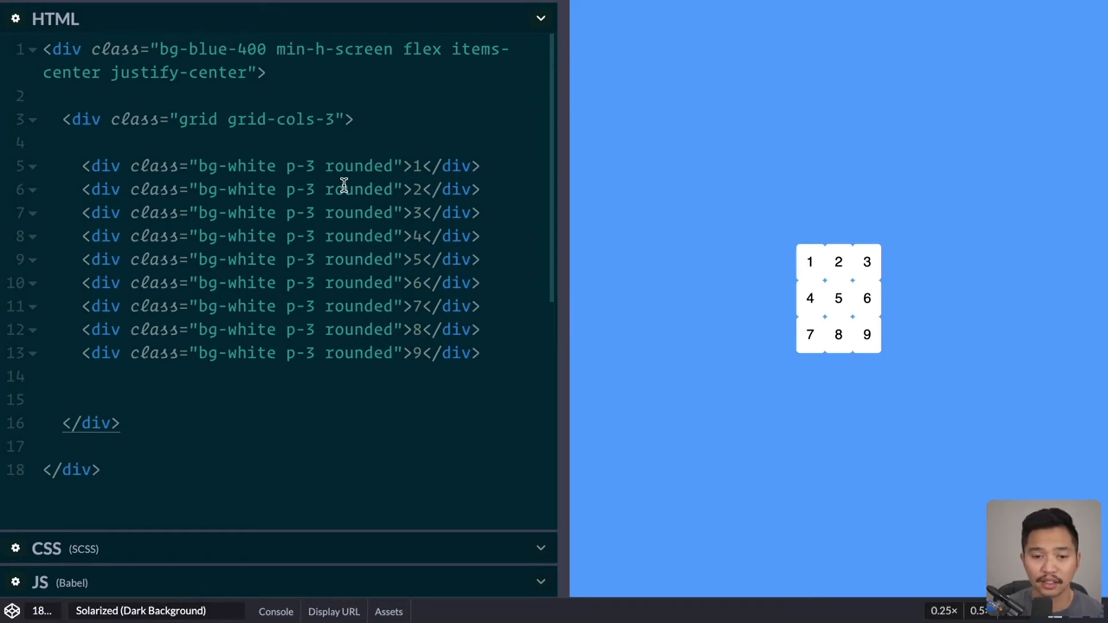
Step: Try gap-y-2 and gap-y variants on the grid before settling on gap-4
text(gap-y-)
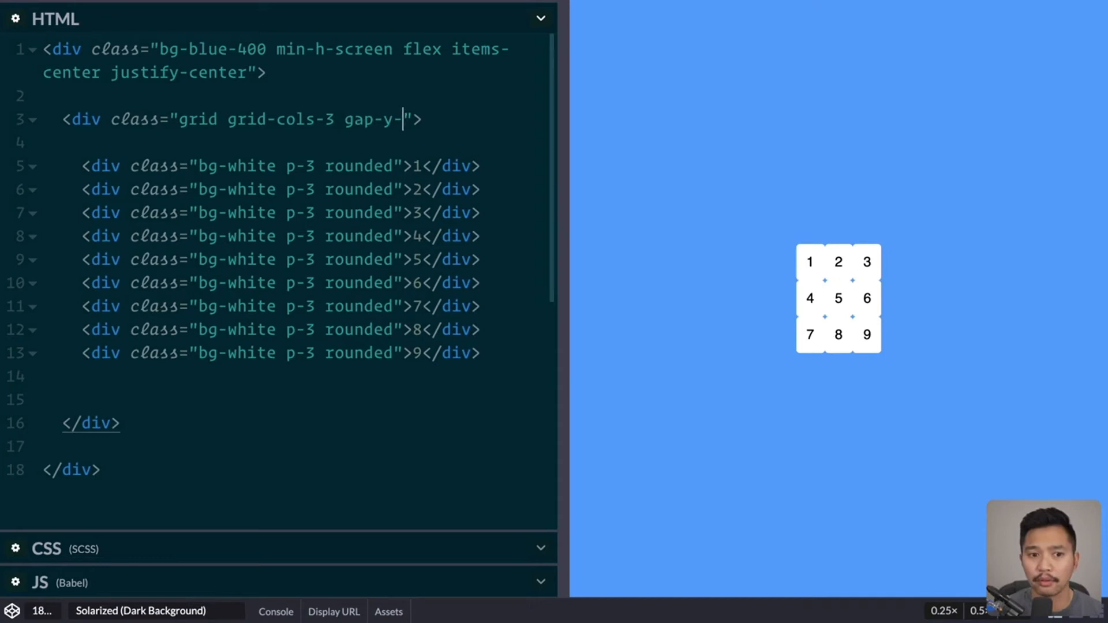
text(2)
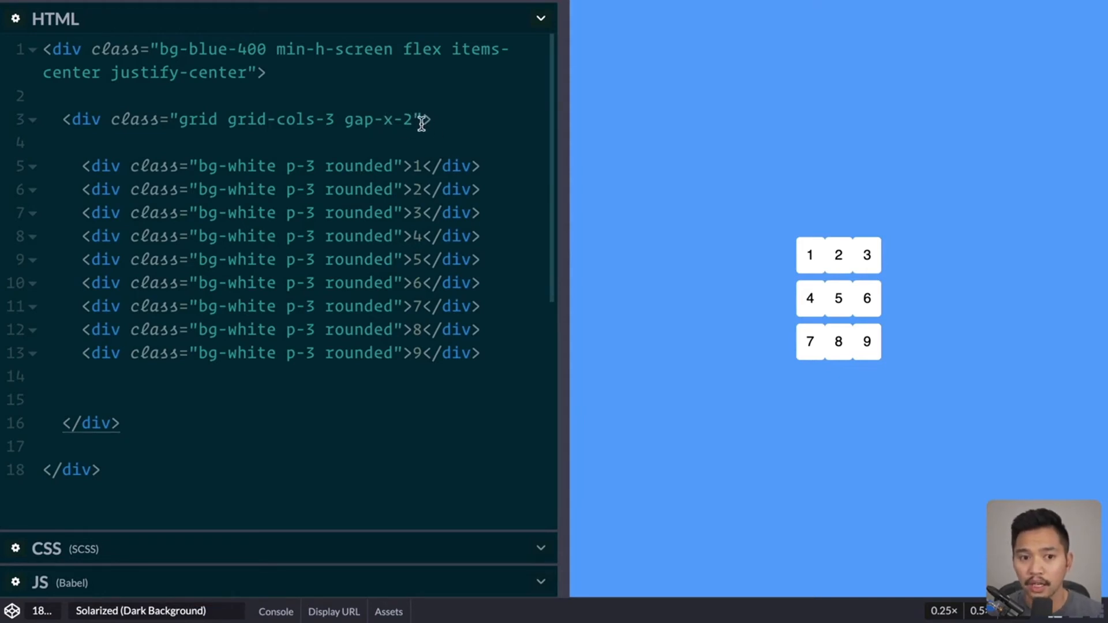
text(gap-y)
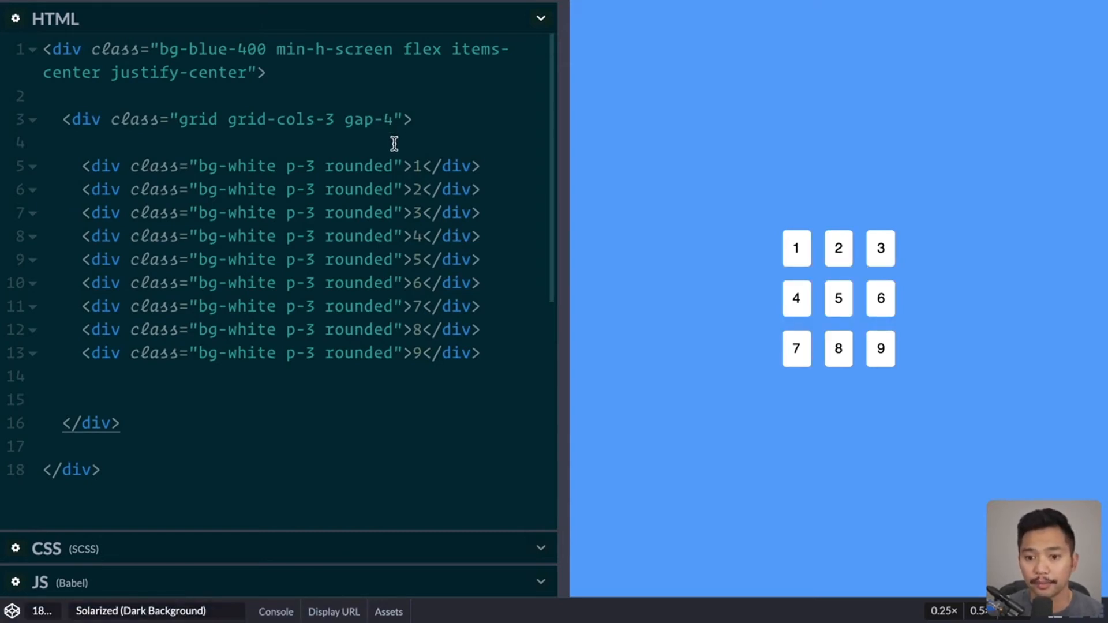
mouse_move(399, 146)
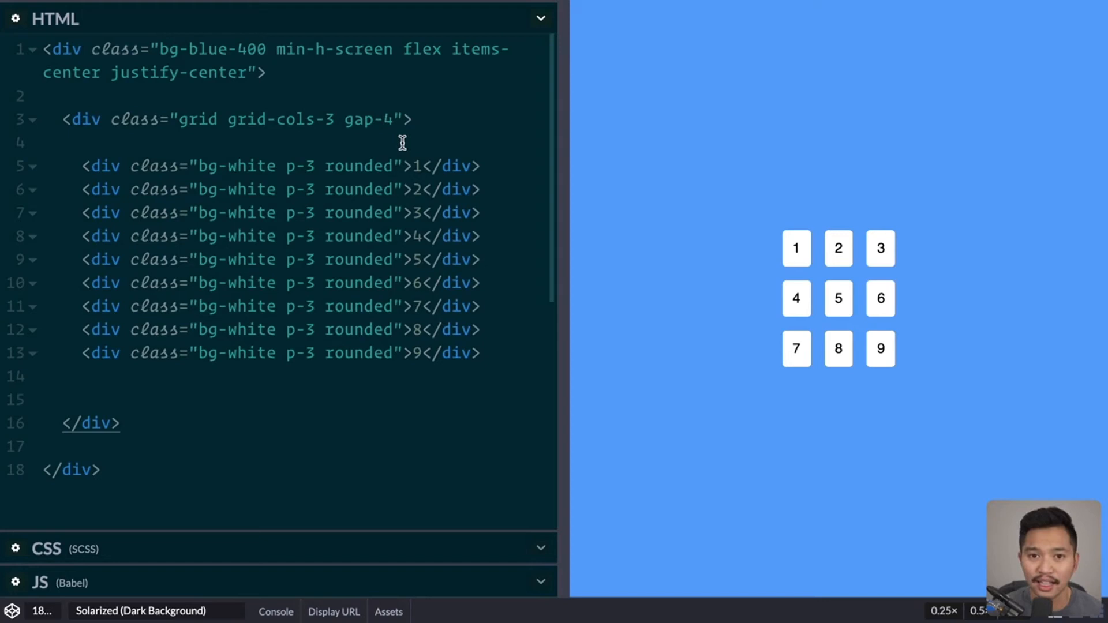
Step: Replace grid-cols-3 with grid-cols-1 md:grid-cols-2 lg:grid-cols-3 for a responsive grid
click(385, 119)
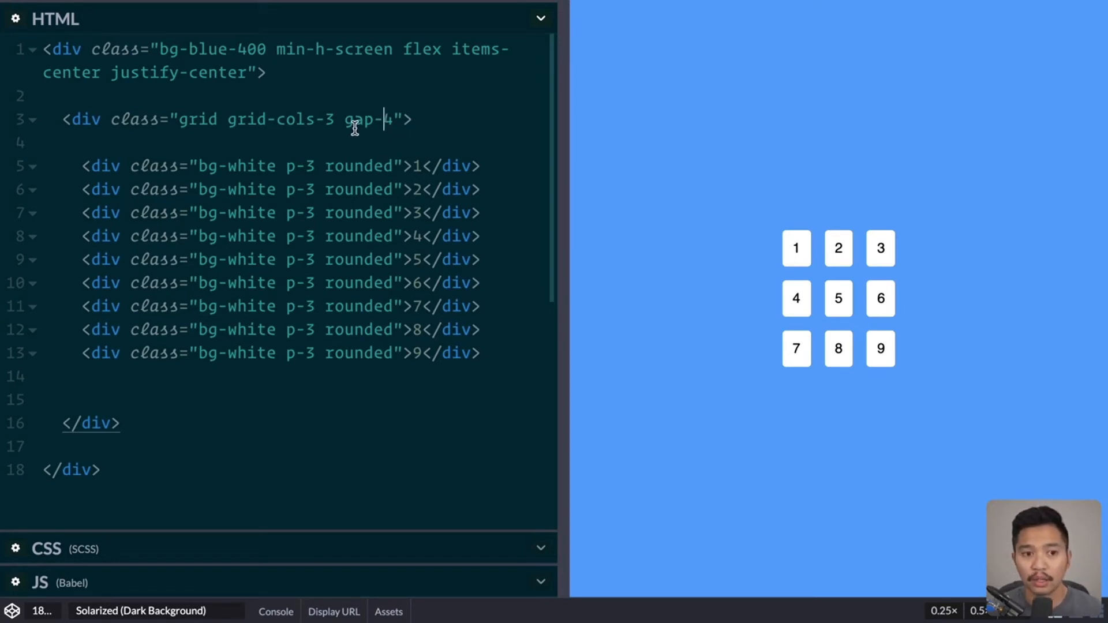
double_click(280, 119)
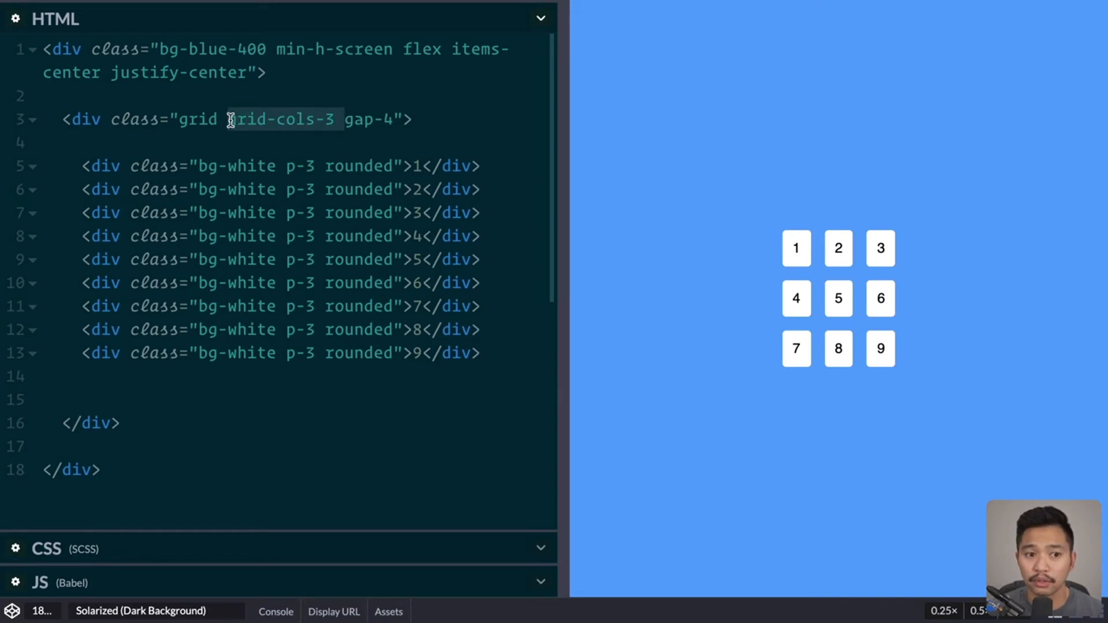
double_click(282, 119)
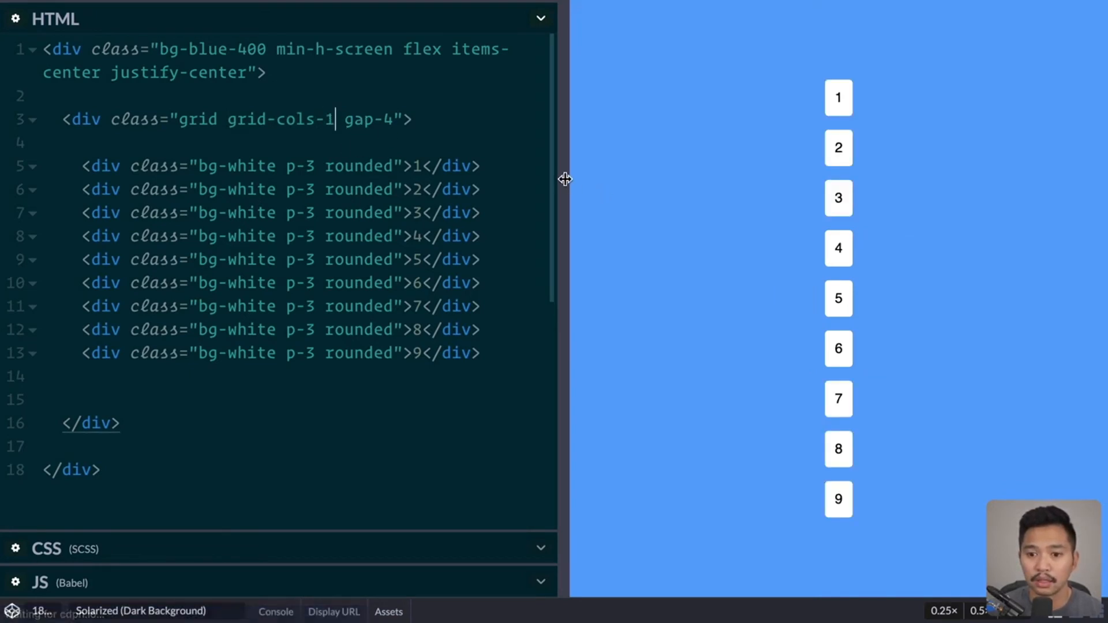
drag(564, 177, 1043, 175)
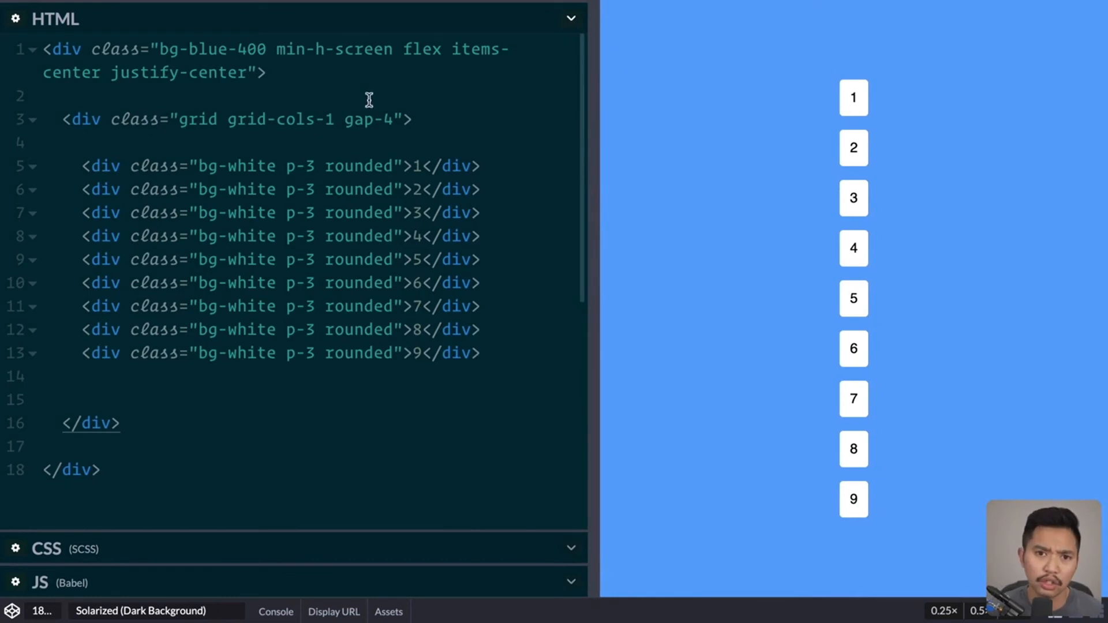
text(md)
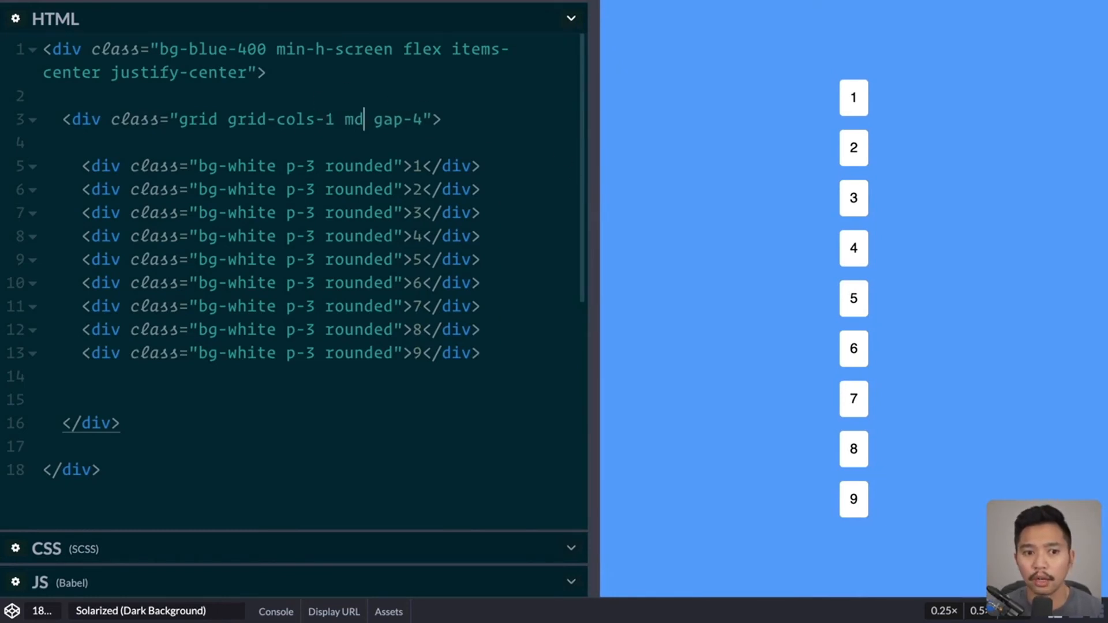
text(:grid-cols-)
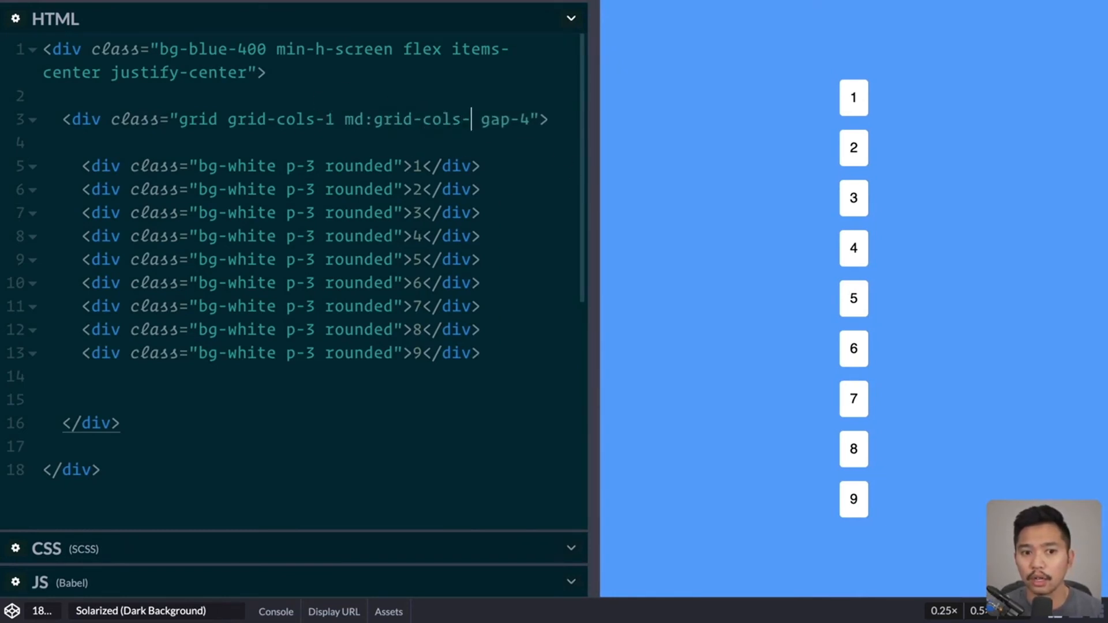
text(2 lg:grid-)
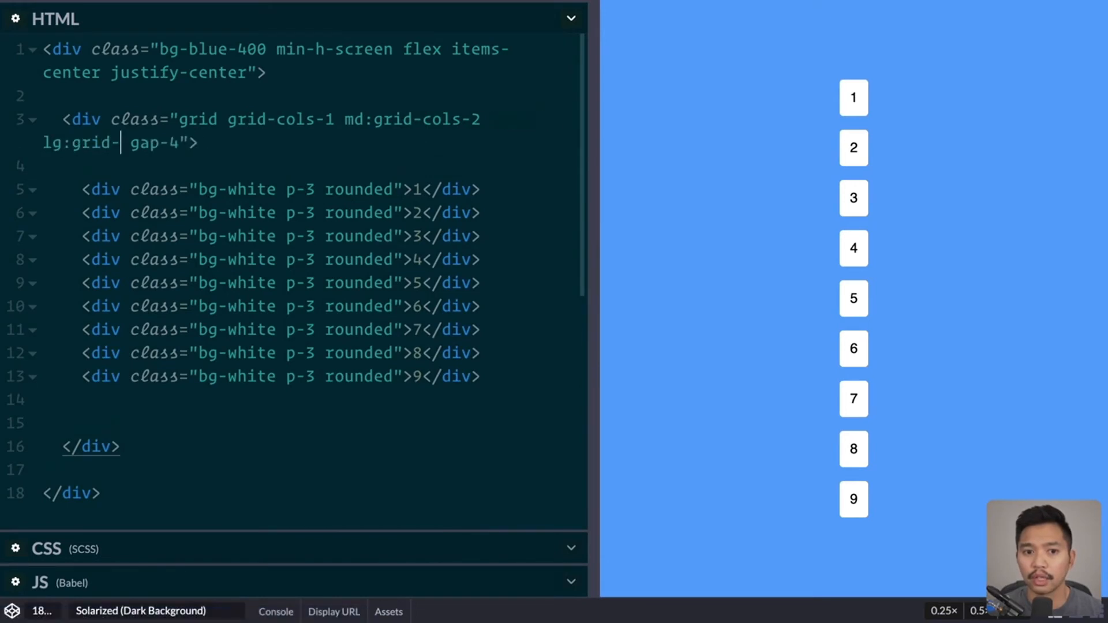
text(cols-3)
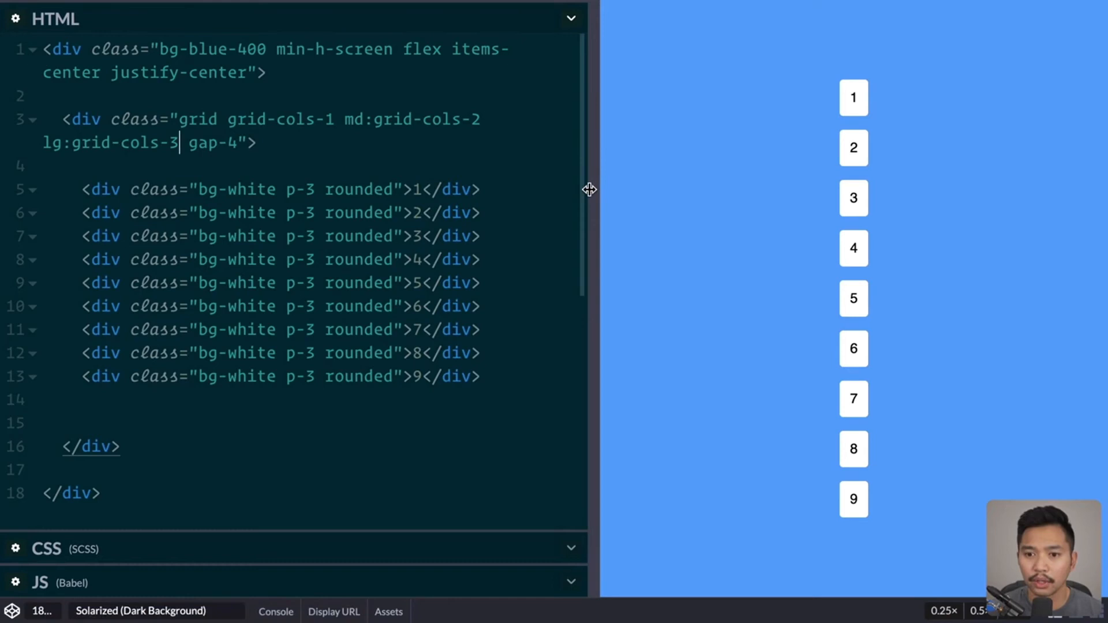
Step: Drag the panel divider to test the grid at medium and narrow preview widths
drag(589, 188, 382, 196)
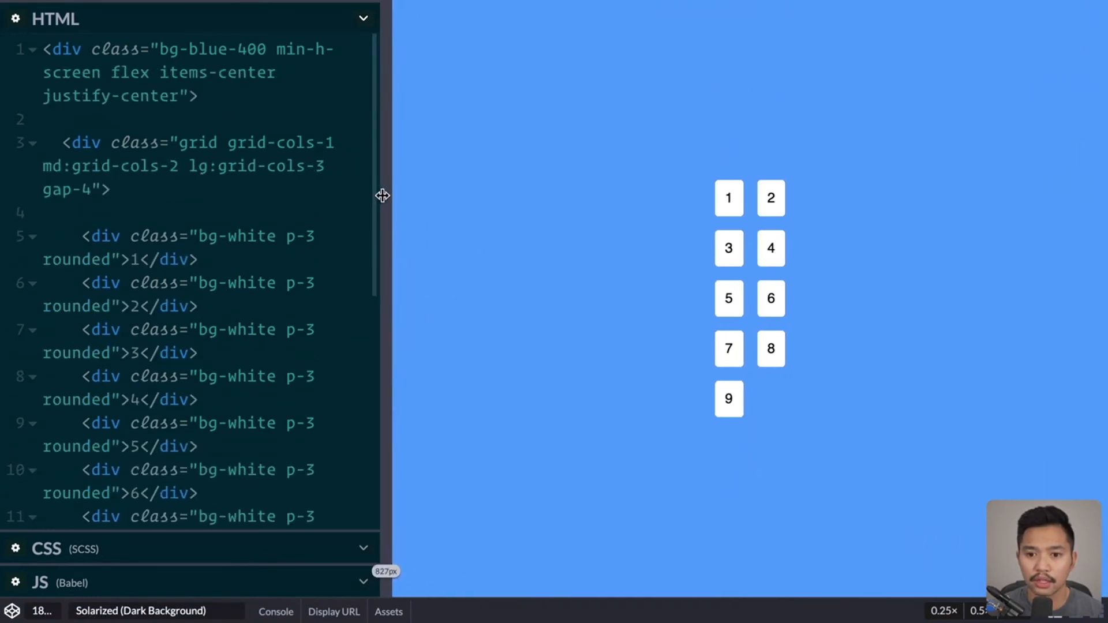
drag(381, 197, 209, 197)
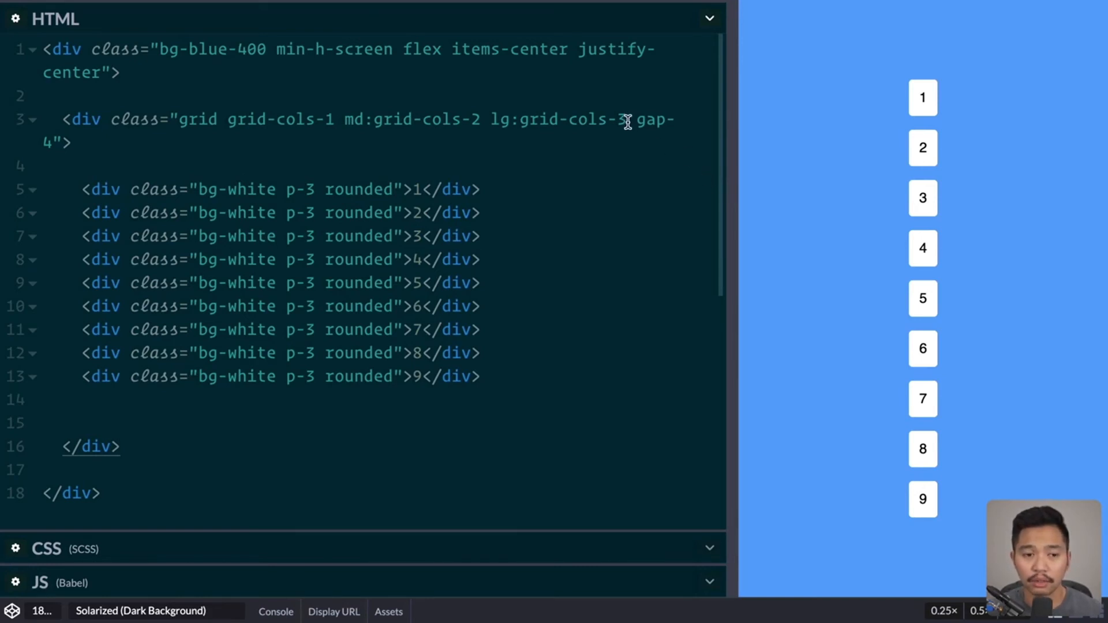
Step: Replace the responsive column classes so the grid div reads grid-cols-3 gap-2
drag(625, 118, 332, 119)
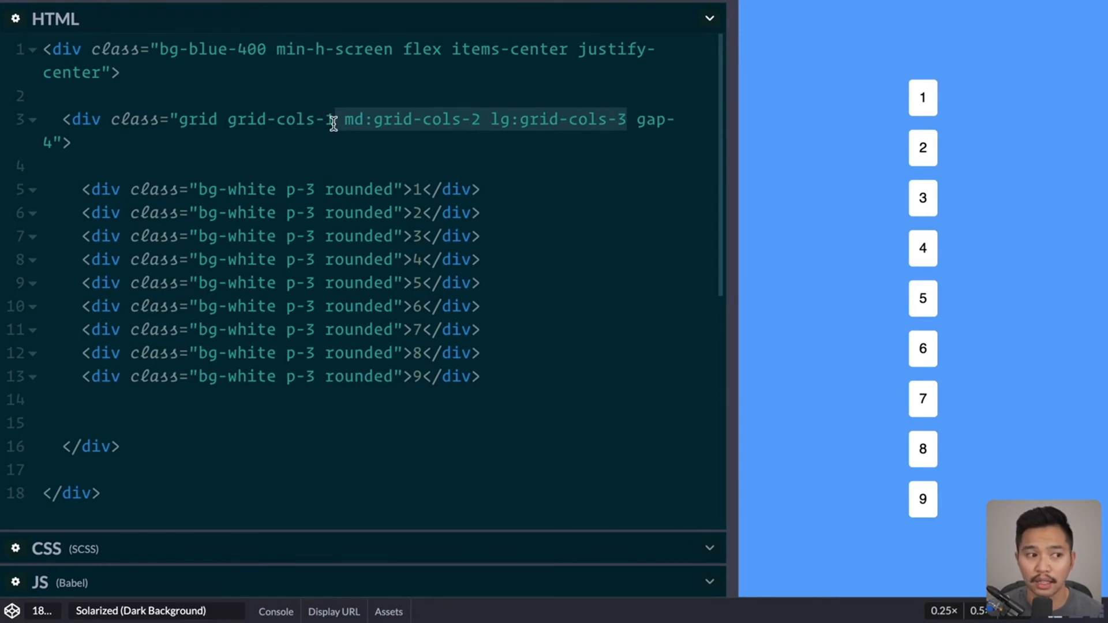
key(Delete)
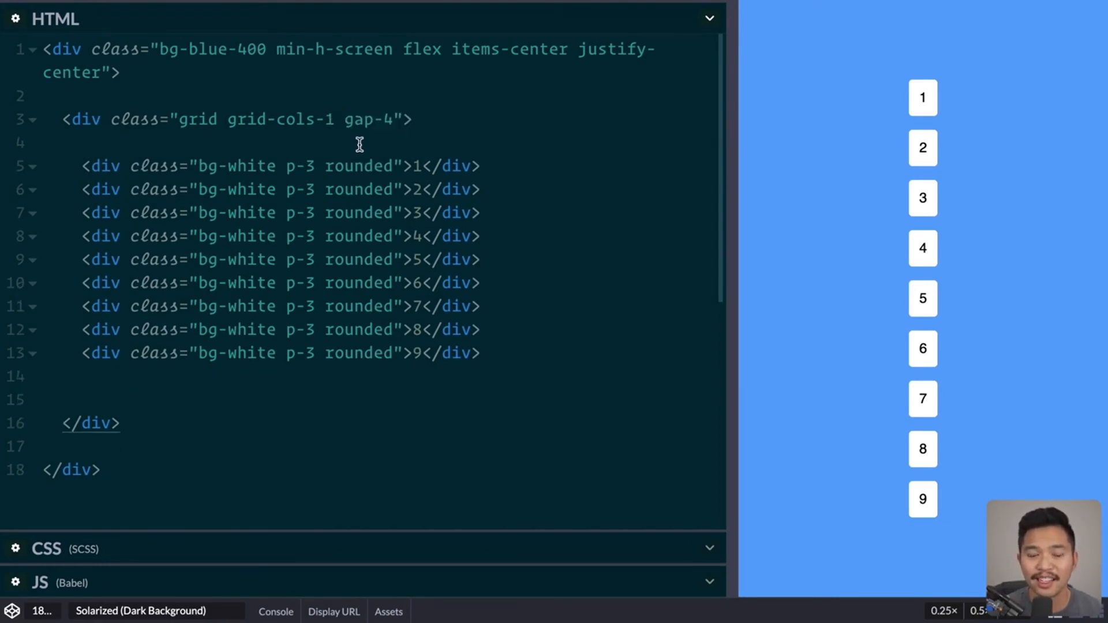
click(334, 119)
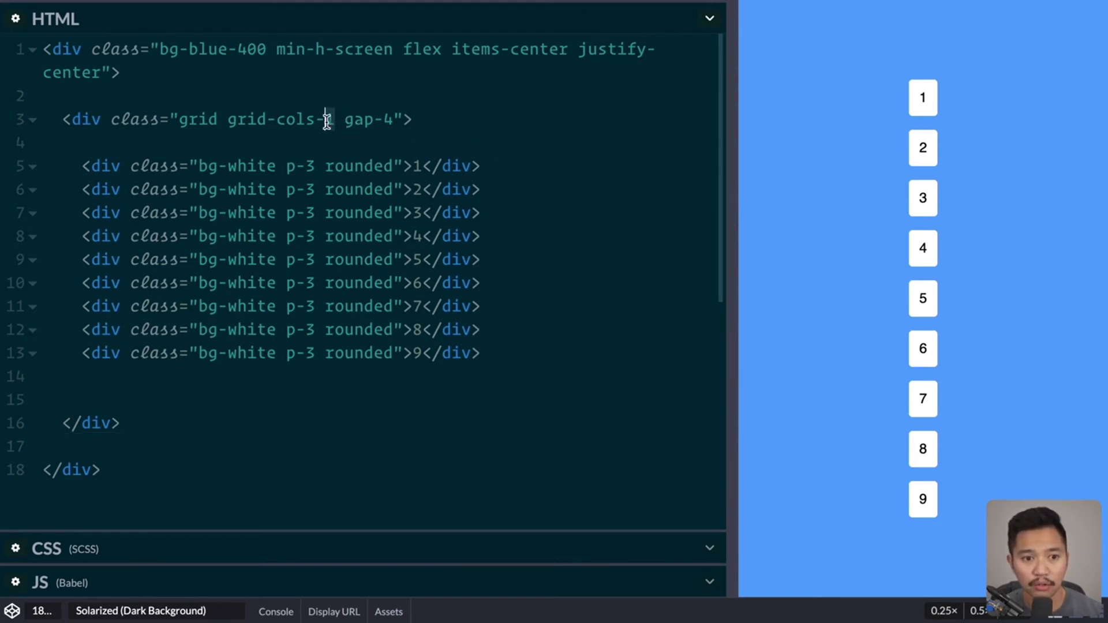
text(-3)
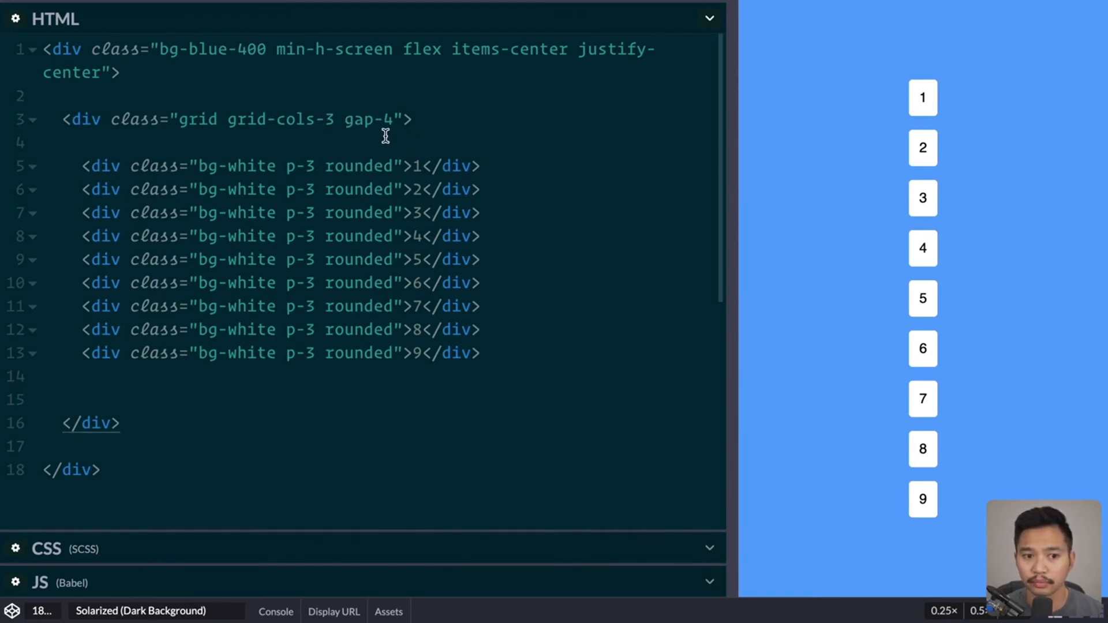
drag(738, 197, 703, 197)
text(2)
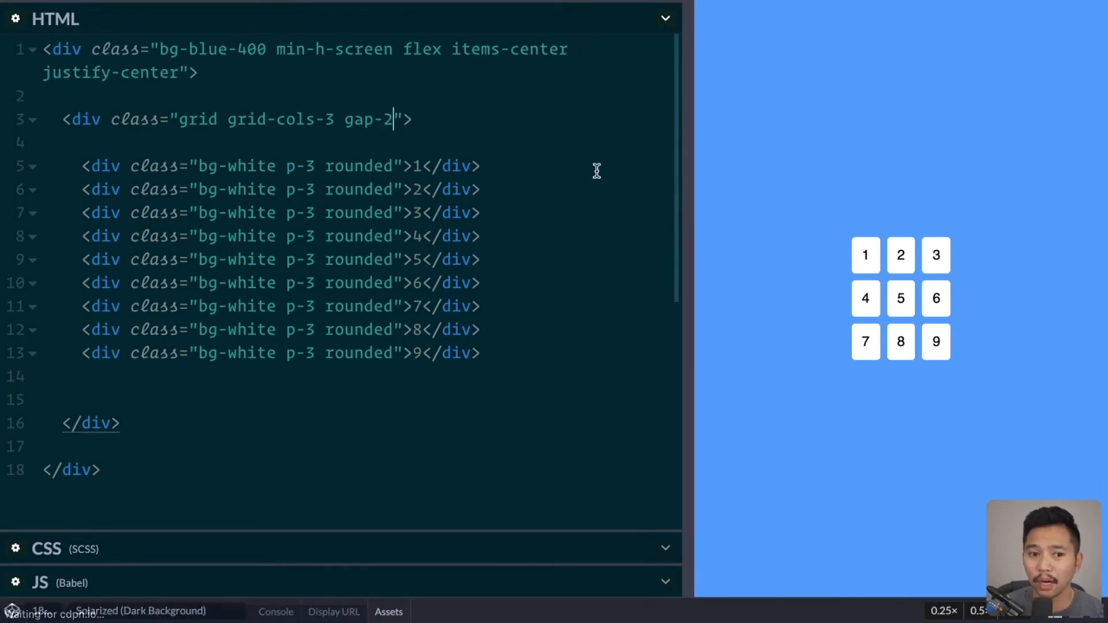
mouse_move(891, 291)
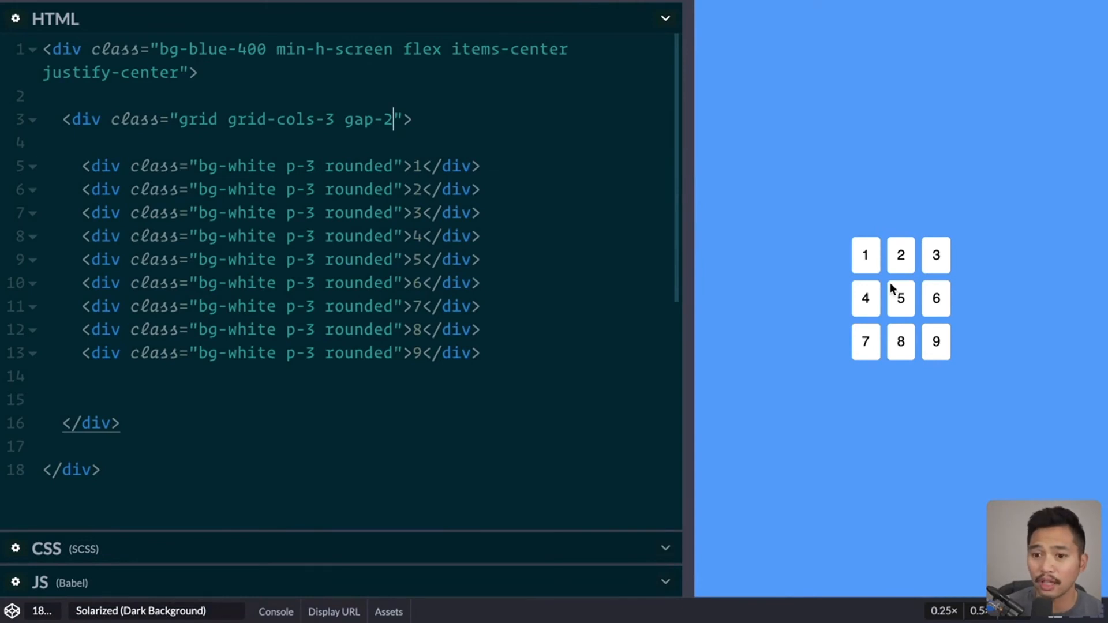
mouse_move(920, 361)
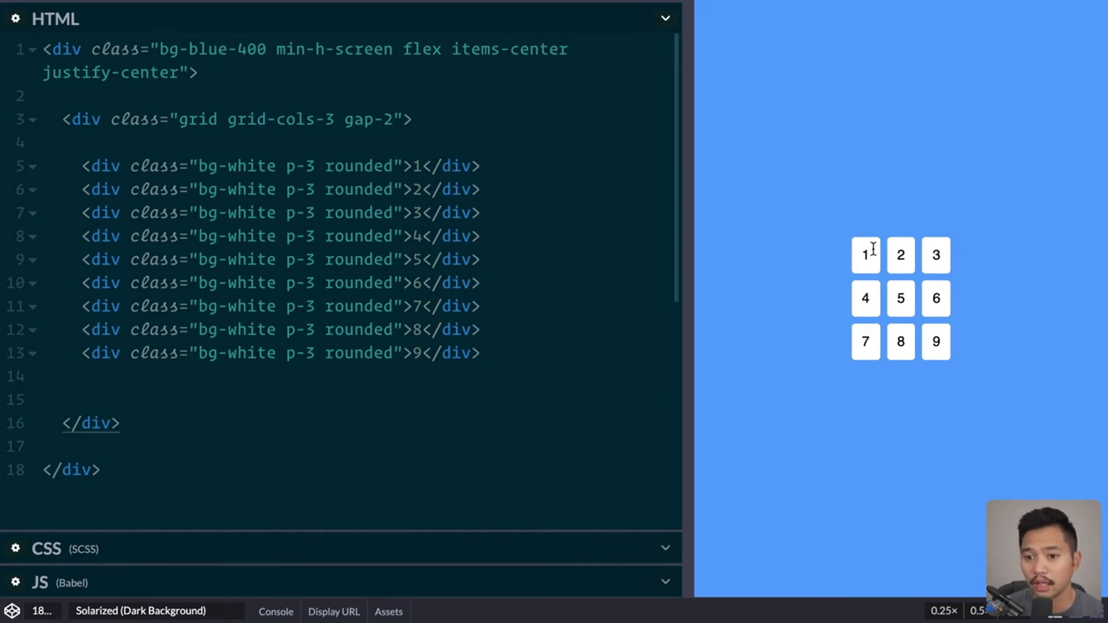
mouse_move(773, 259)
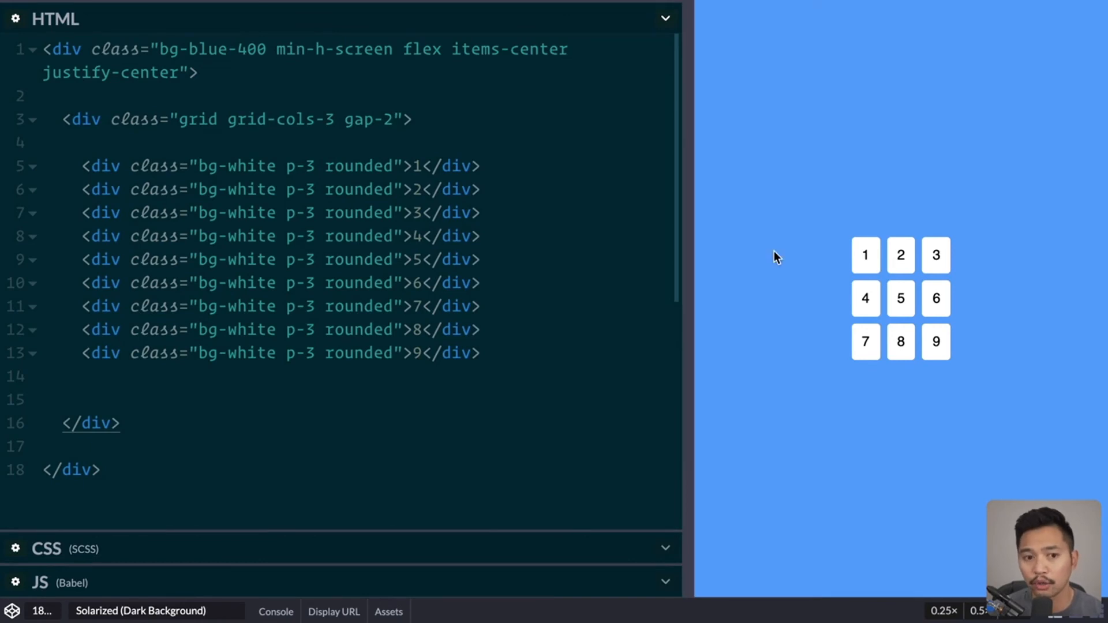
mouse_move(268, 215)
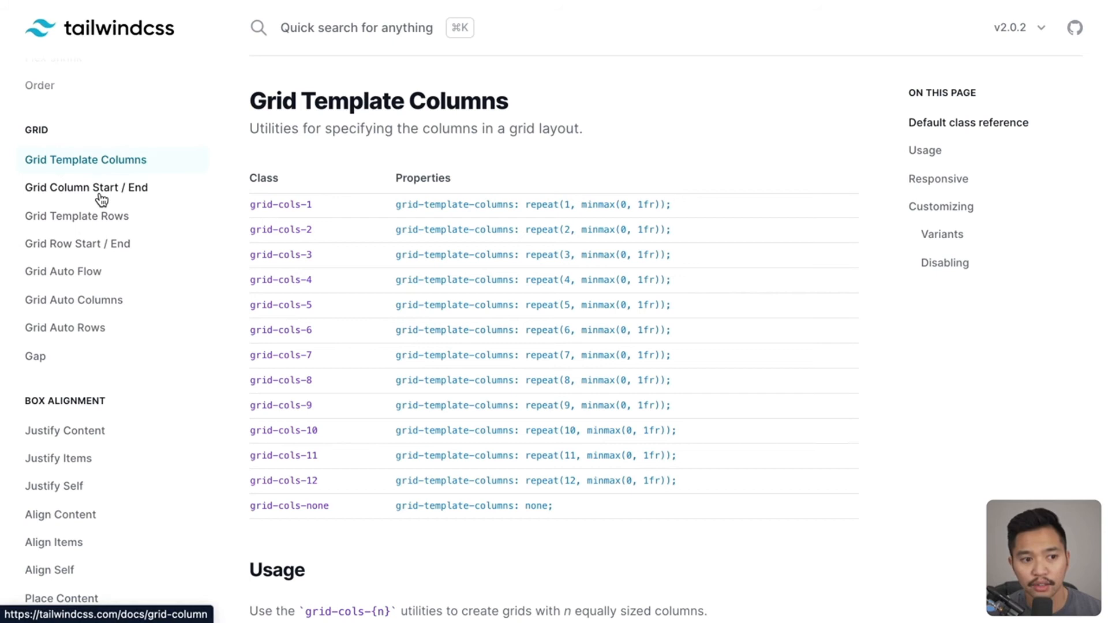
Step: View the Grid Column Start / End utilities page in the Tailwind docs
click(85, 187)
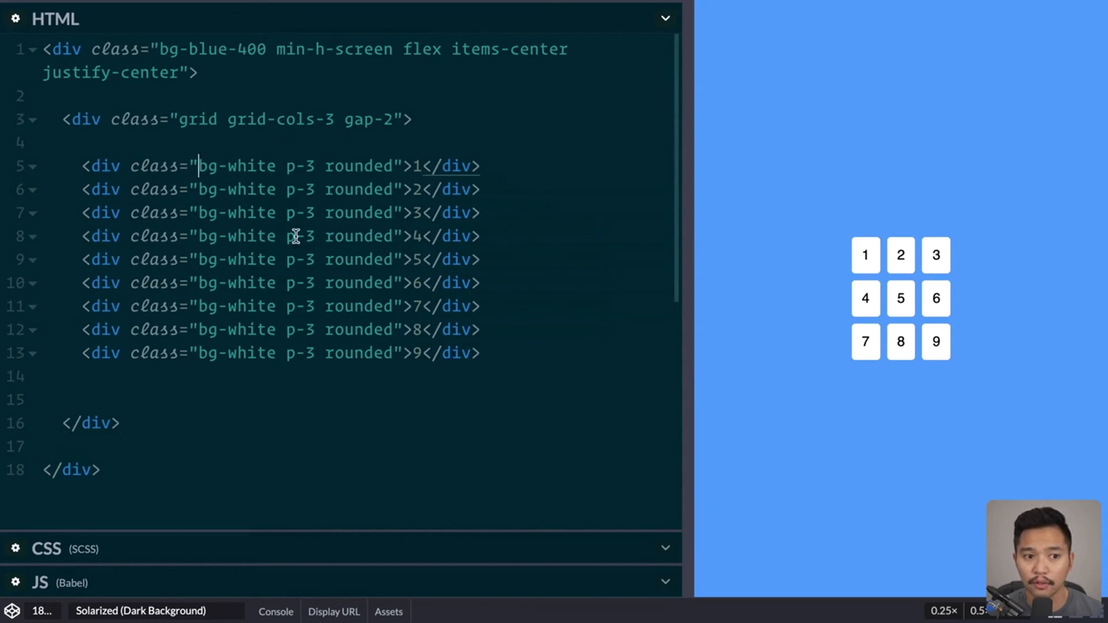
Step: Give the first and seventh card divs col-span-2 so each stretches across two columns
text(col-span)
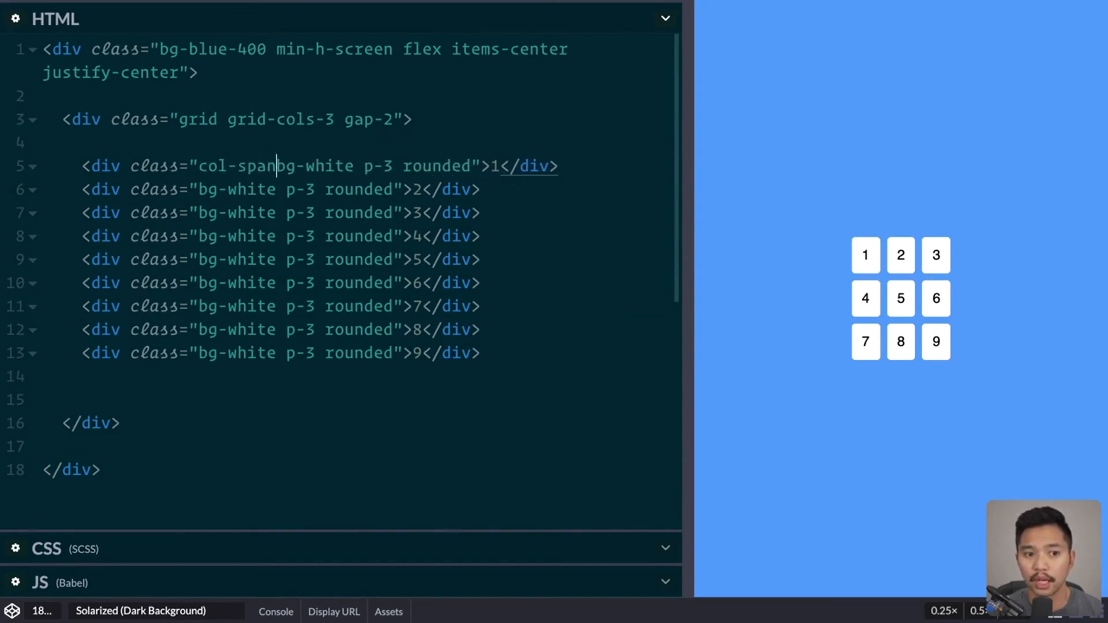
text(-2)
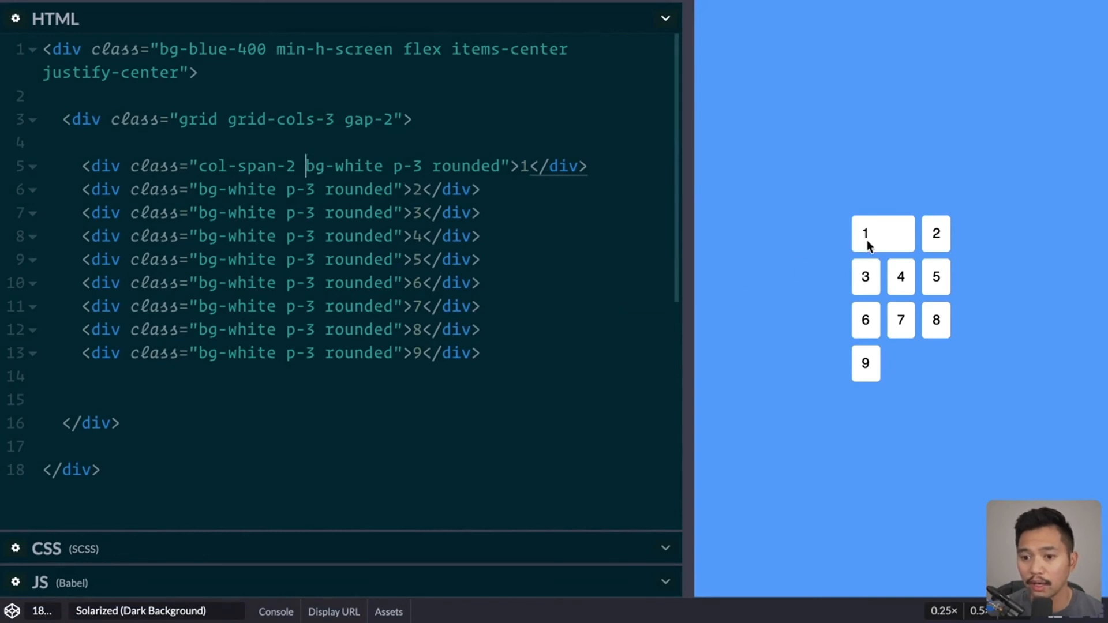
mouse_move(909, 242)
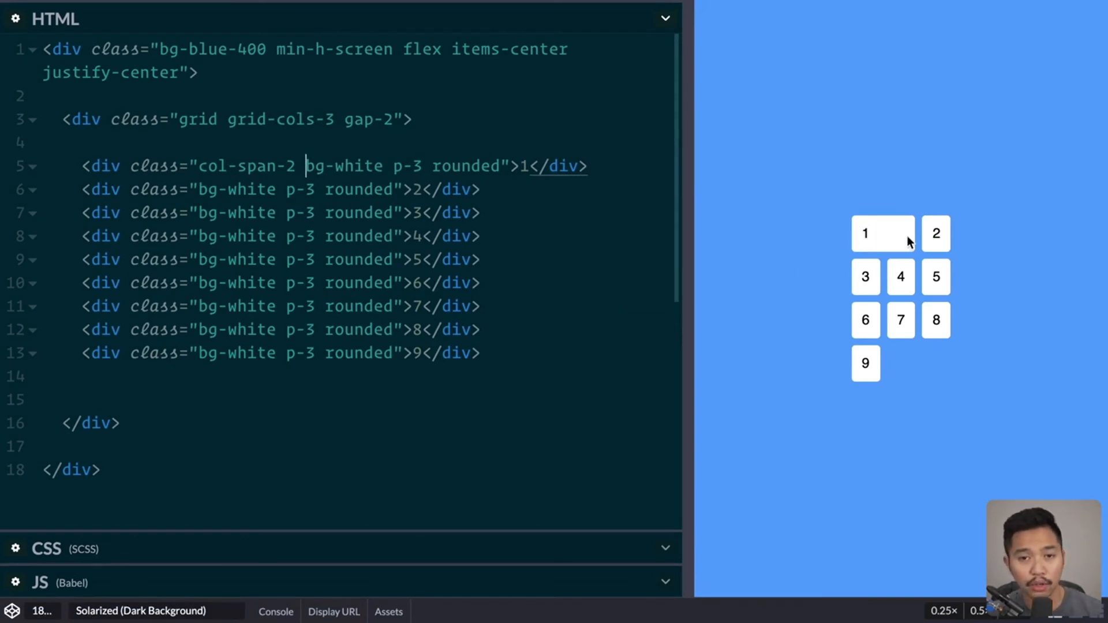
mouse_move(932, 254)
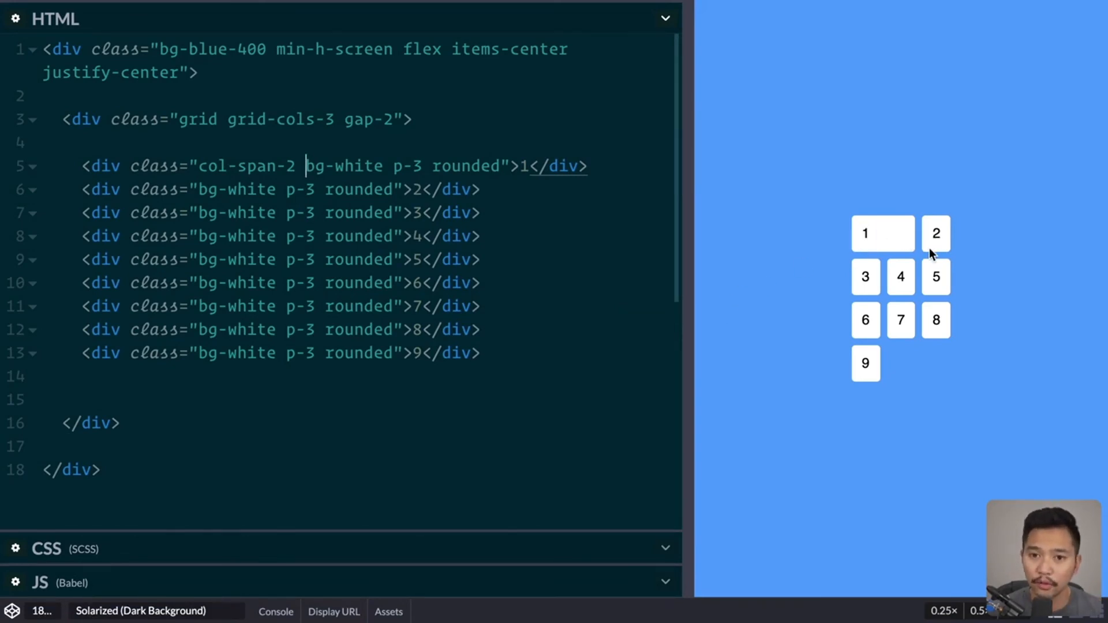
mouse_move(919, 241)
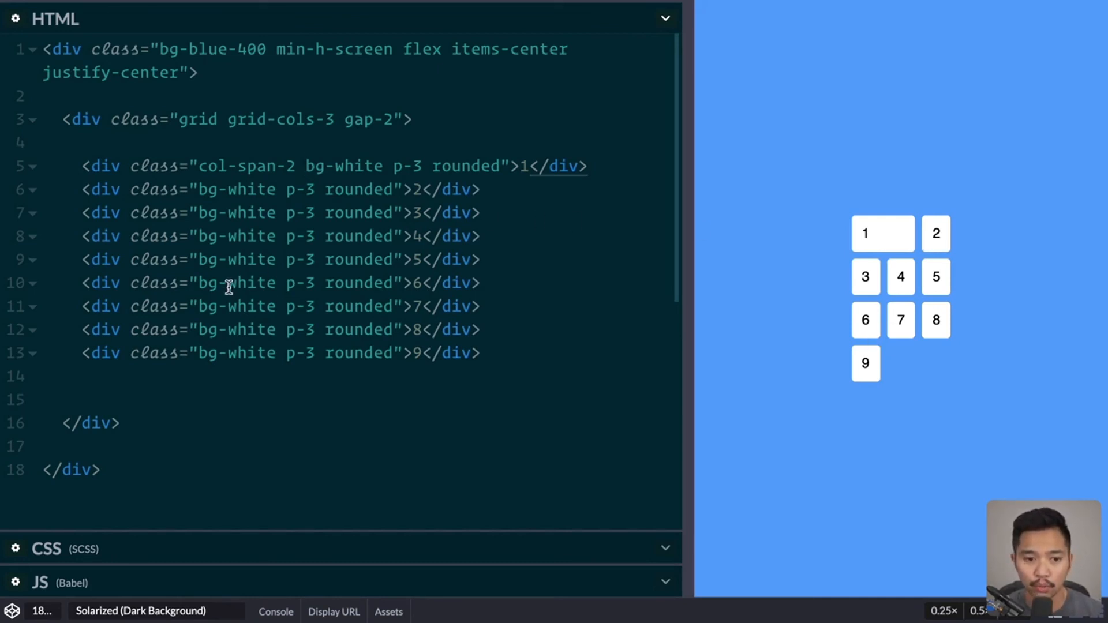
mouse_move(207, 306)
text(col-span-2 )
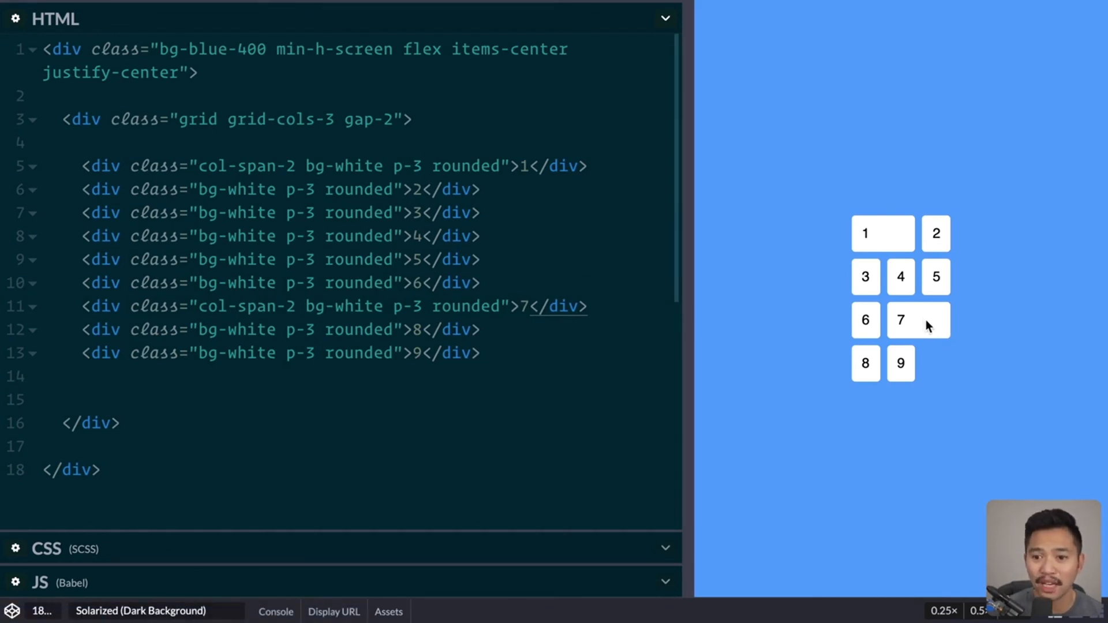
mouse_move(888, 231)
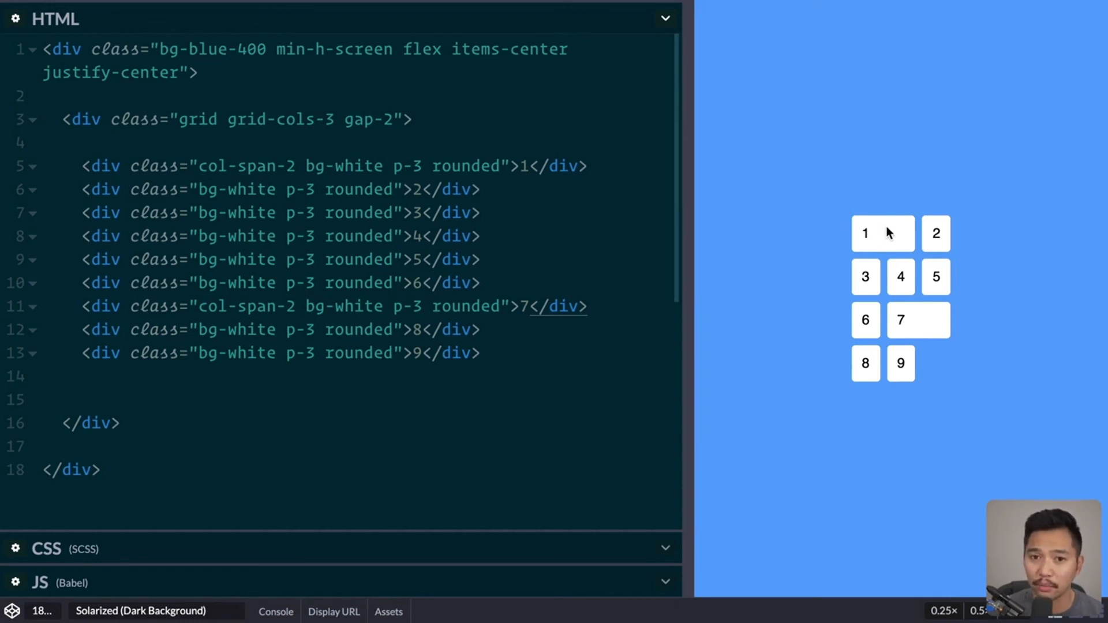
mouse_move(861, 233)
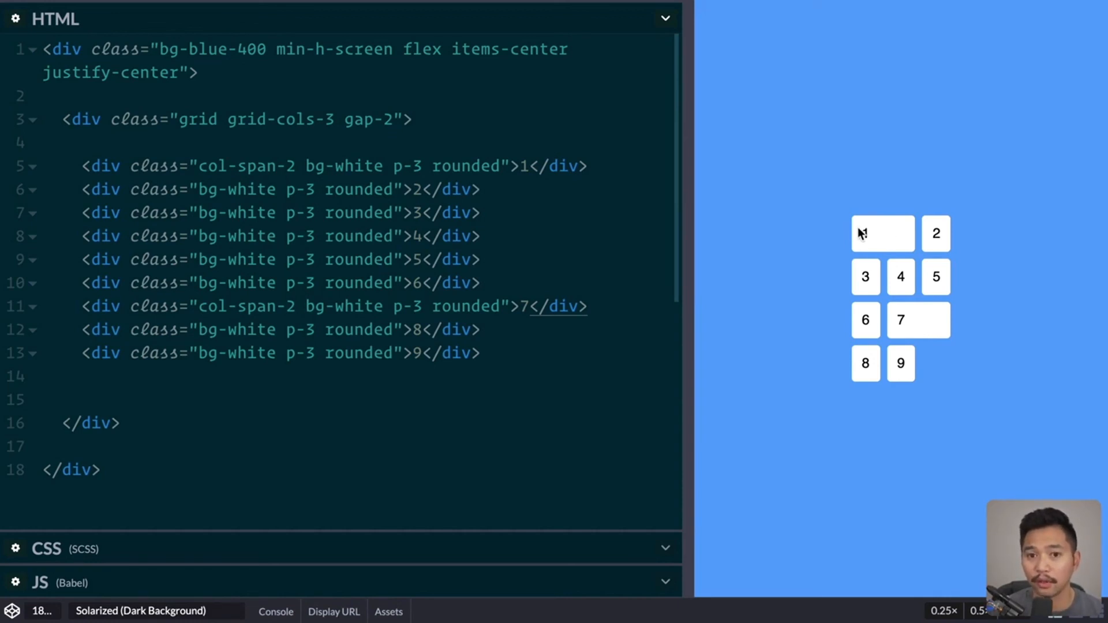
click(305, 306)
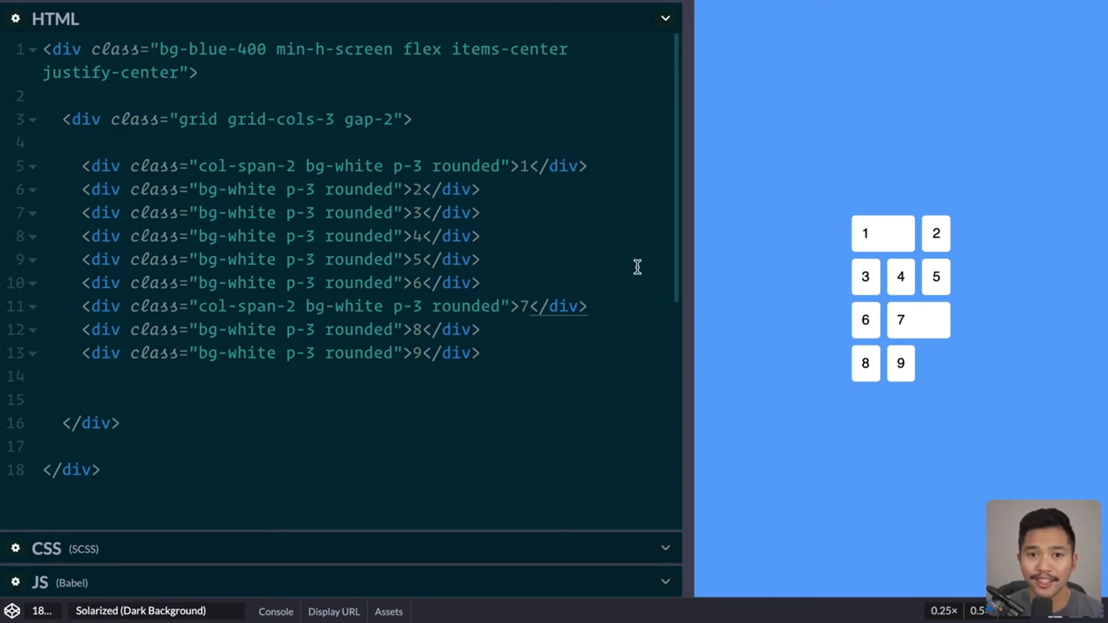
mouse_move(901, 268)
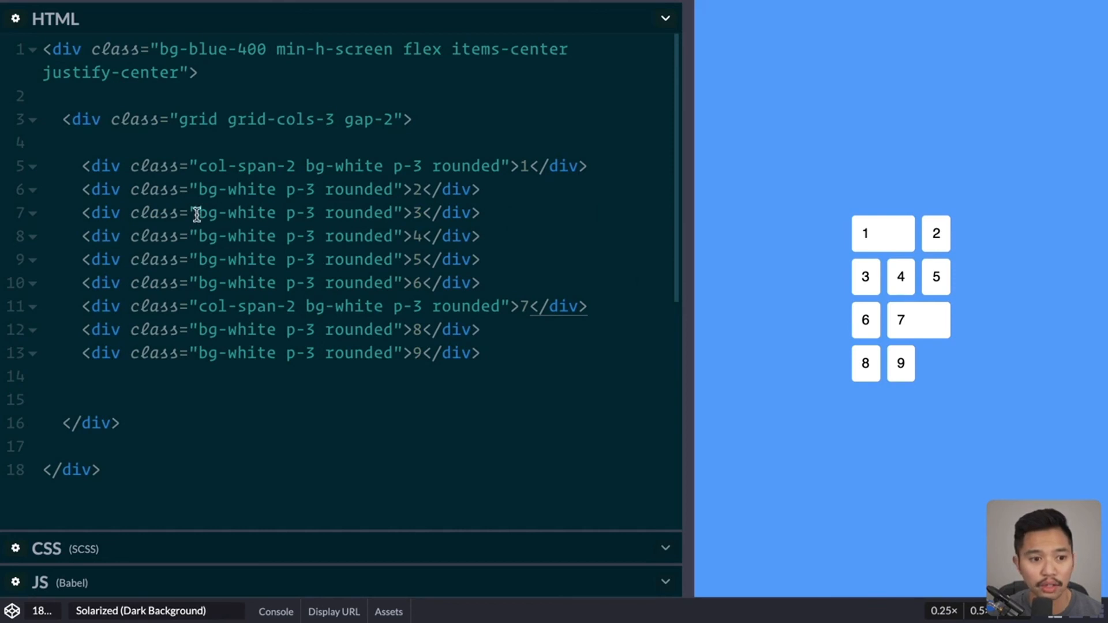
Step: Give the third card div row-span-3 so it stretches down three rows
text(row-)
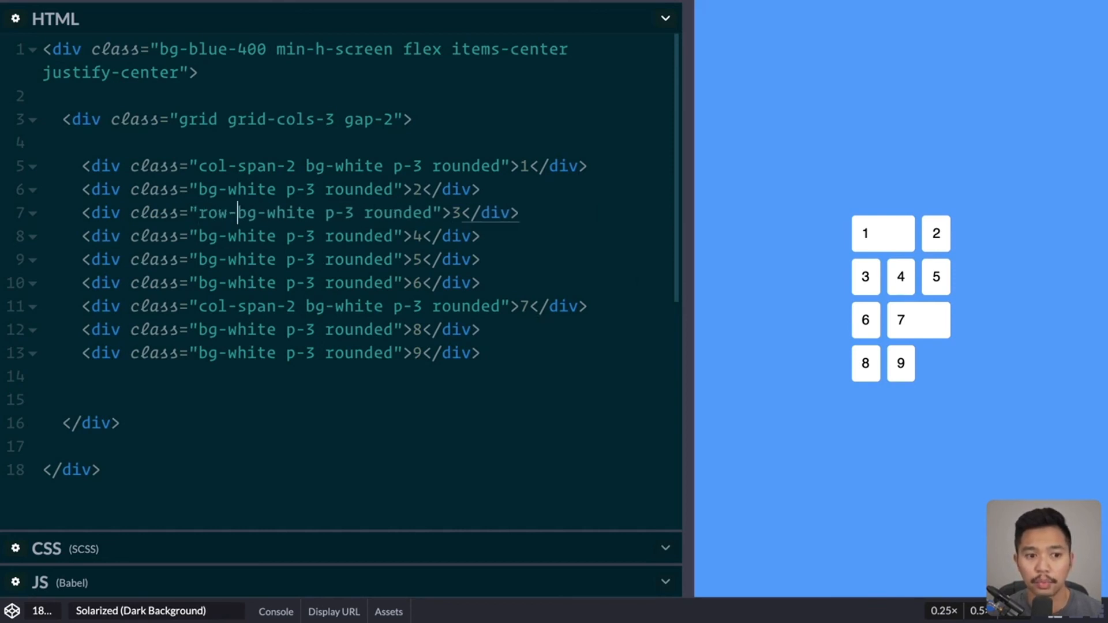
text(span-3)
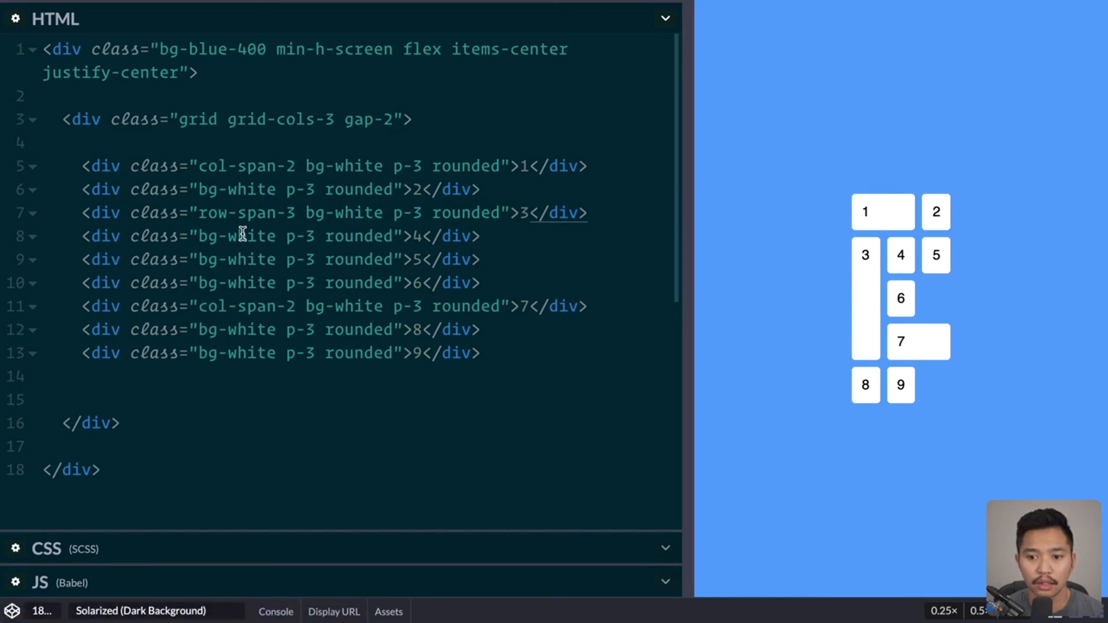
mouse_move(879, 321)
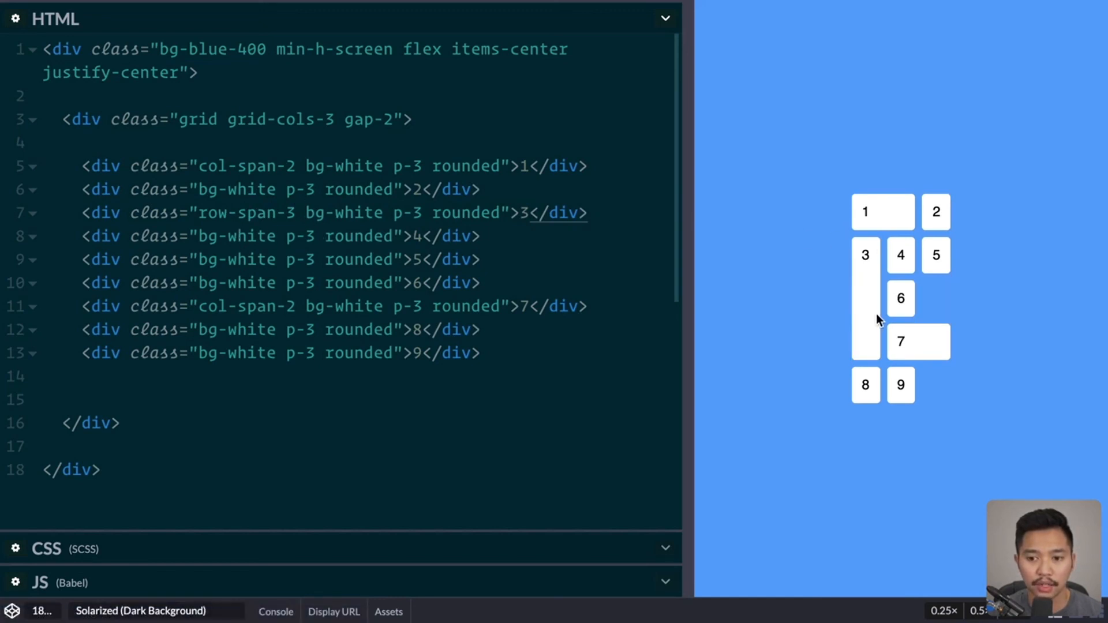
mouse_move(886, 341)
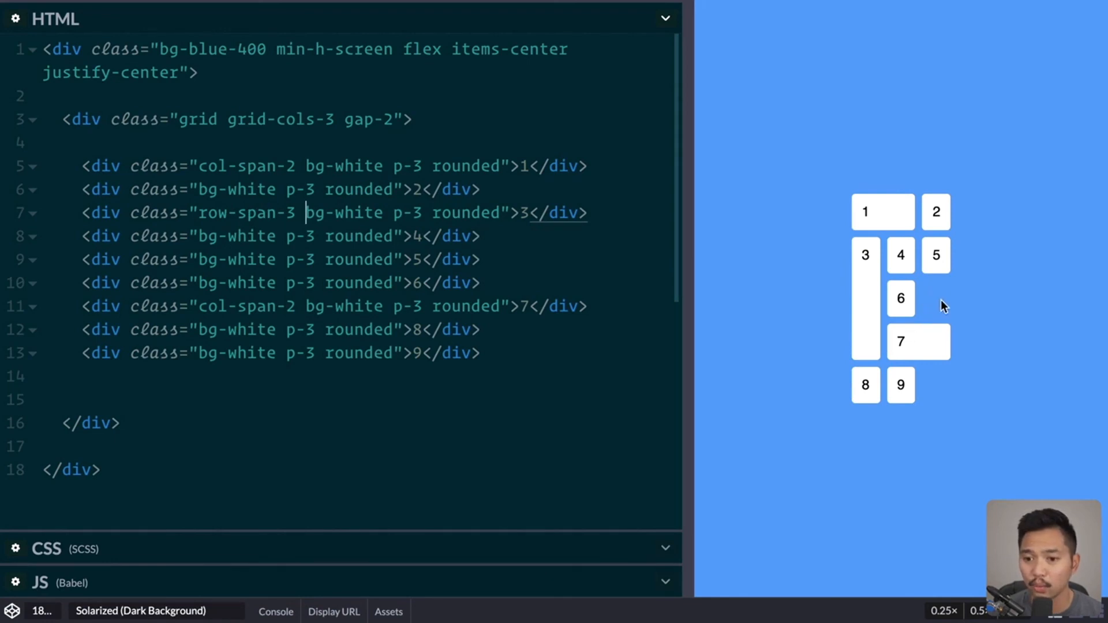
mouse_move(956, 351)
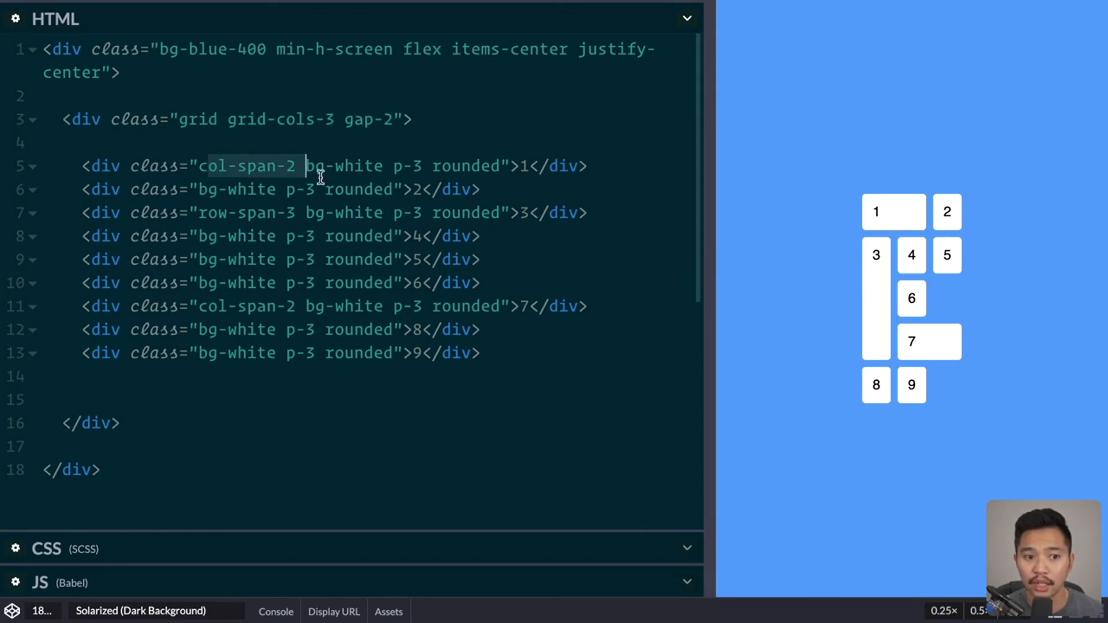
mouse_move(911, 185)
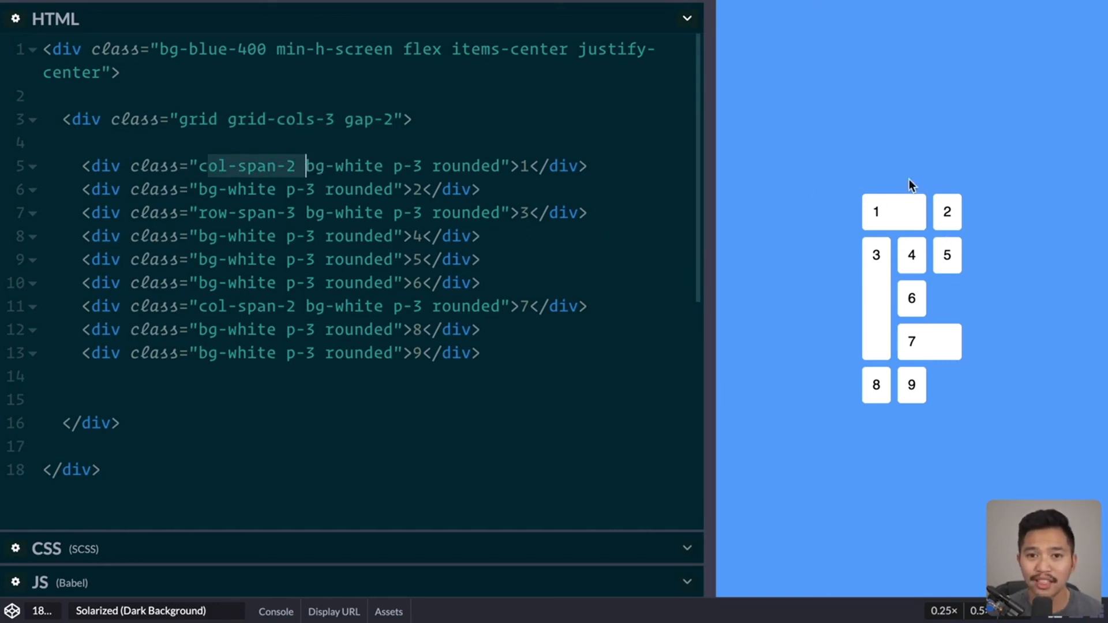
mouse_move(970, 224)
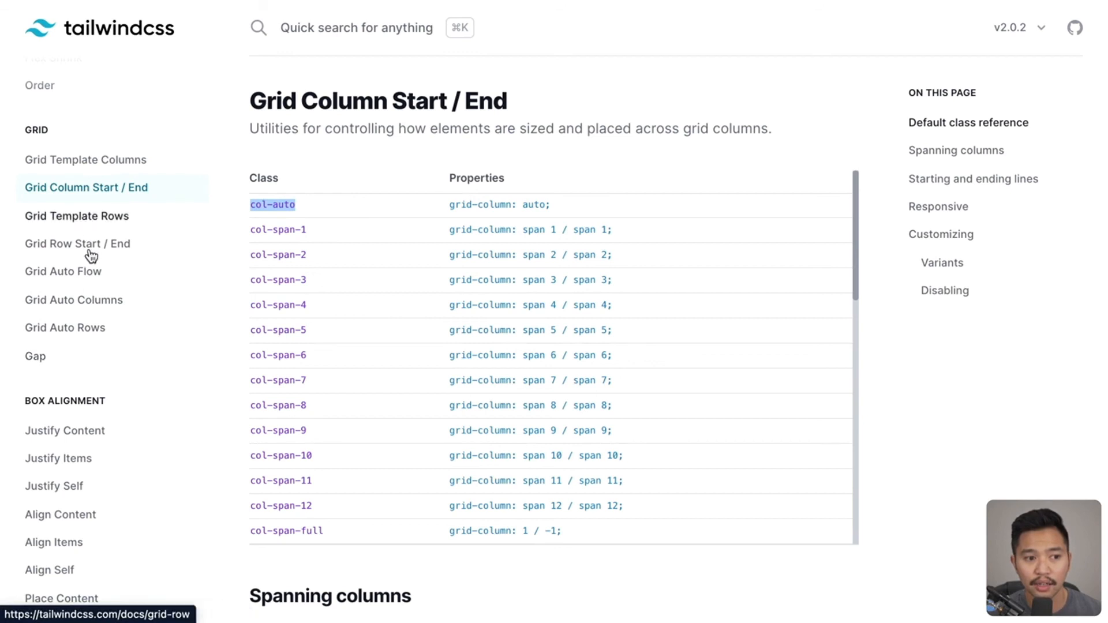
mouse_move(89, 331)
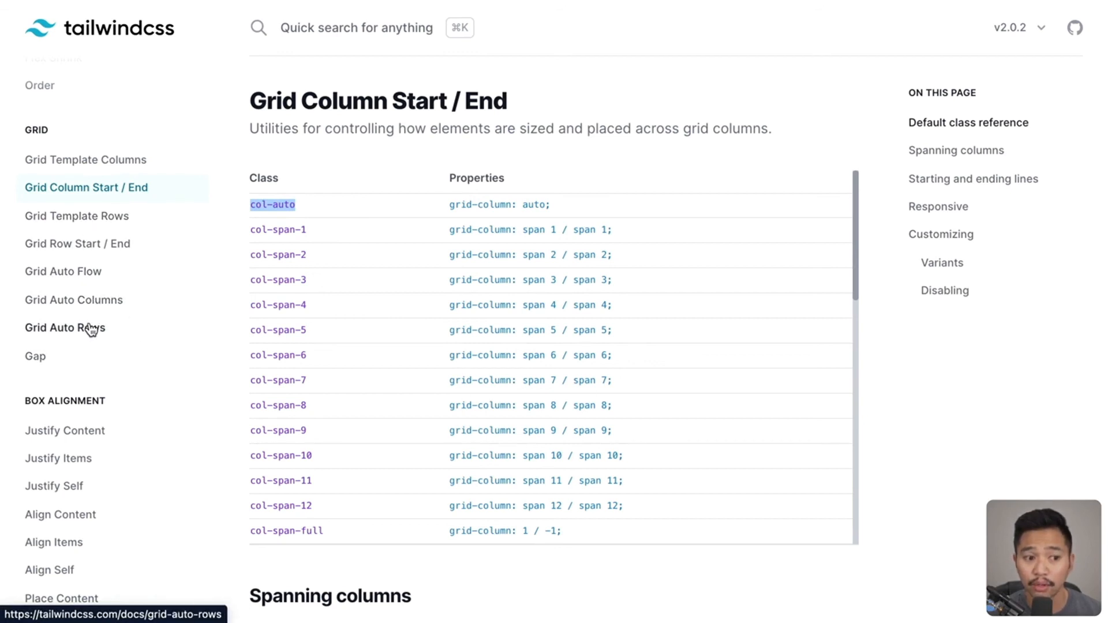